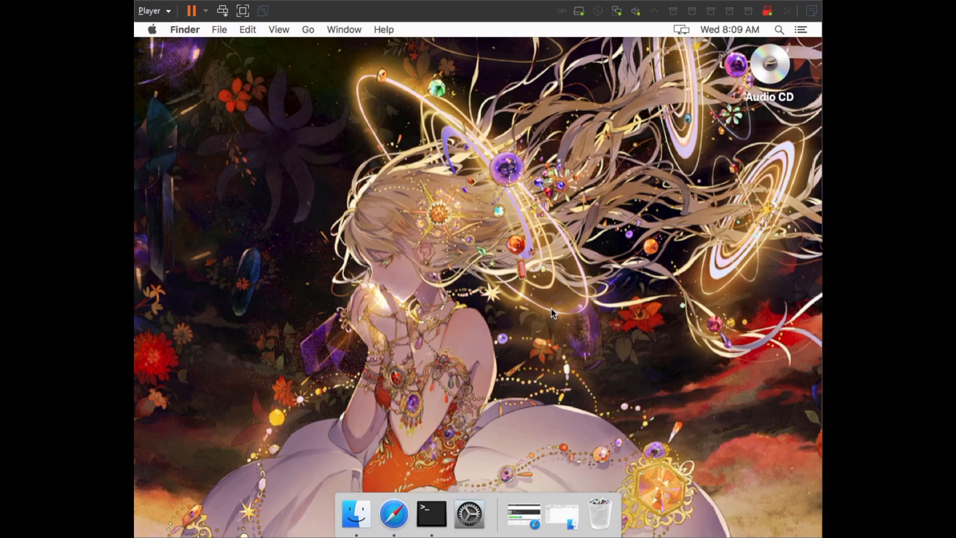
pyautogui.moveTo(520, 278)
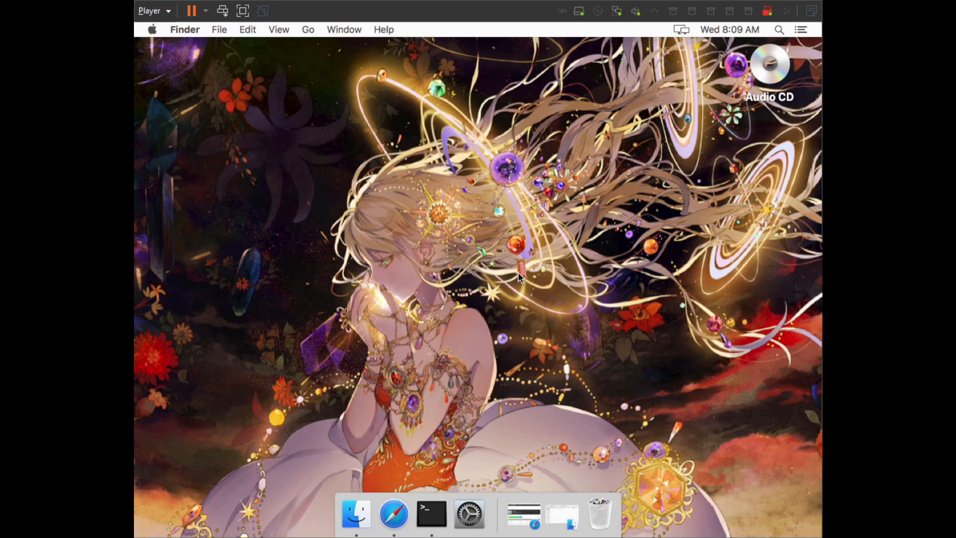
pyautogui.moveTo(515, 274)
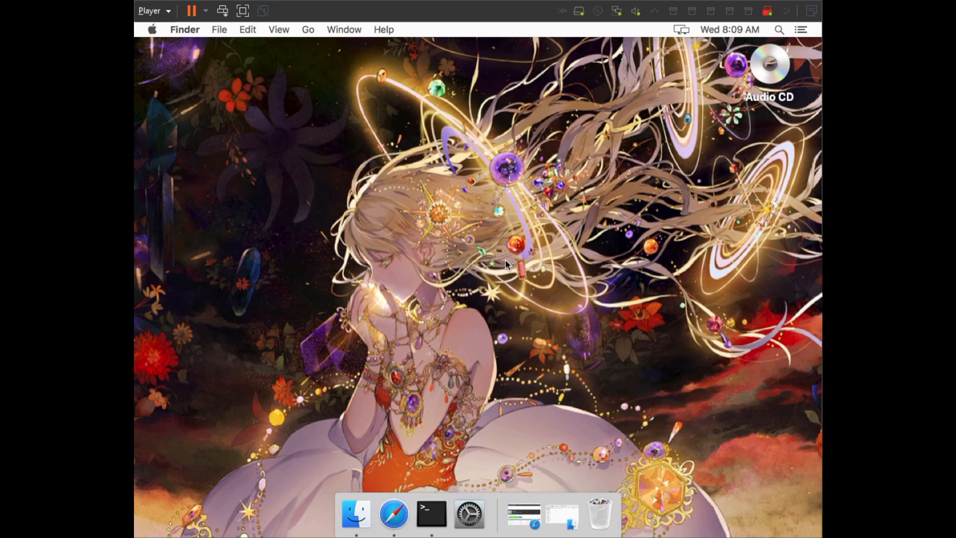
pyautogui.moveTo(436, 207)
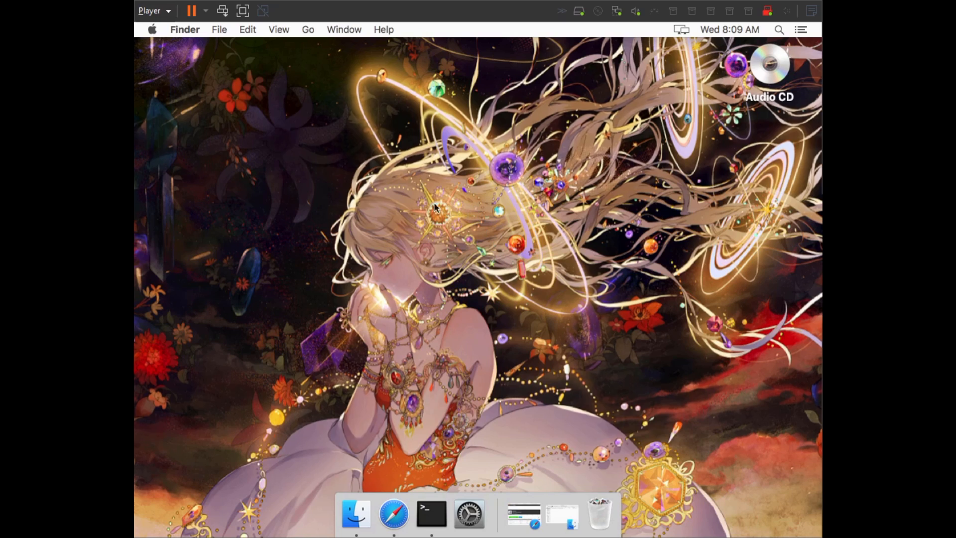
pyautogui.moveTo(149, 39)
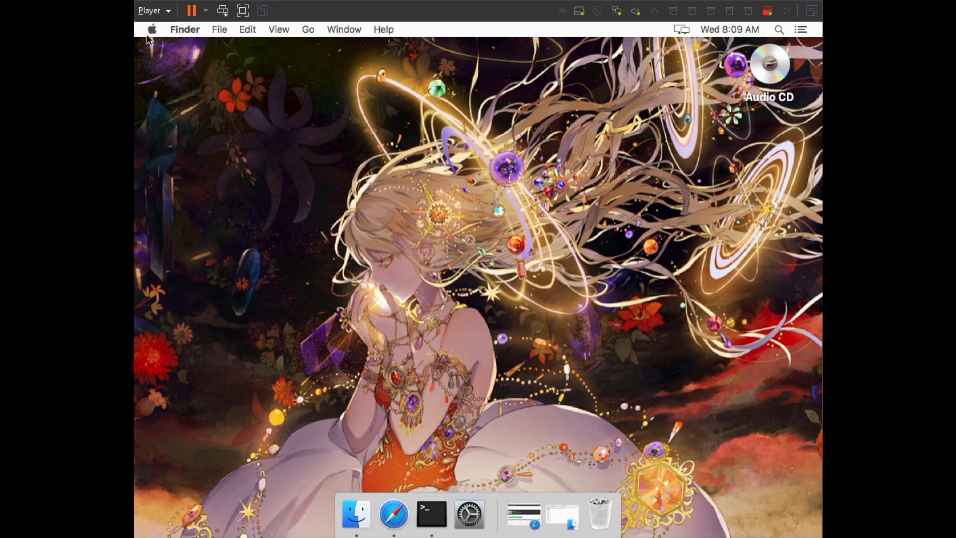
# Open About This Mac from the Apple menu to view macOS High Sierra 10.13.6 details
pyautogui.click(152, 30)
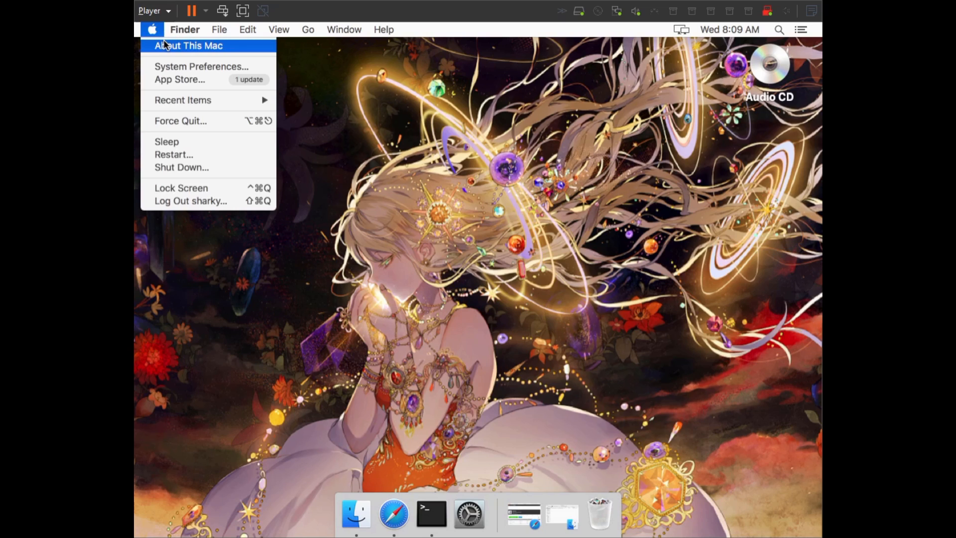
pyautogui.click(188, 46)
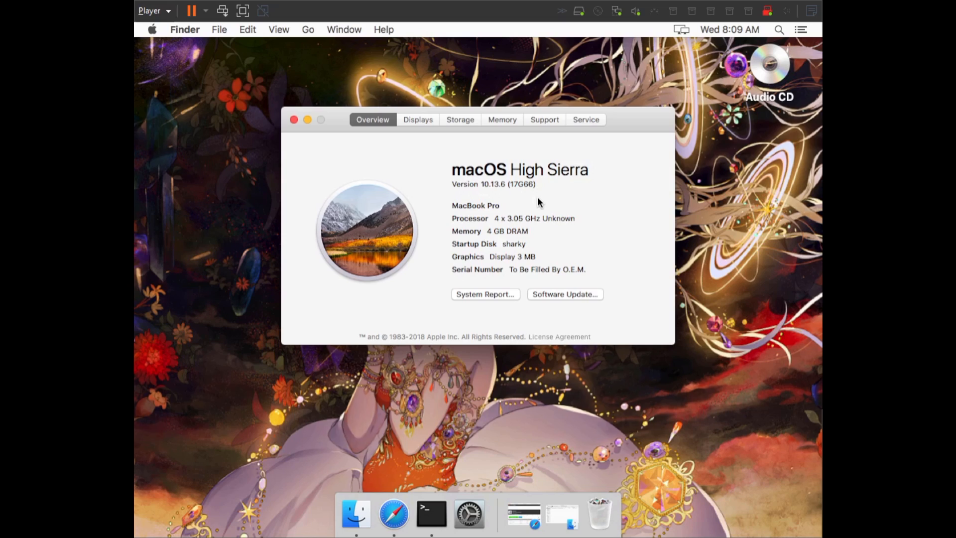
pyautogui.moveTo(494, 185)
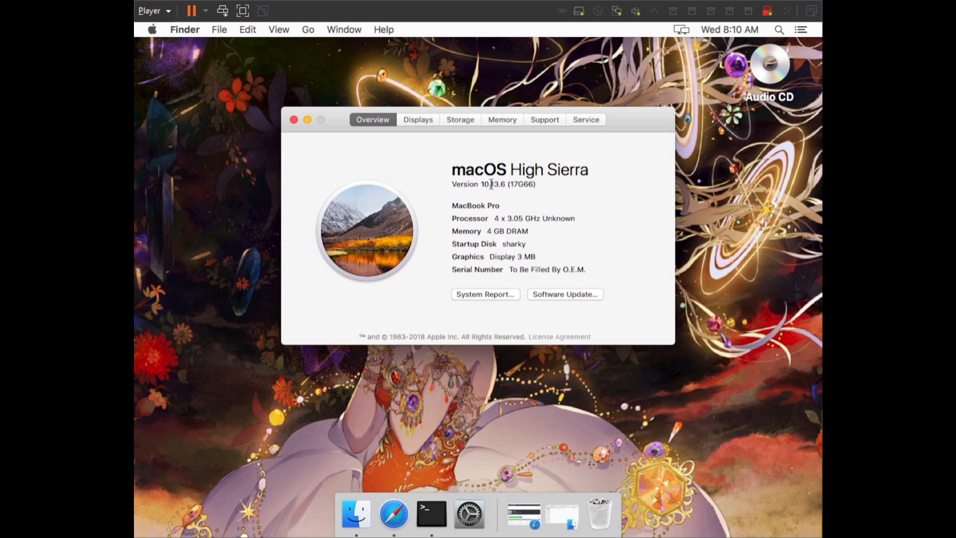
pyautogui.moveTo(410, 179)
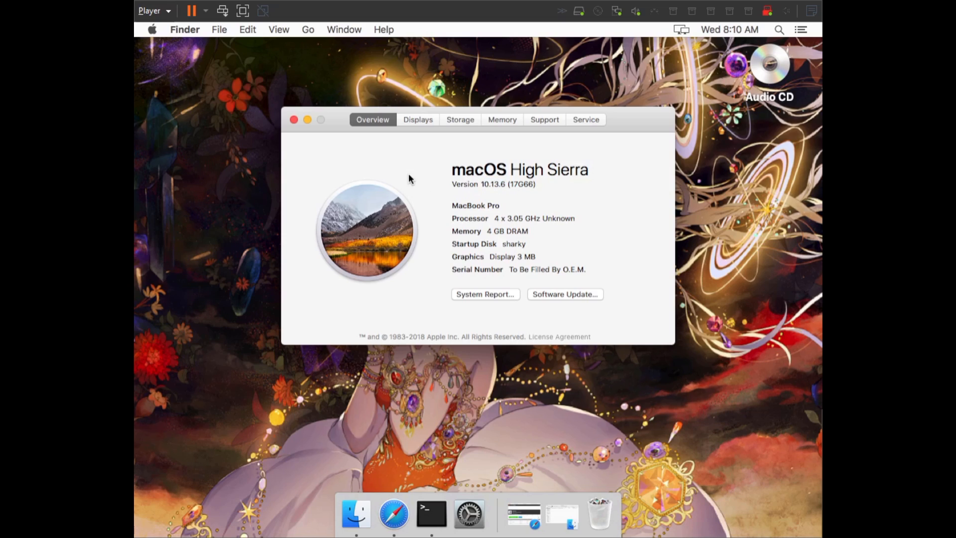
pyautogui.moveTo(293, 120)
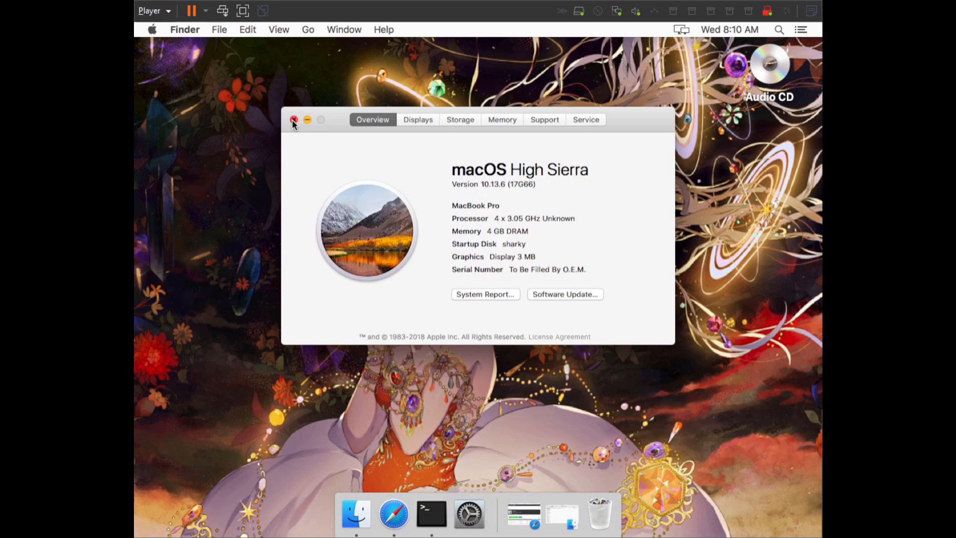
# Close About This Mac, inspect the downloaded album folder's rip log, then close the folder
pyautogui.click(294, 120)
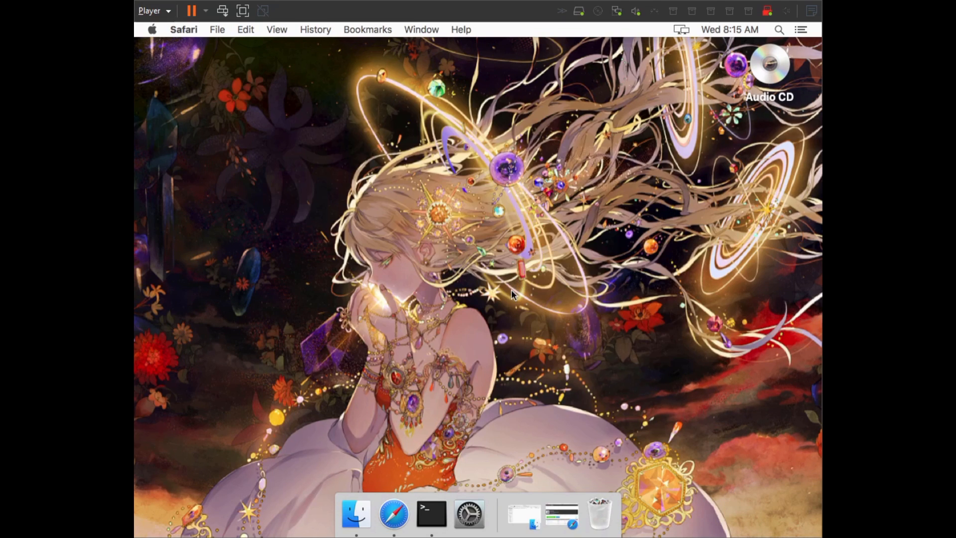
pyautogui.click(356, 512)
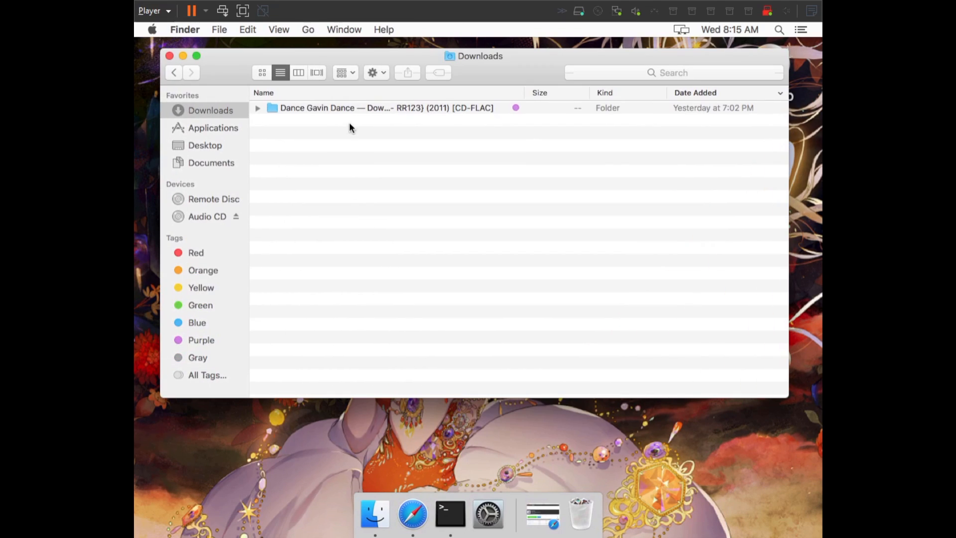
pyautogui.moveTo(351, 108)
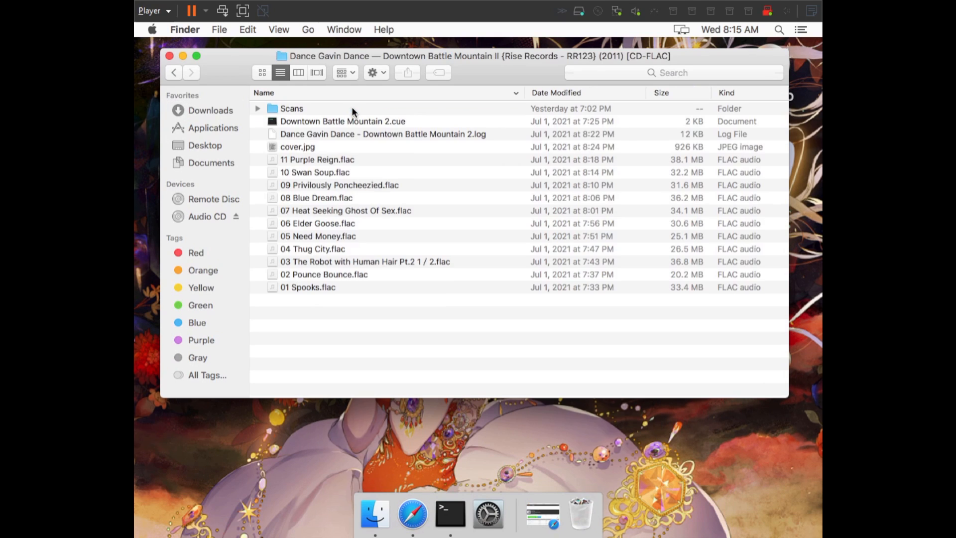
pyautogui.moveTo(331, 163)
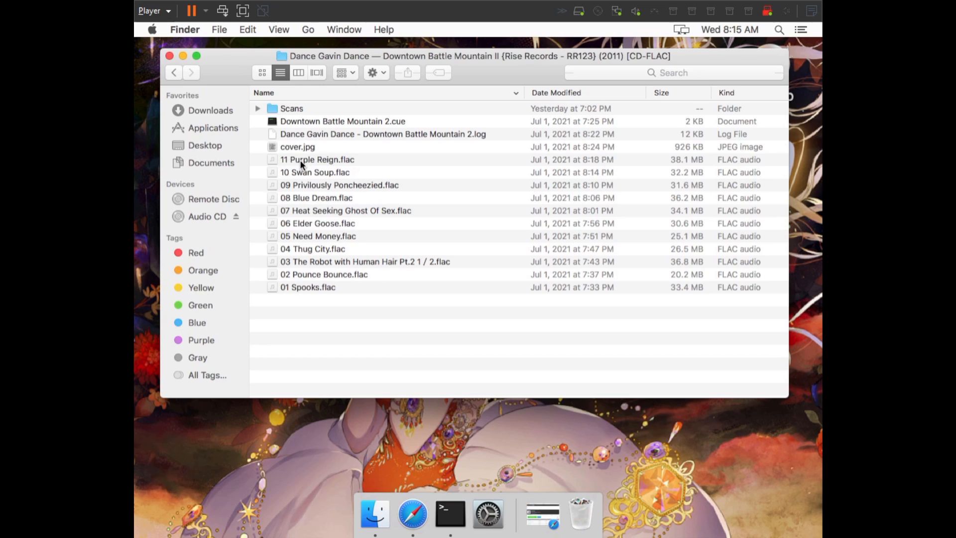
pyautogui.click(382, 133)
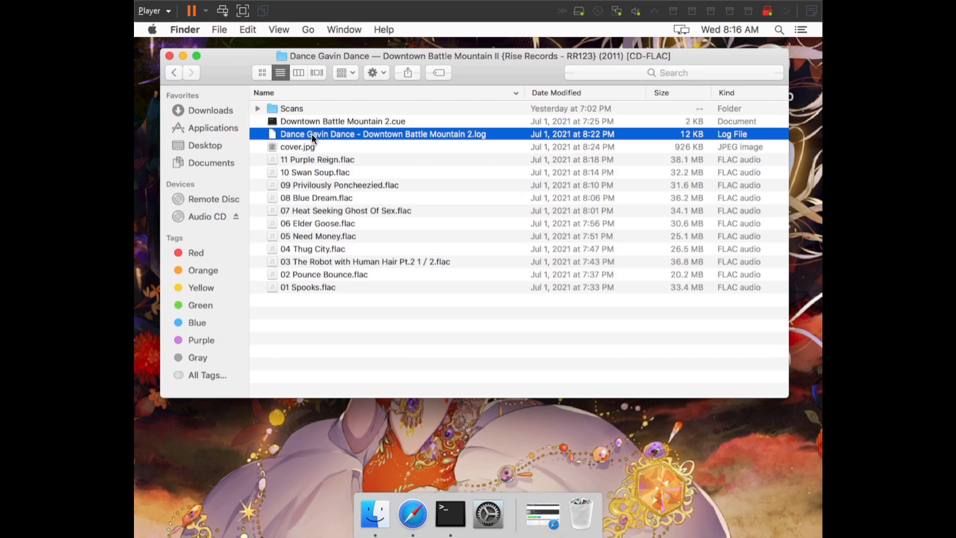
pyautogui.moveTo(378, 135)
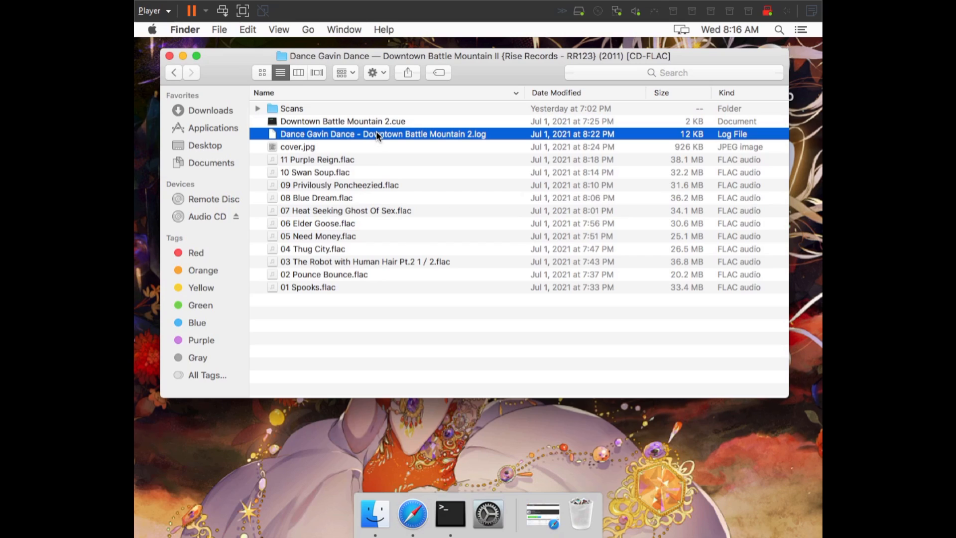
pyautogui.moveTo(368, 155)
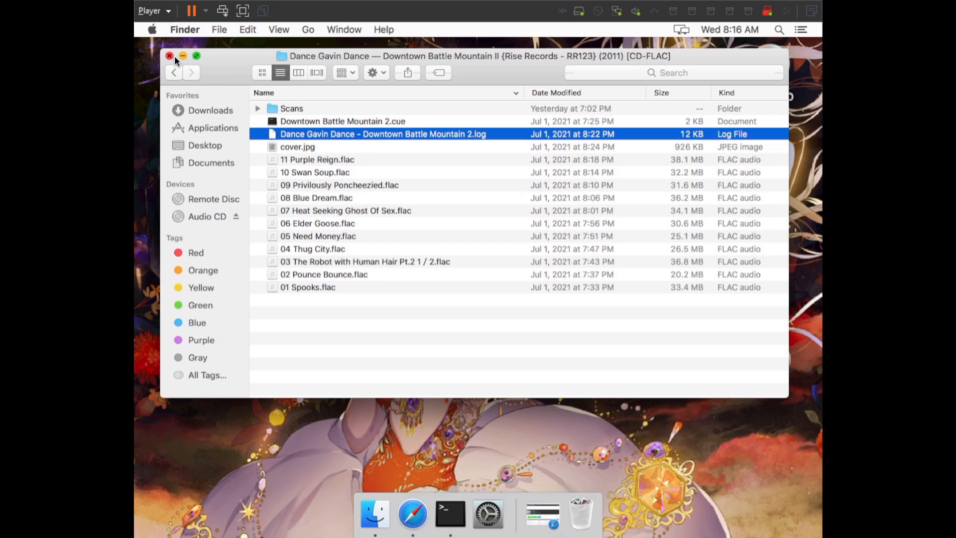
pyautogui.click(170, 55)
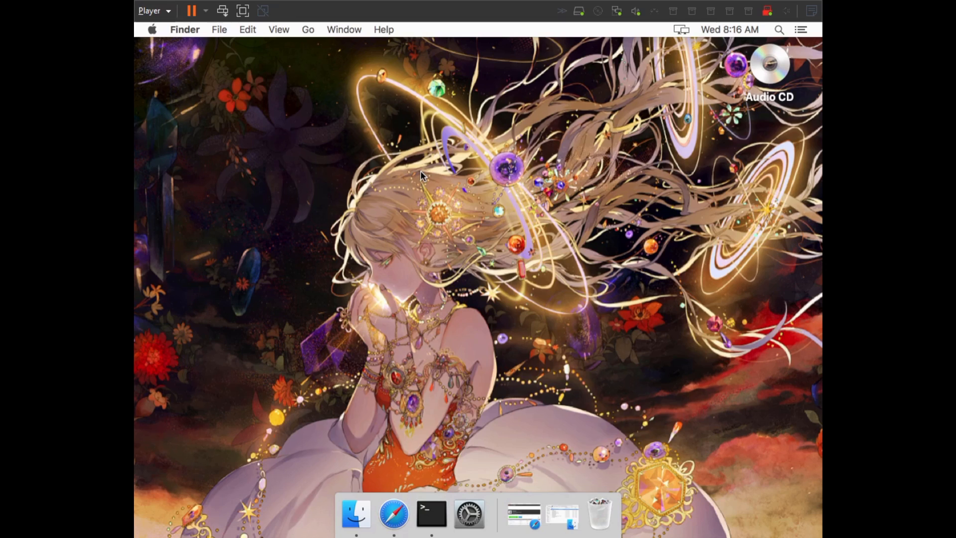
pyautogui.moveTo(576, 377)
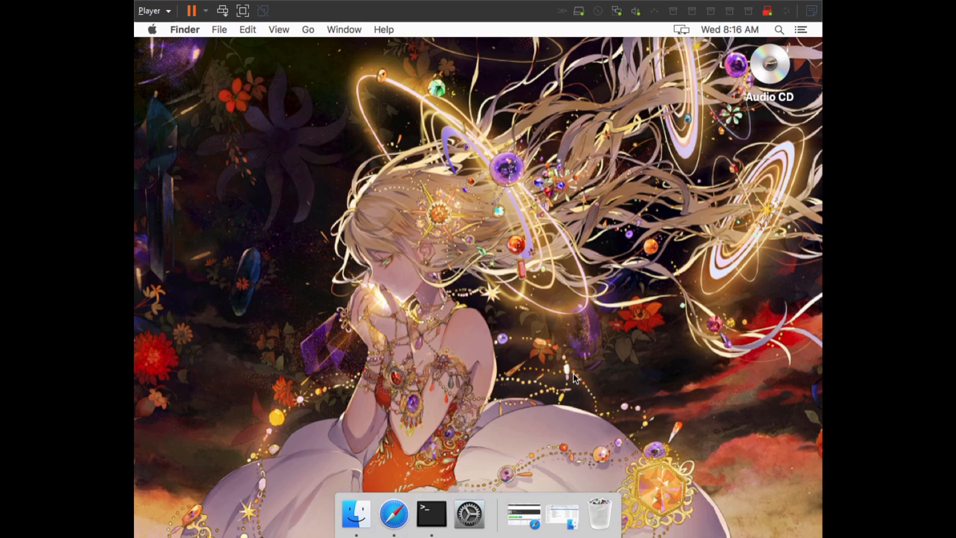
pyautogui.moveTo(523, 514)
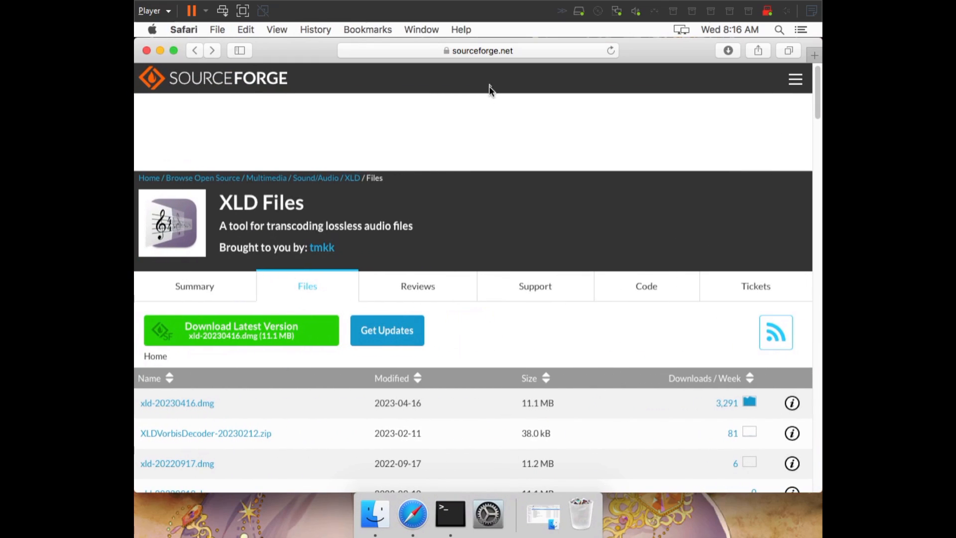
# Download XLDLogChecker-20201230.zip from the XLD Files page, then close Safari
pyautogui.click(479, 51)
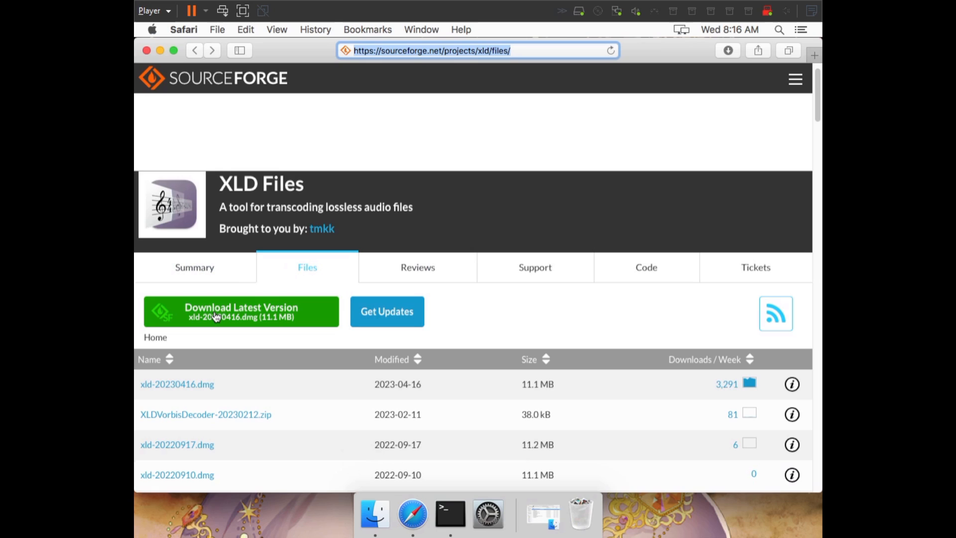
pyautogui.moveTo(267, 310)
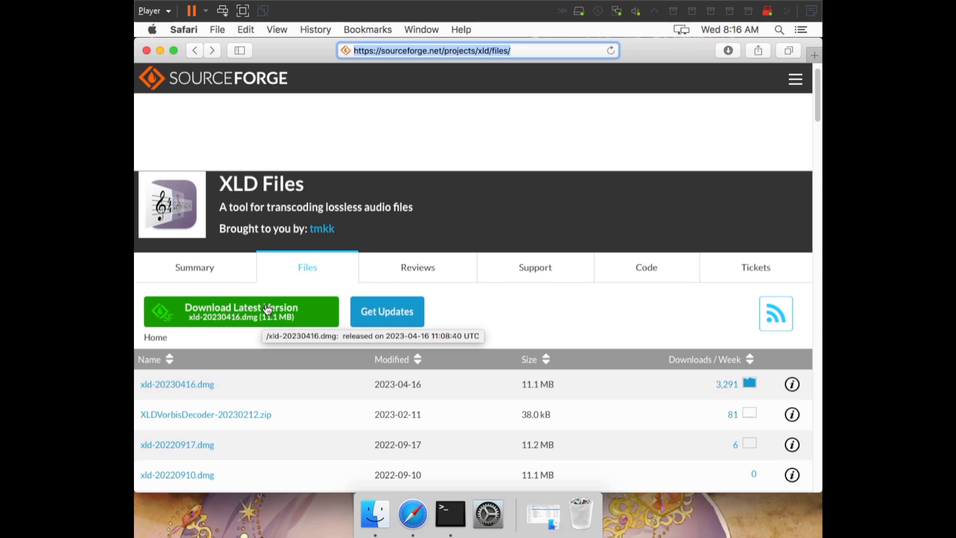
pyautogui.moveTo(272, 318)
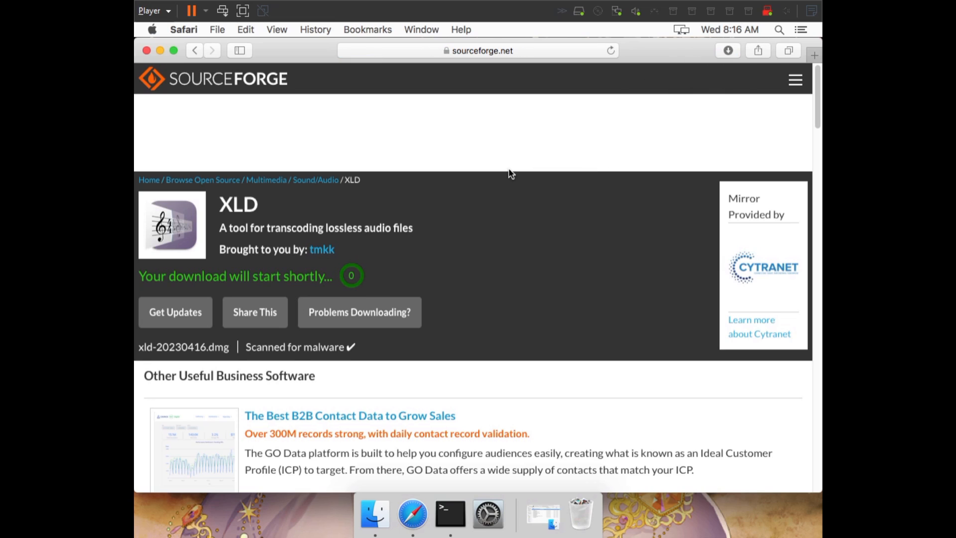
pyautogui.moveTo(212, 78)
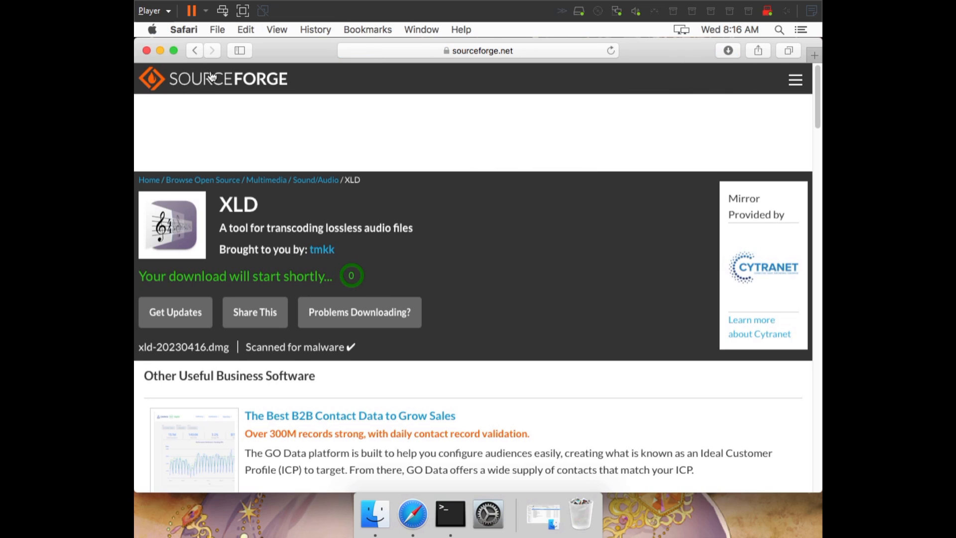
pyautogui.moveTo(211, 79)
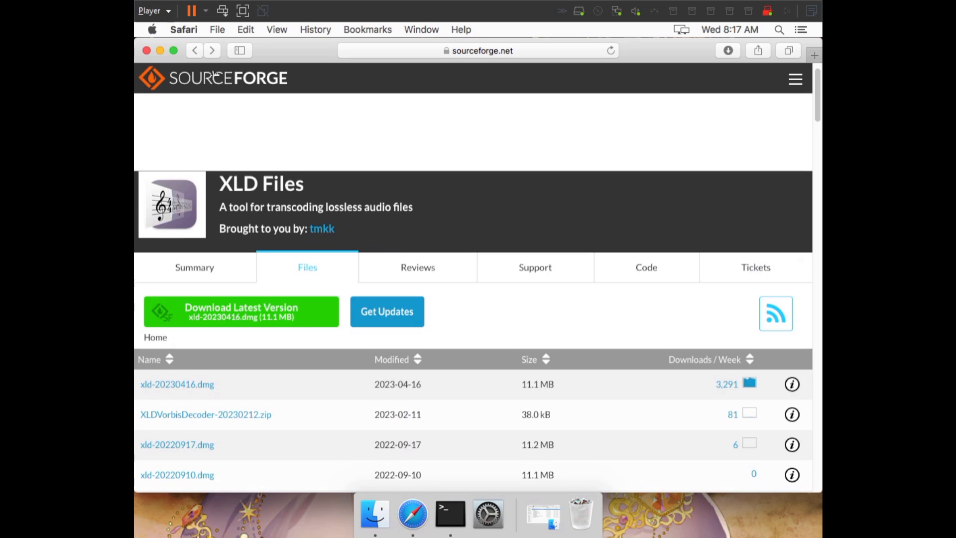
pyautogui.moveTo(377, 229)
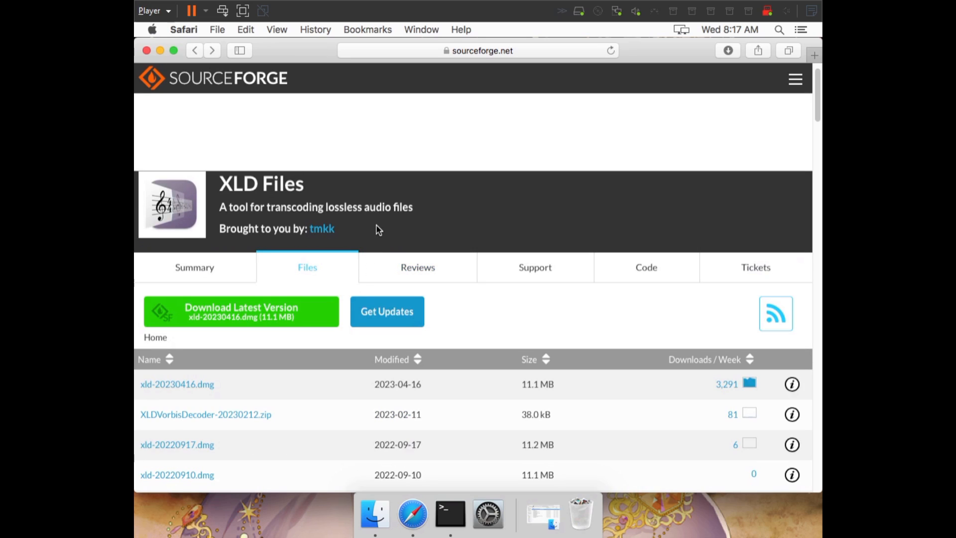
pyautogui.scroll(-3)
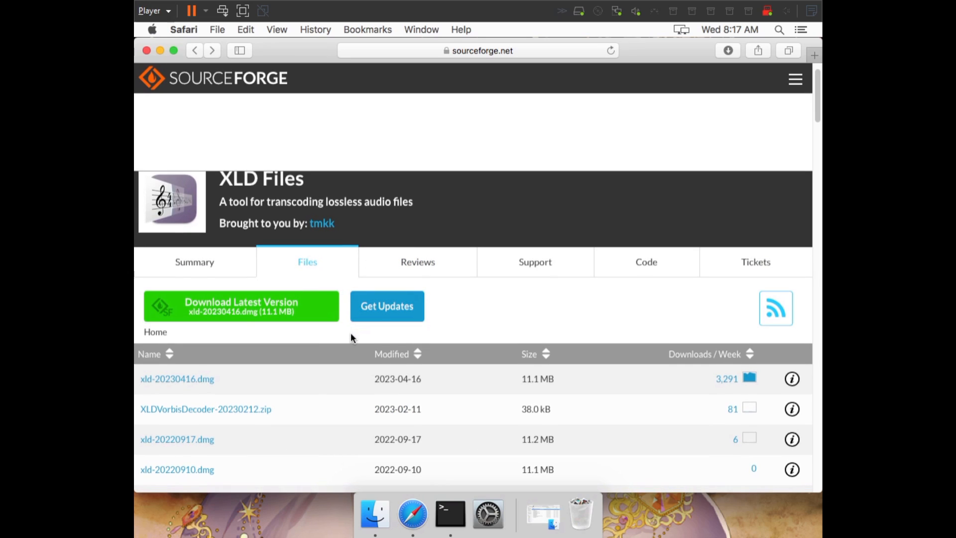
pyautogui.scroll(-3)
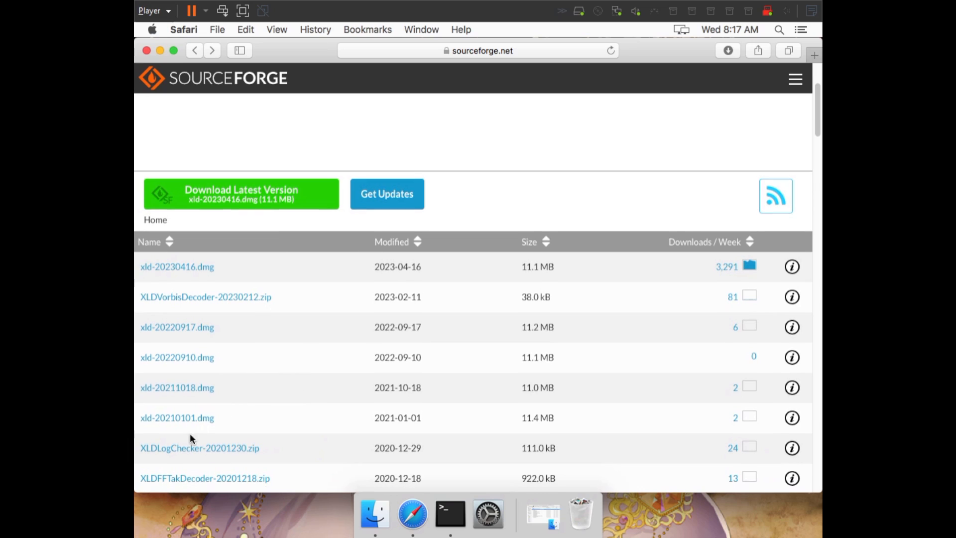
pyautogui.moveTo(221, 456)
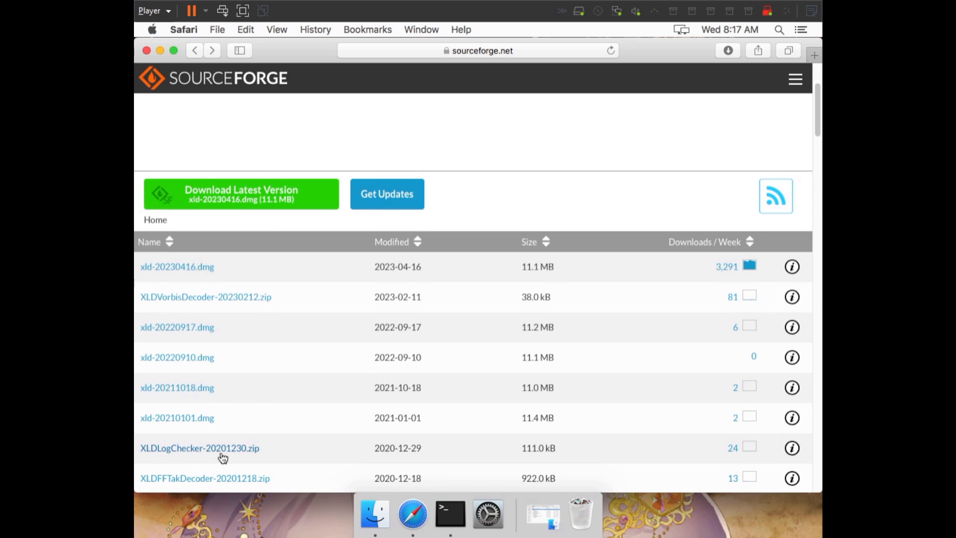
pyautogui.moveTo(226, 451)
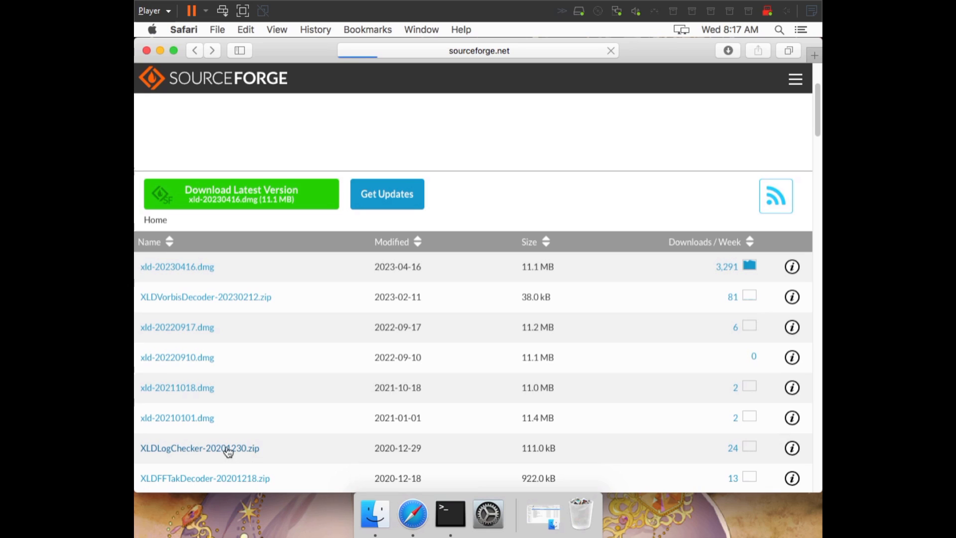
pyautogui.click(199, 448)
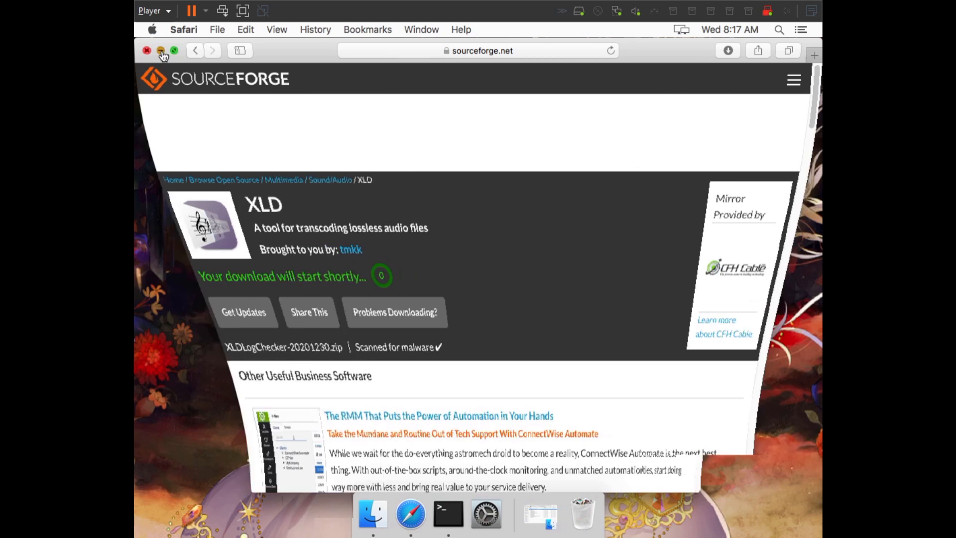
pyautogui.click(147, 51)
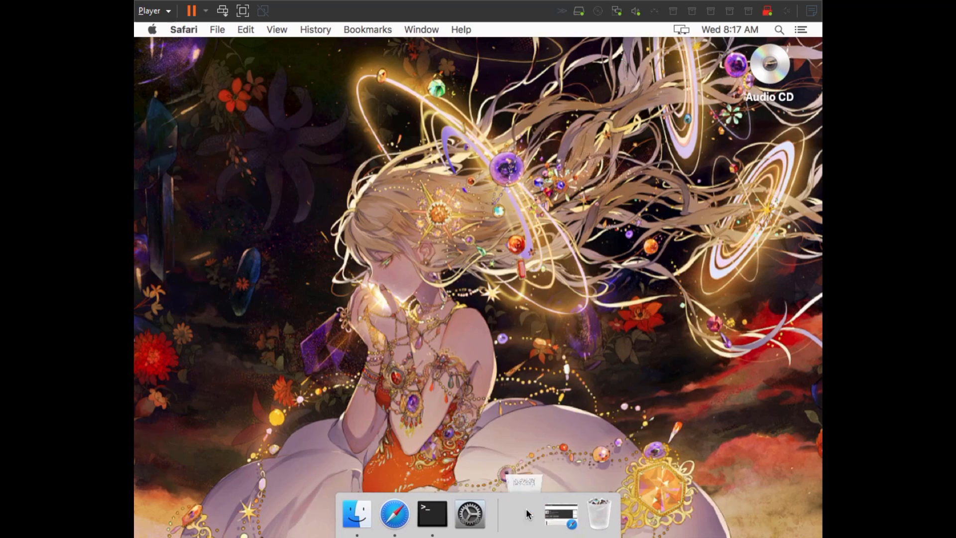
# Mount xld-20230416.dmg from Downloads and show XLD in Applications
pyautogui.click(356, 514)
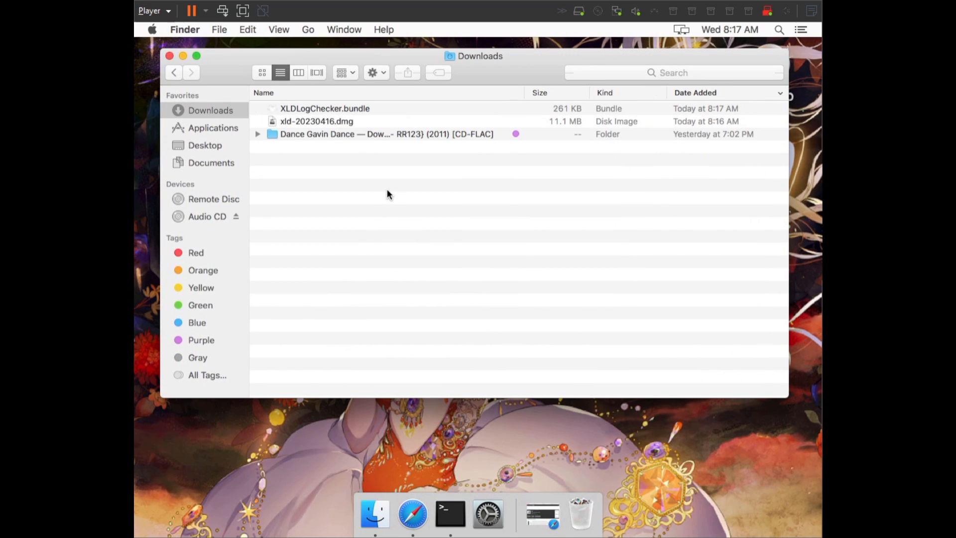
pyautogui.moveTo(343, 125)
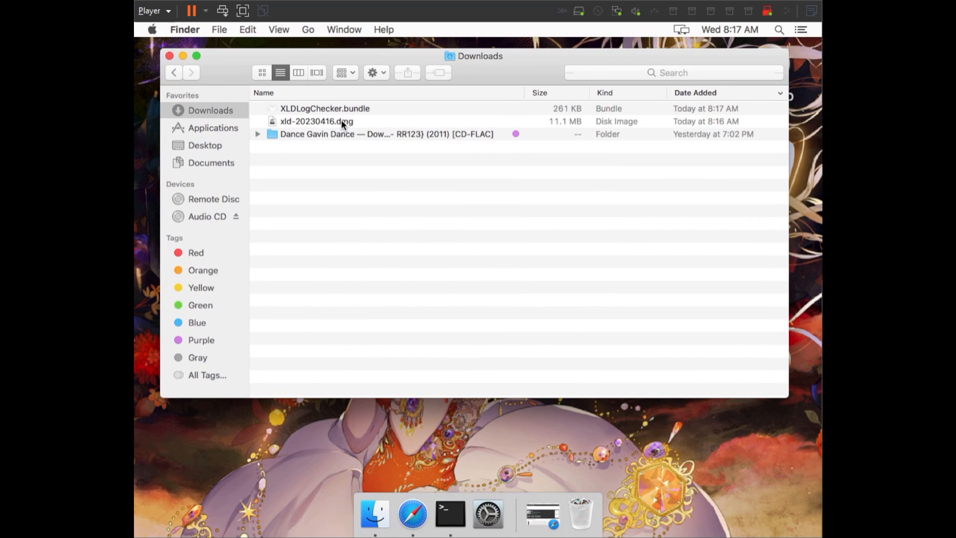
pyautogui.click(316, 120)
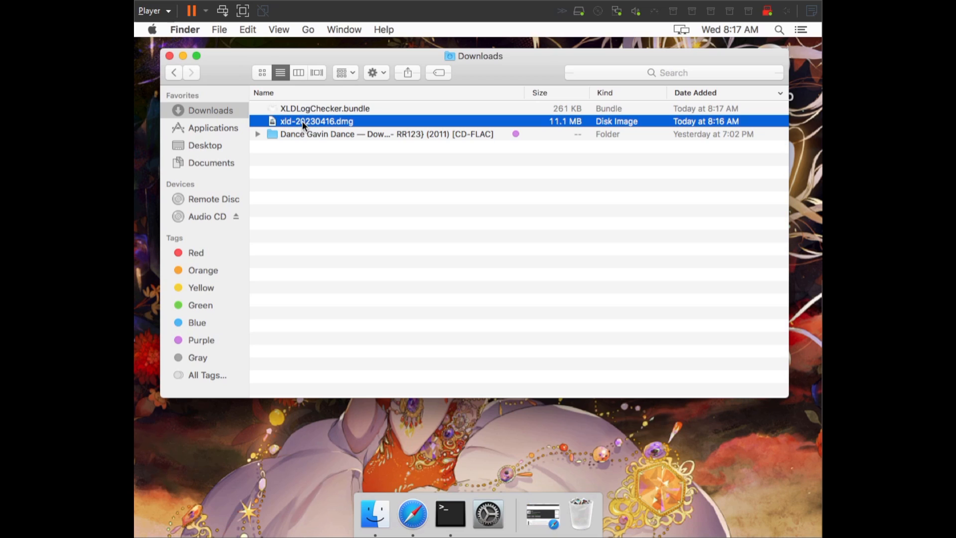
pyautogui.moveTo(347, 110)
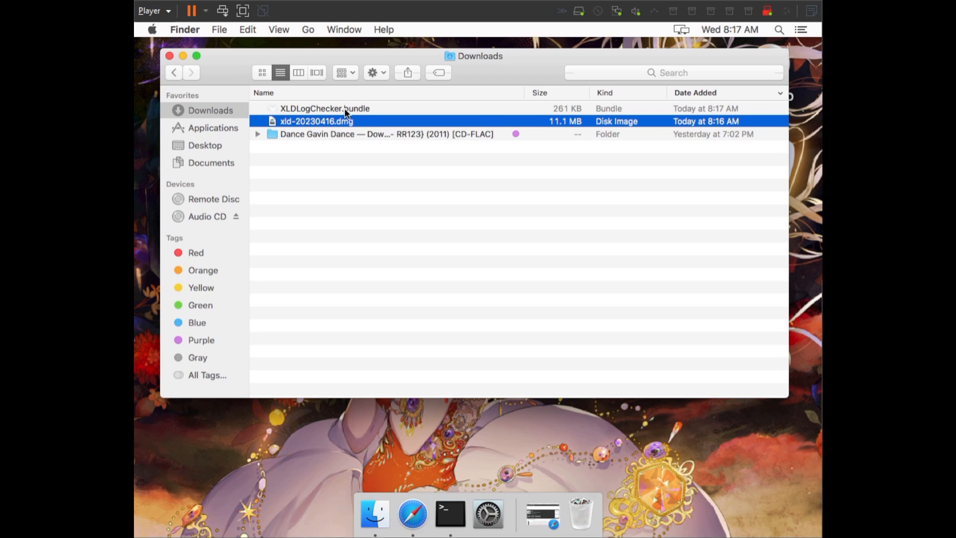
pyautogui.click(324, 108)
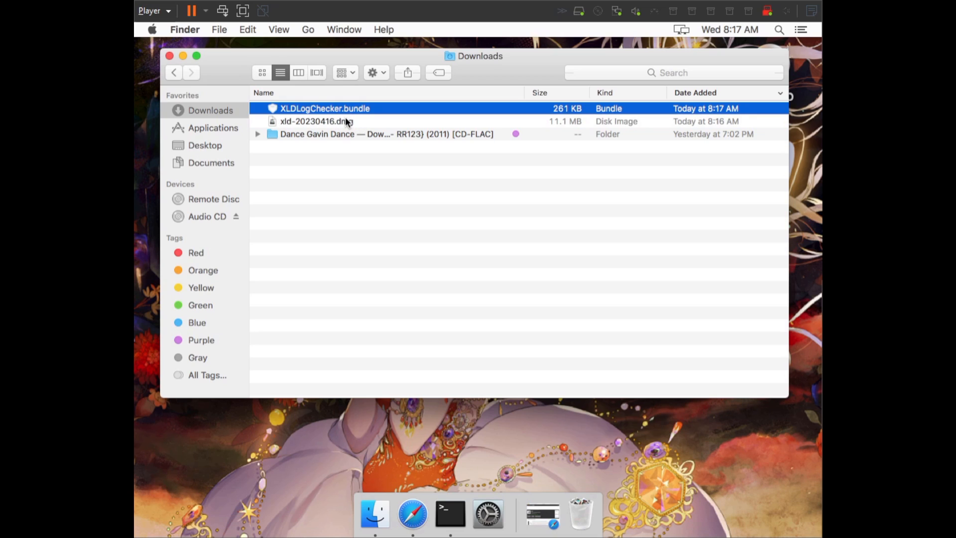
pyautogui.click(315, 121)
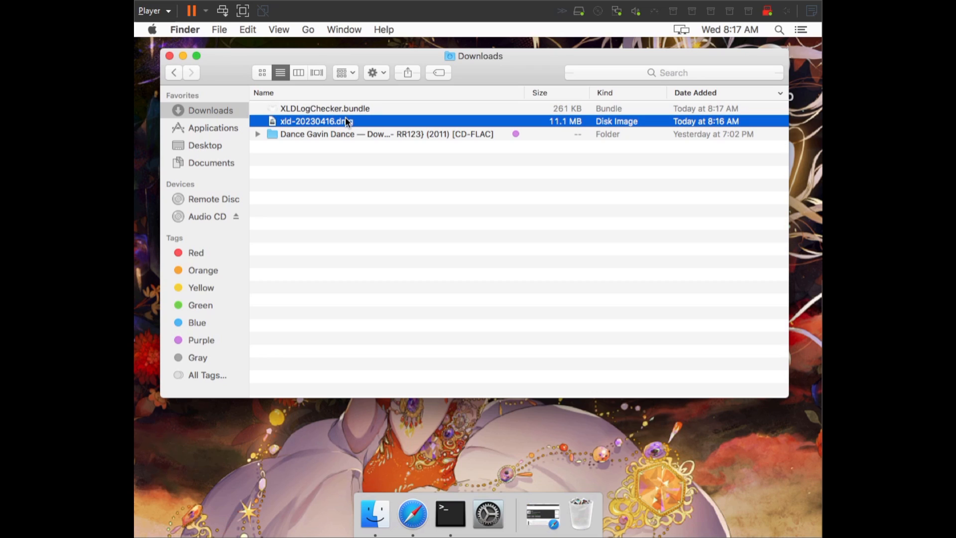
pyautogui.moveTo(352, 122)
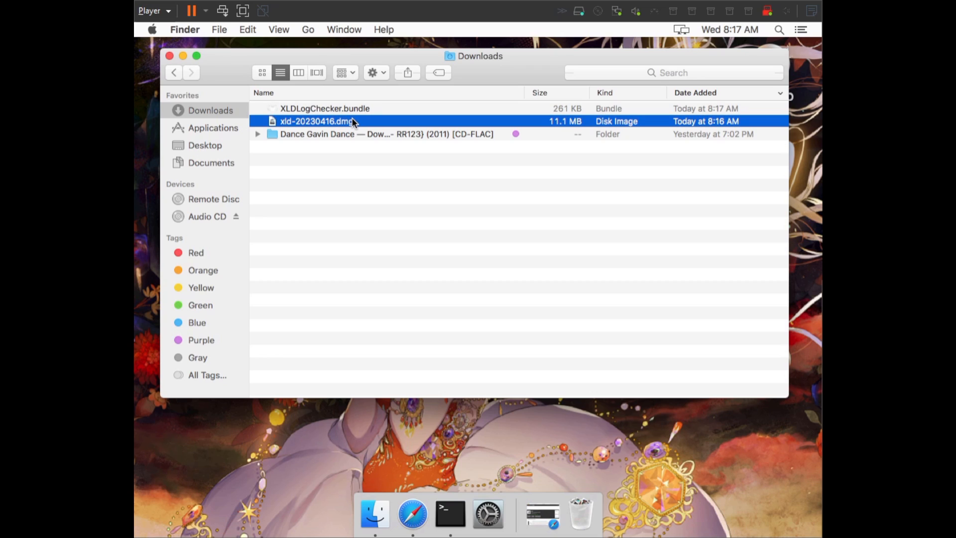
pyautogui.doubleClick(316, 121)
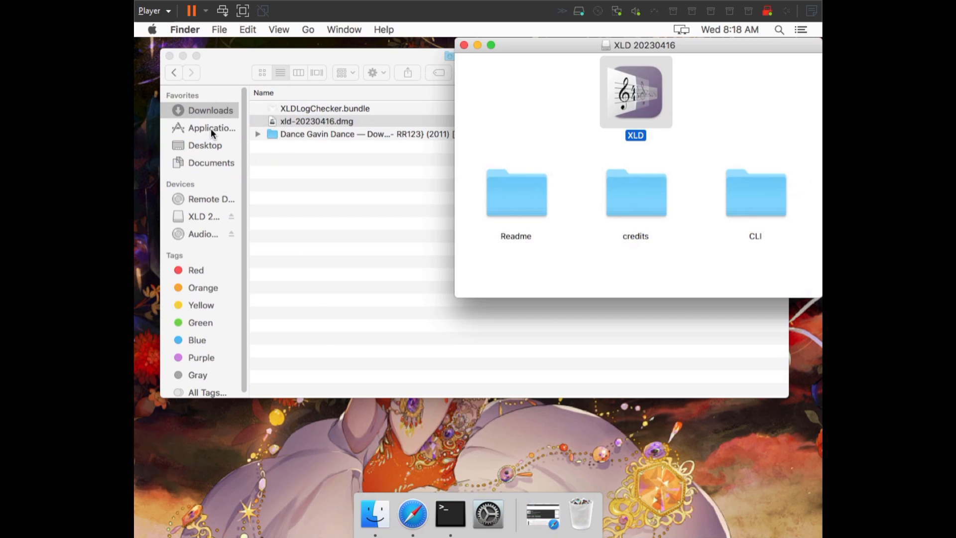
pyautogui.click(212, 128)
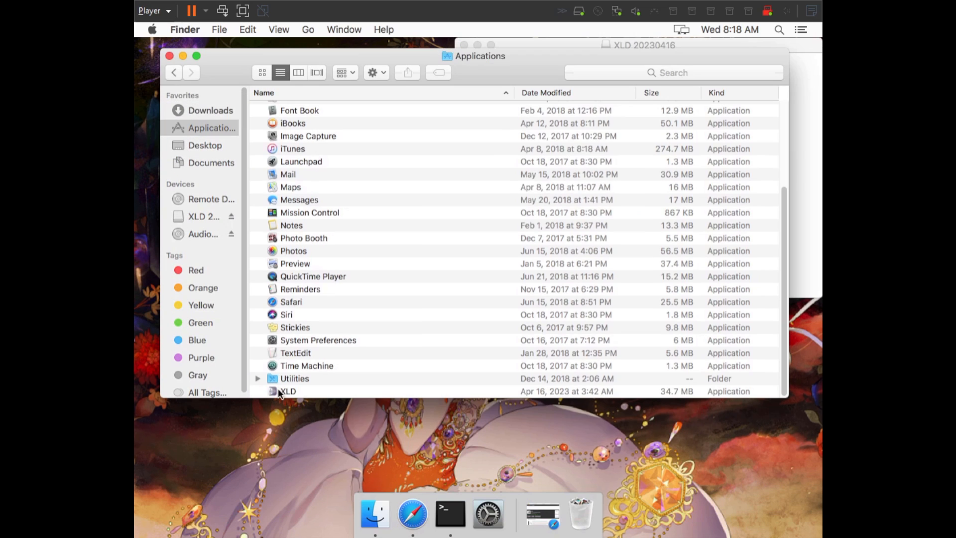
# Launch XLD from Applications and approve the internet-download security warning
pyautogui.click(288, 391)
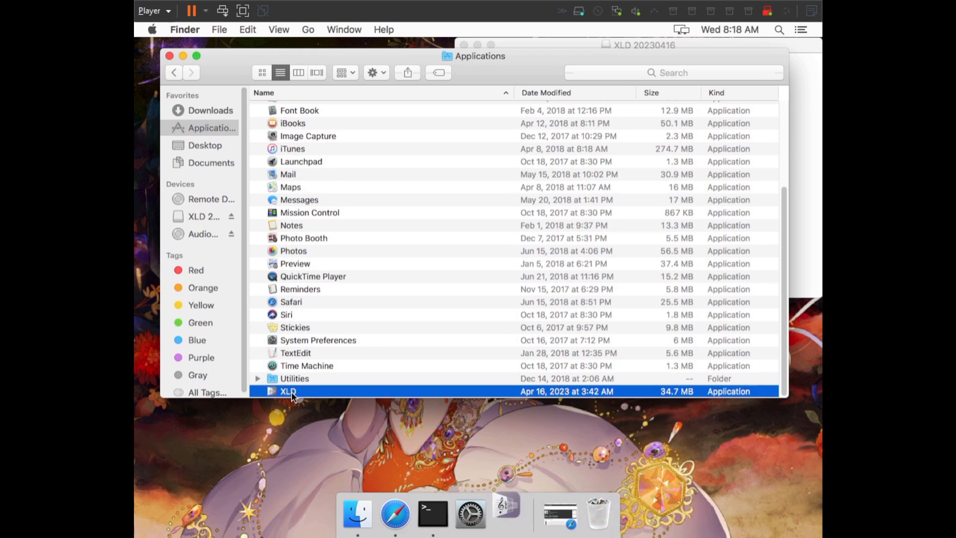
pyautogui.moveTo(332, 367)
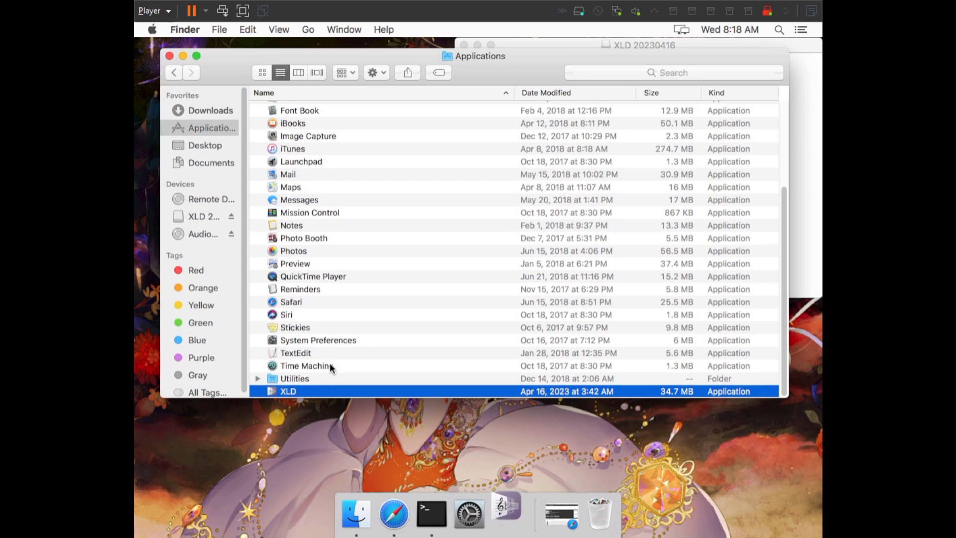
pyautogui.moveTo(530, 223)
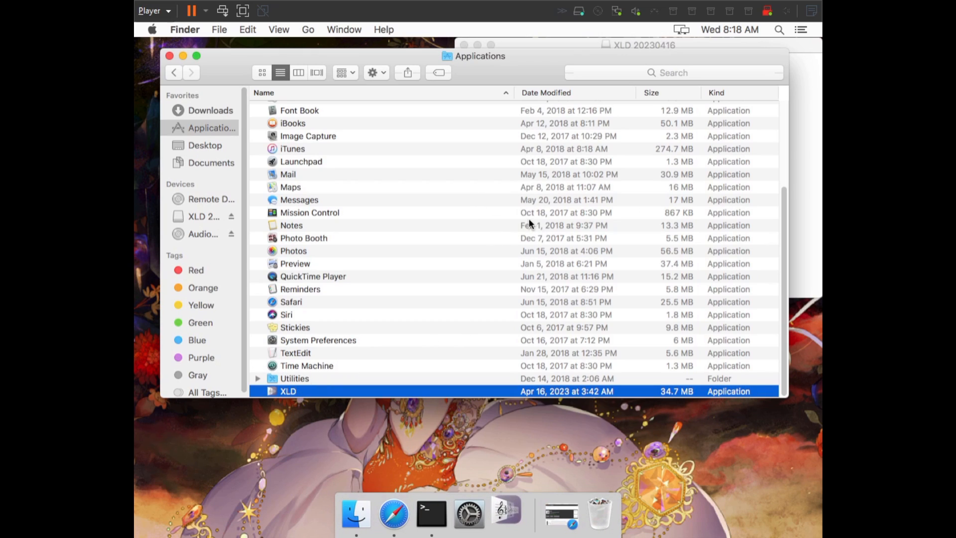
pyautogui.doubleClick(288, 391)
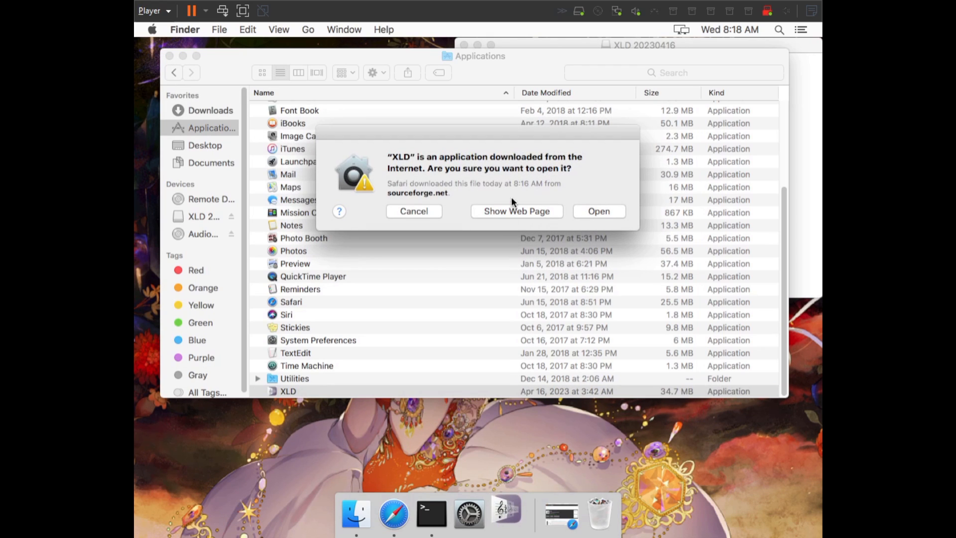
pyautogui.moveTo(388, 154)
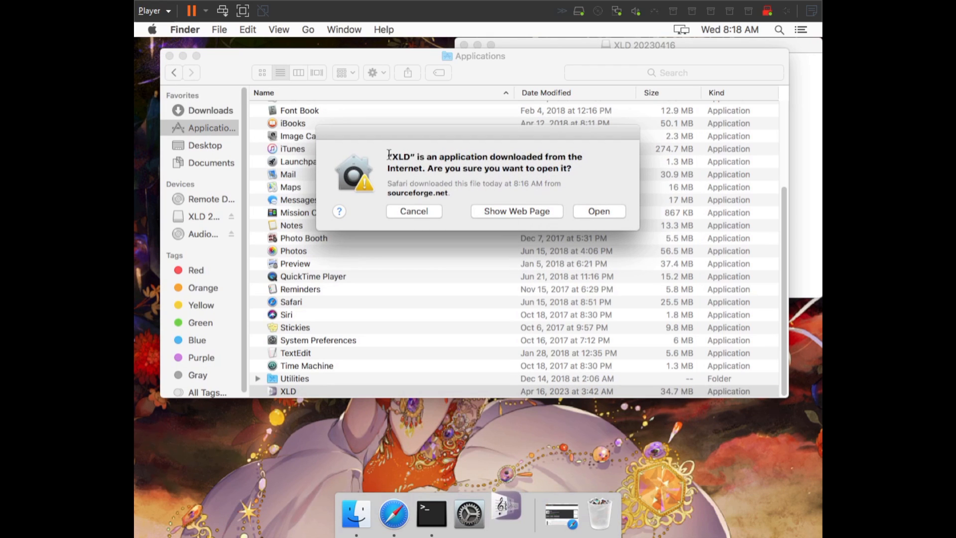
pyautogui.moveTo(564, 180)
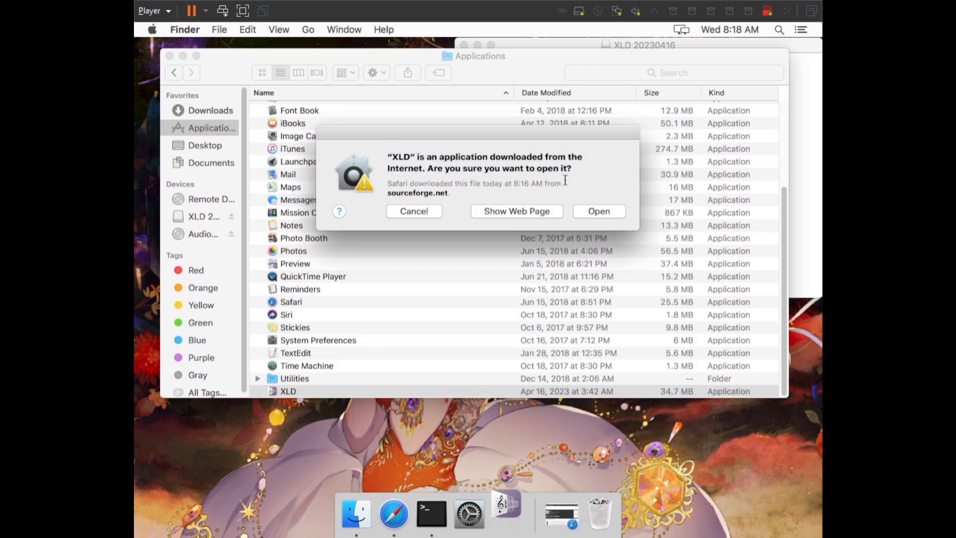
pyautogui.moveTo(600, 211)
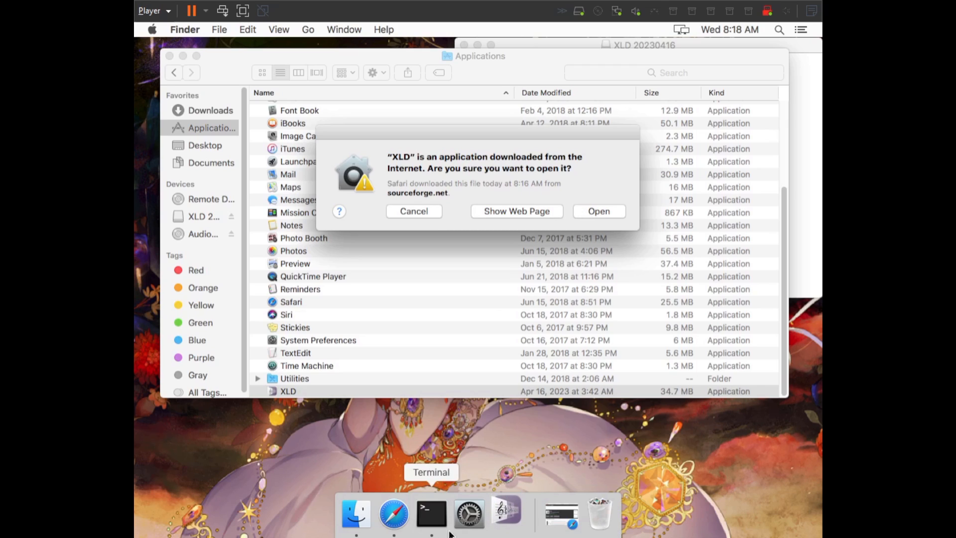
pyautogui.moveTo(469, 514)
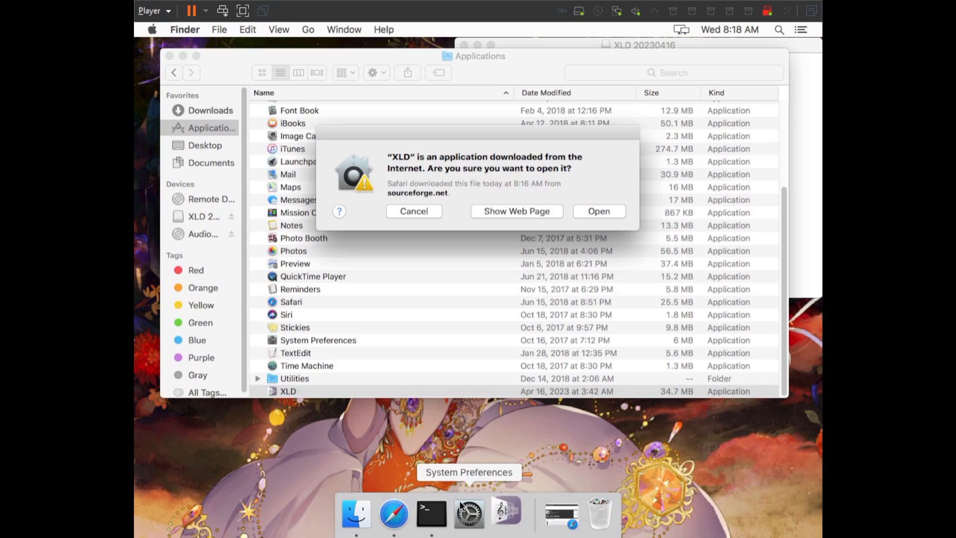
pyautogui.moveTo(491, 411)
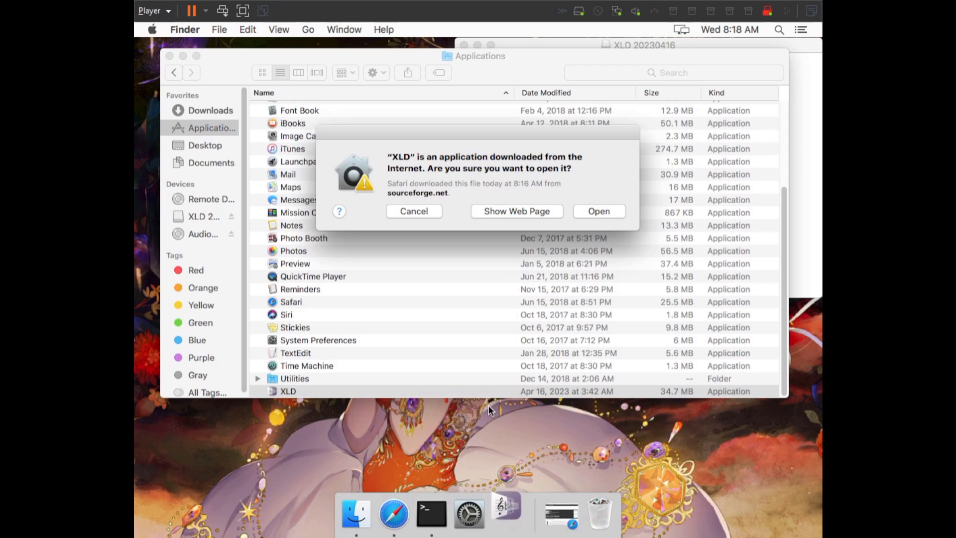
pyautogui.moveTo(598, 211)
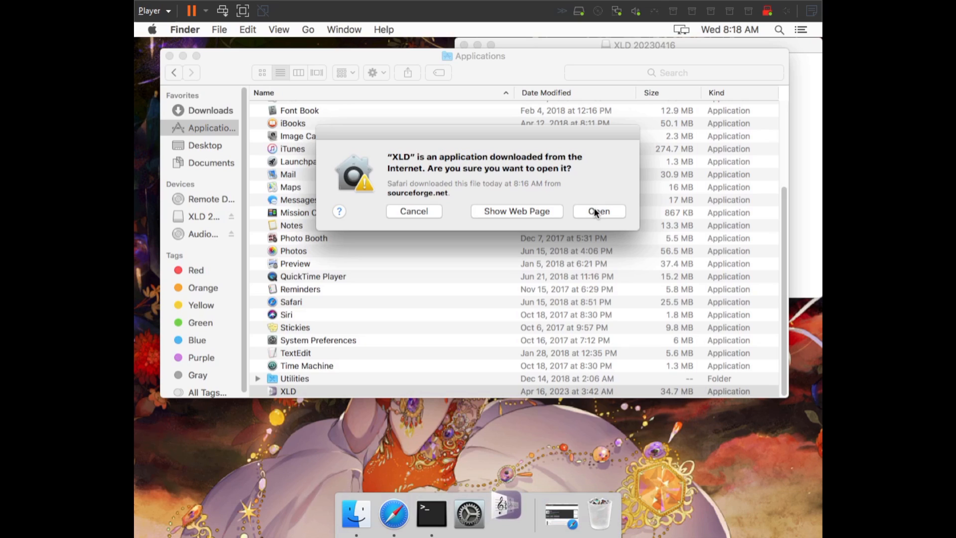
pyautogui.moveTo(588, 230)
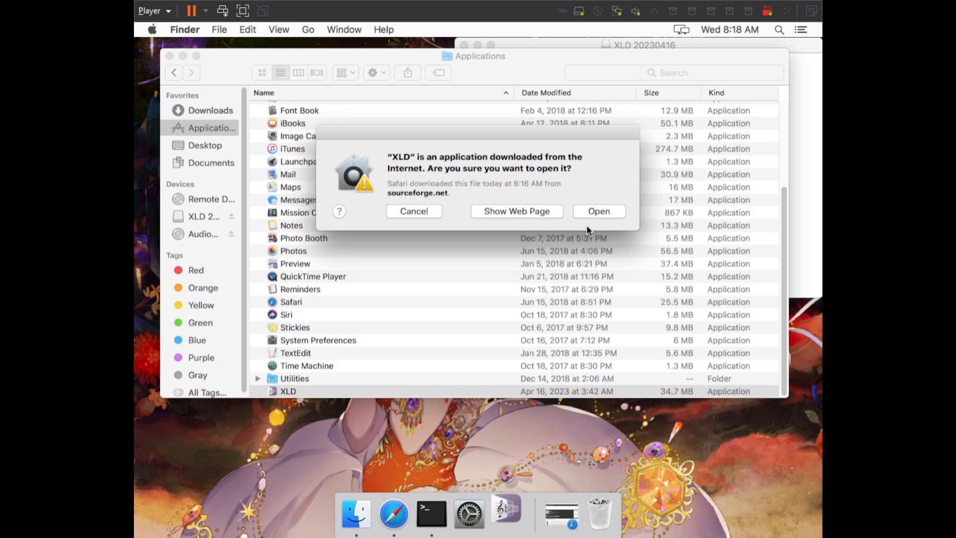
pyautogui.click(414, 211)
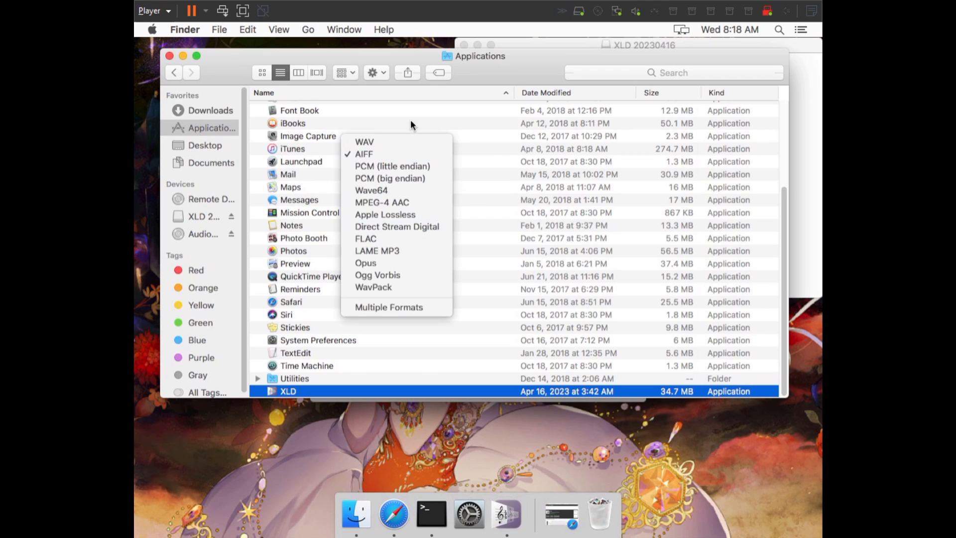
pyautogui.moveTo(182, 55)
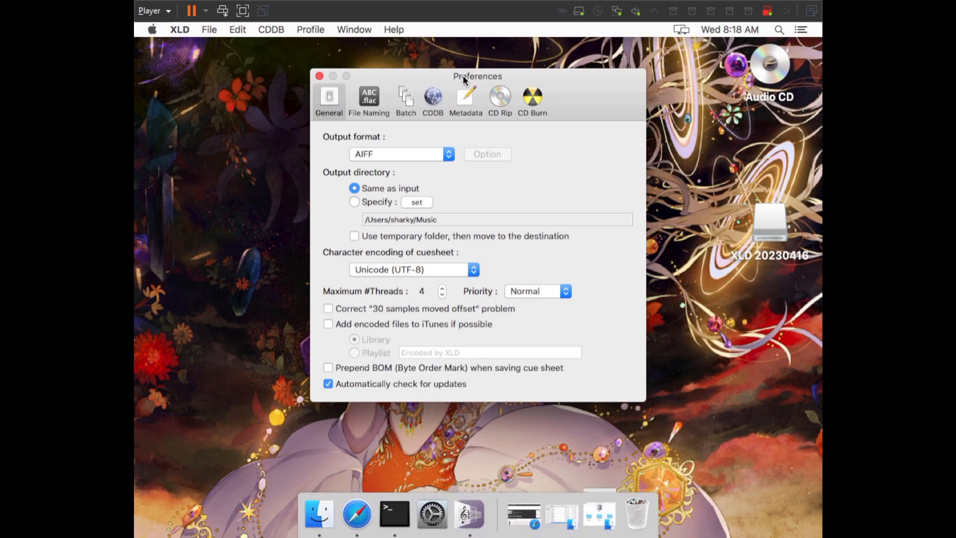
pyautogui.moveTo(410, 175)
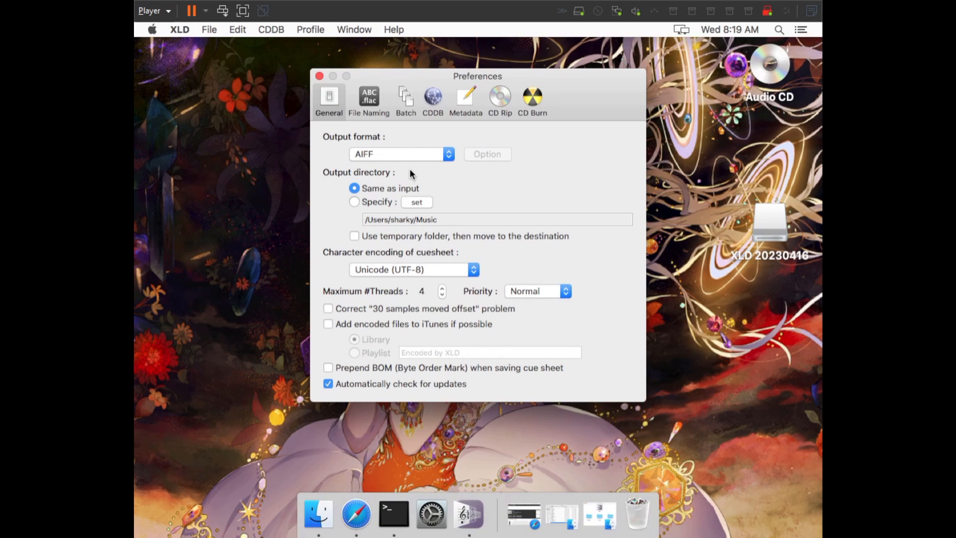
pyautogui.moveTo(160, 32)
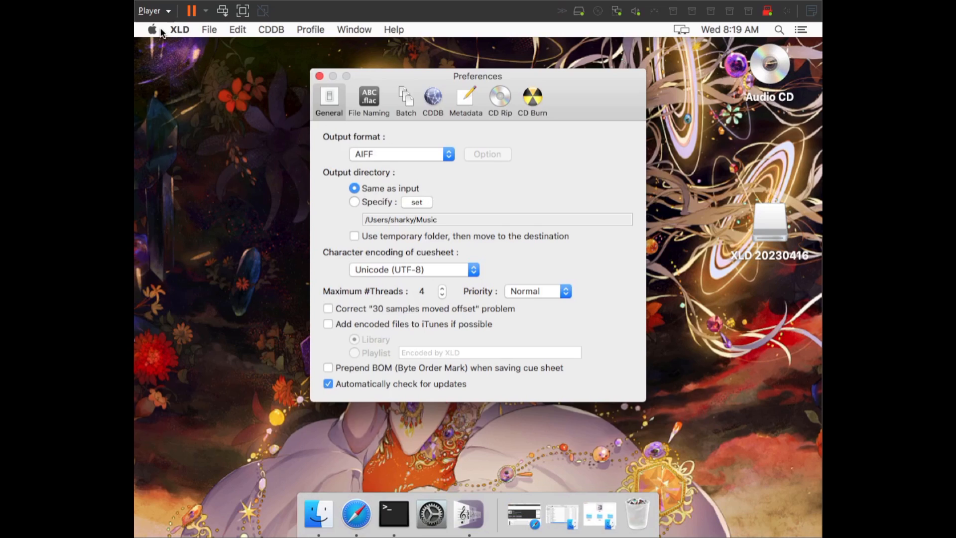
pyautogui.moveTo(180, 32)
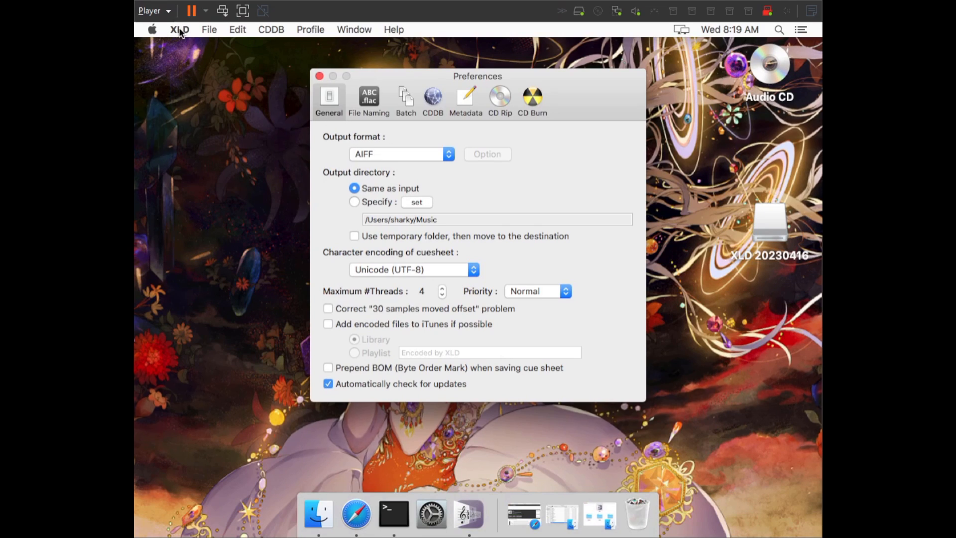
# Review XLD's General preferences showing AIFF output, dismissing the XLD menu
pyautogui.click(179, 29)
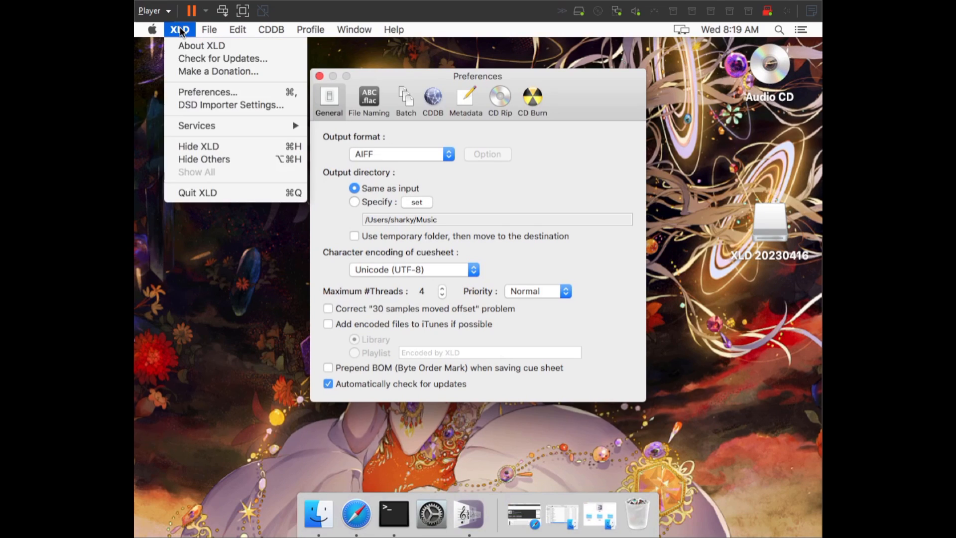
pyautogui.moveTo(198, 184)
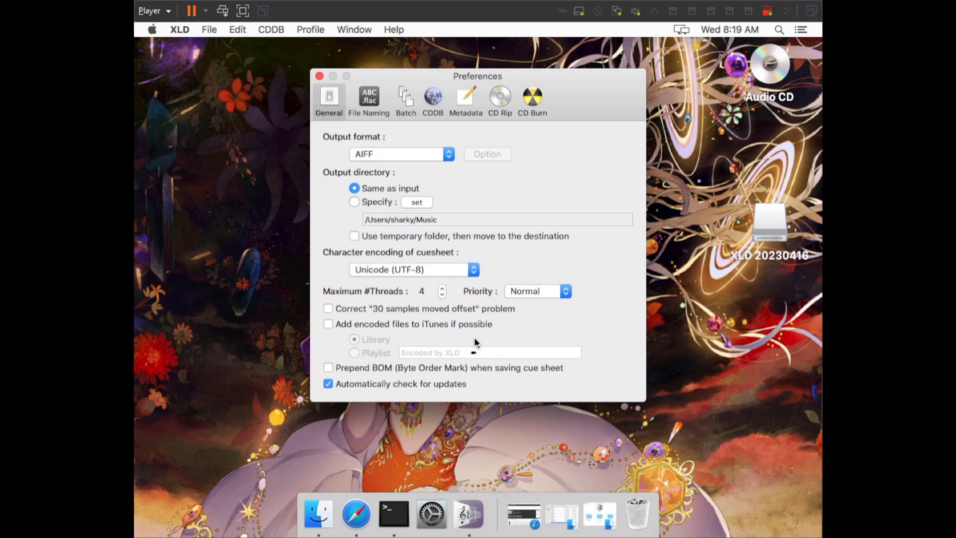
pyautogui.moveTo(545, 516)
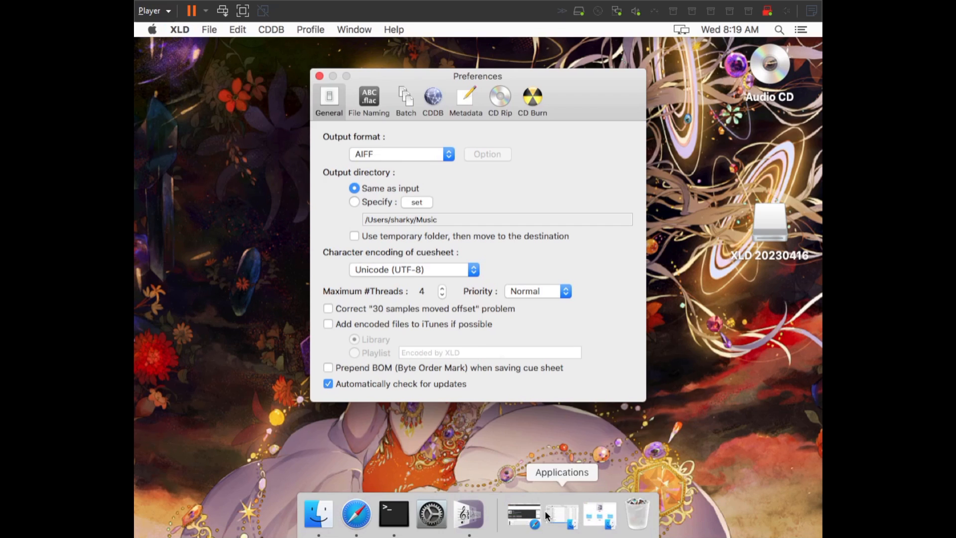
# Copy XLDLogChecker.bundle from Downloads into ~/Library/Application Support/XLD/PlugIns
pyautogui.click(545, 514)
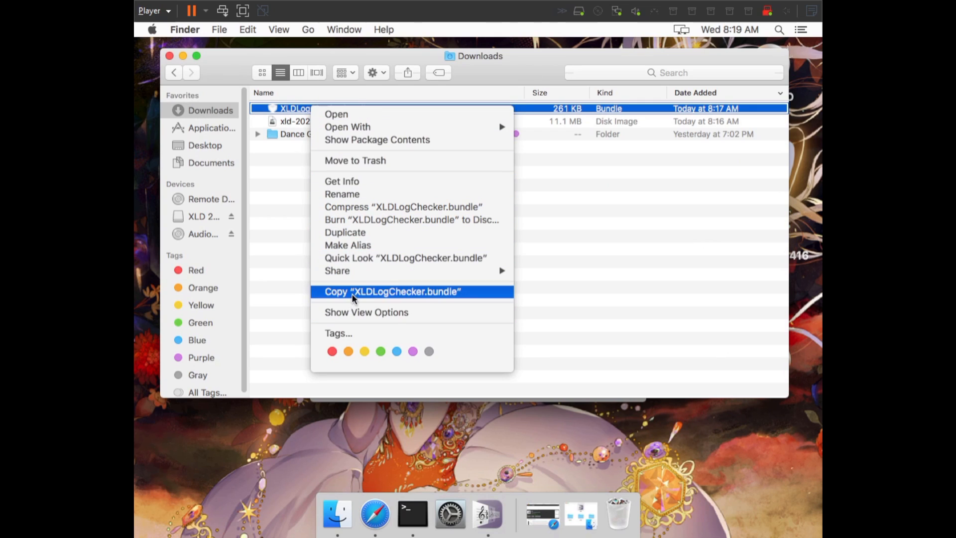
pyautogui.click(392, 291)
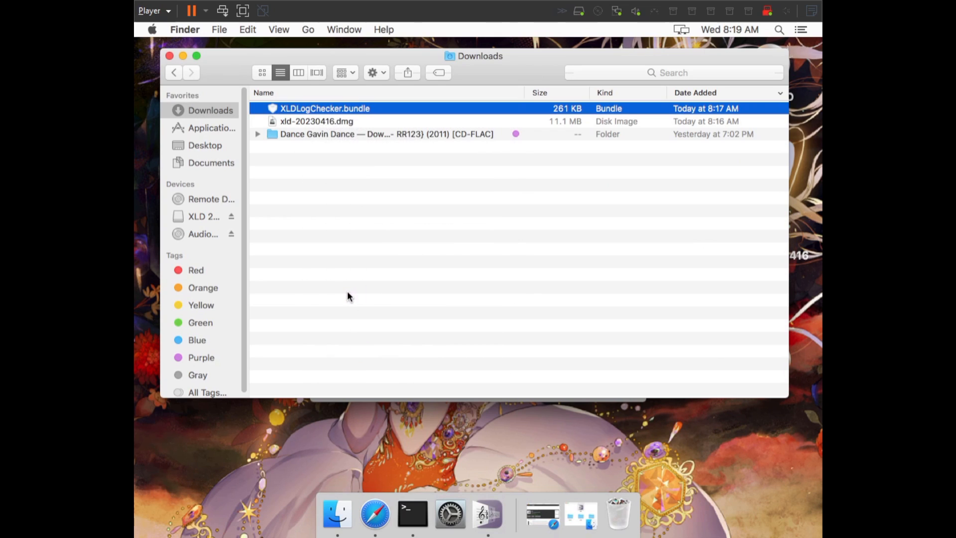
pyautogui.rightClick(336, 514)
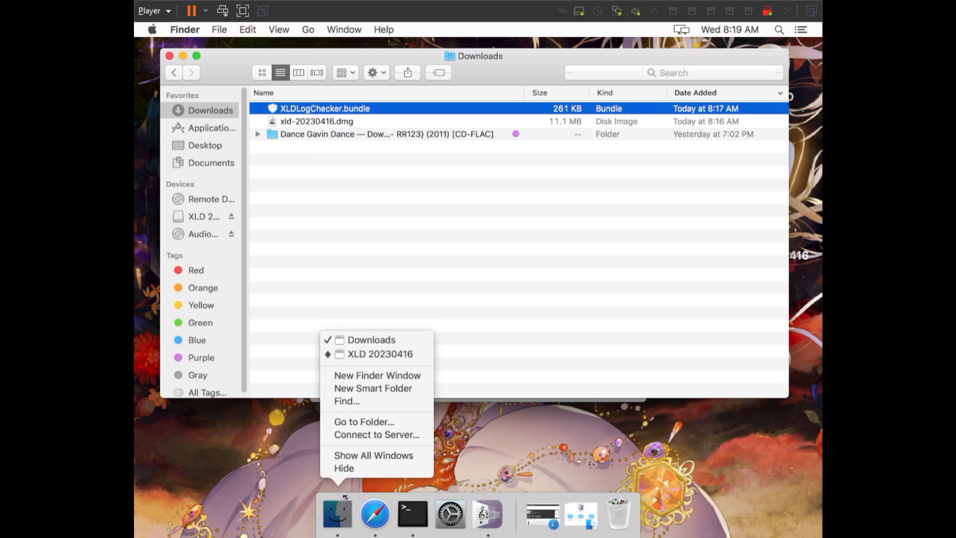
pyautogui.moveTo(364, 421)
pyautogui.write('~/Library/Application Support')
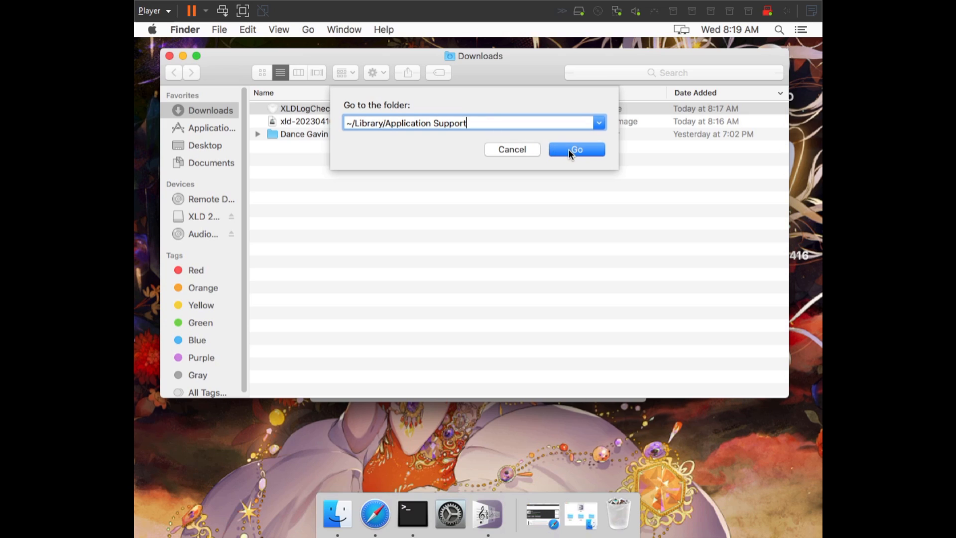
pyautogui.click(575, 150)
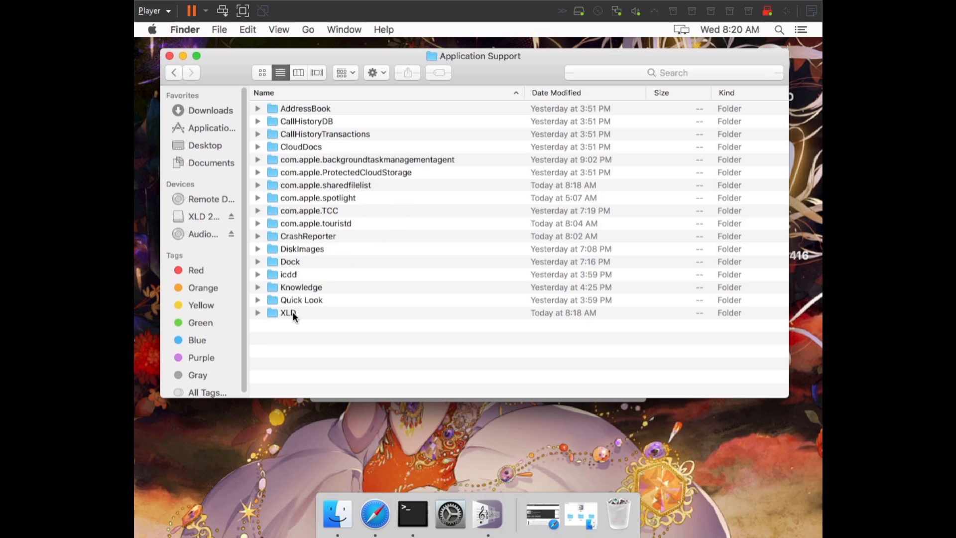
pyautogui.doubleClick(288, 312)
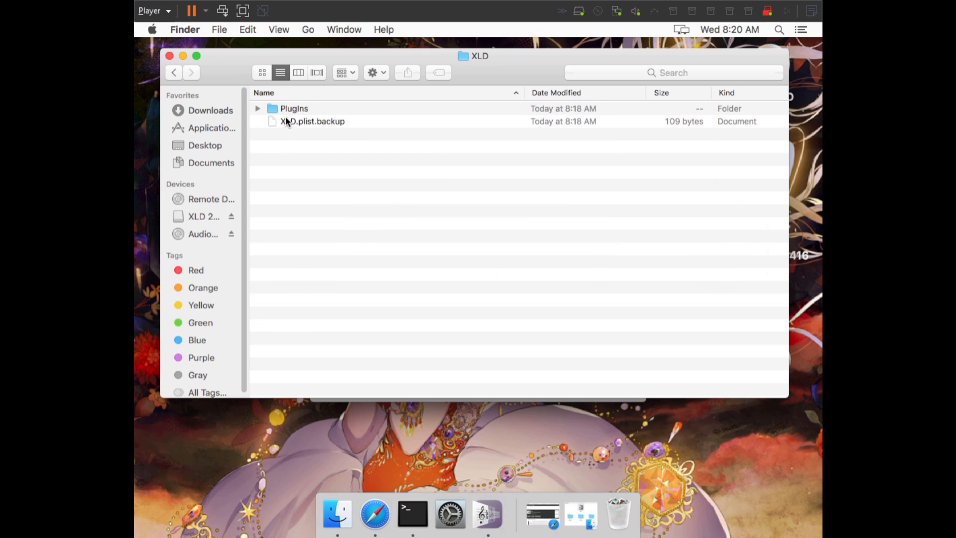
pyautogui.rightClick(381, 169)
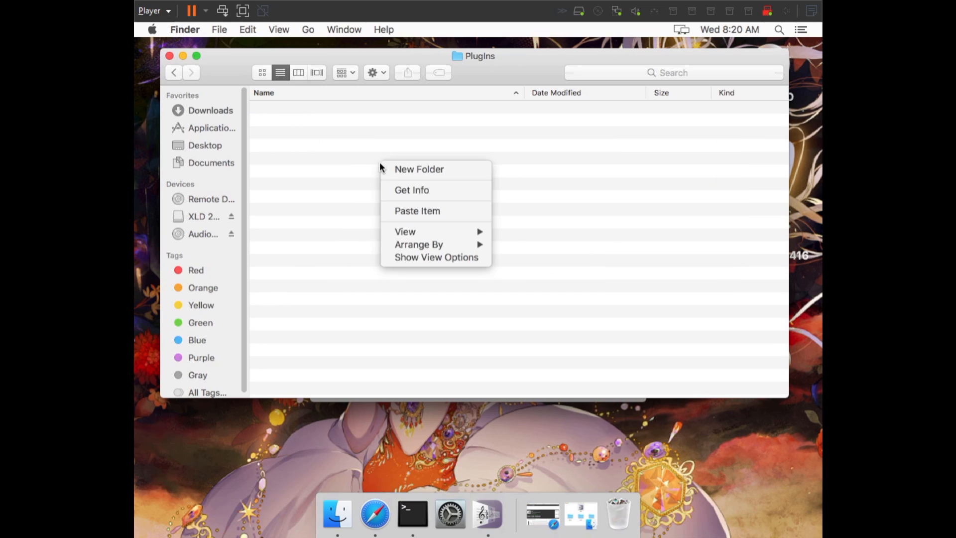
pyautogui.moveTo(417, 211)
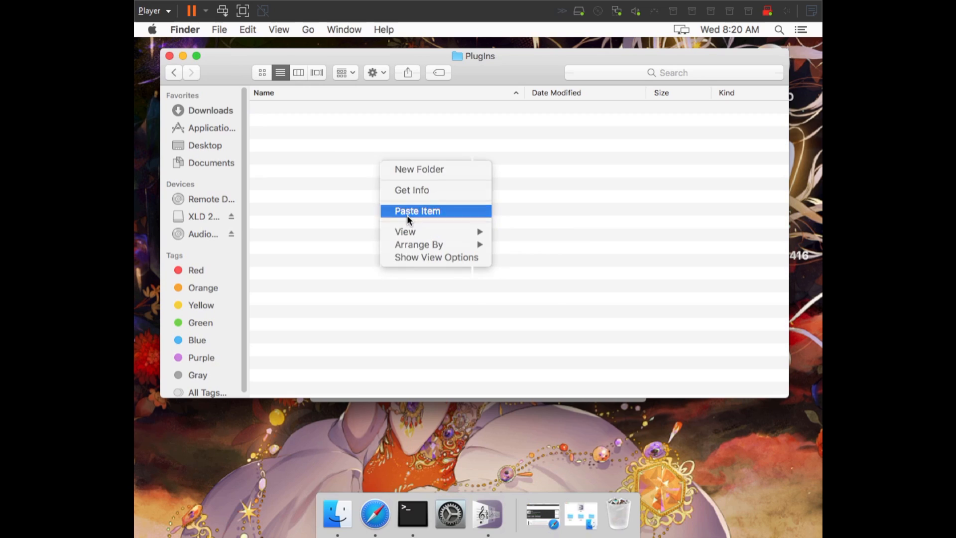
pyautogui.click(418, 210)
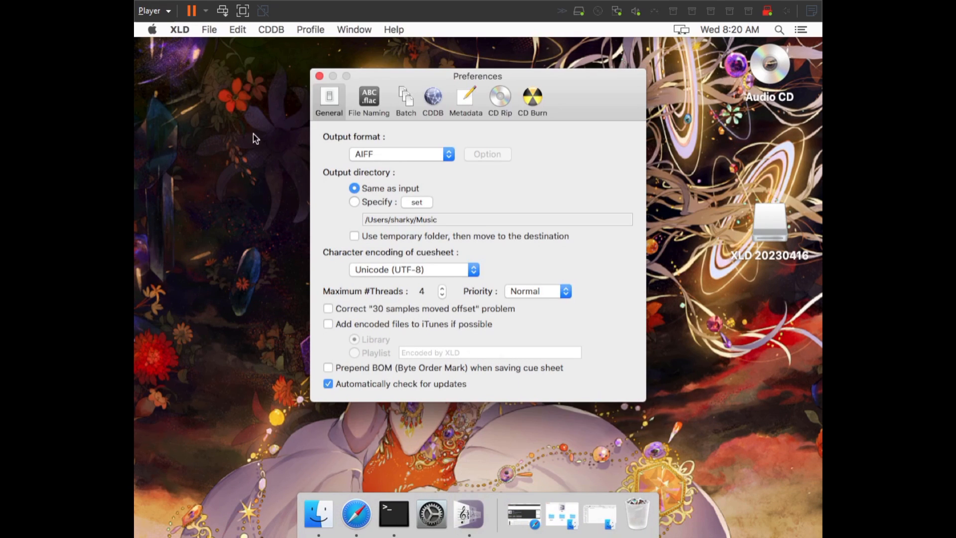
# Quit XLD, relaunch it, and bring its Preferences window forward
pyautogui.click(180, 29)
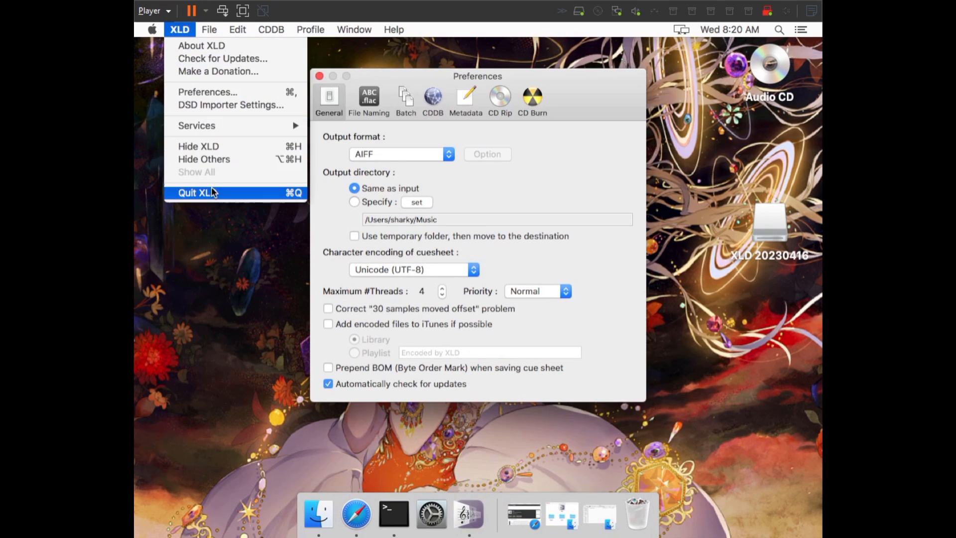
pyautogui.moveTo(198, 146)
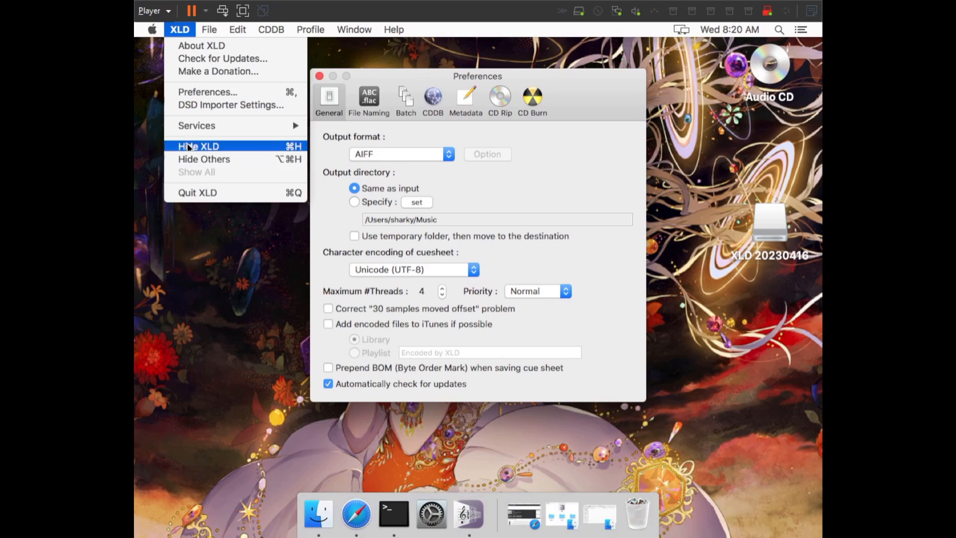
pyautogui.moveTo(197, 192)
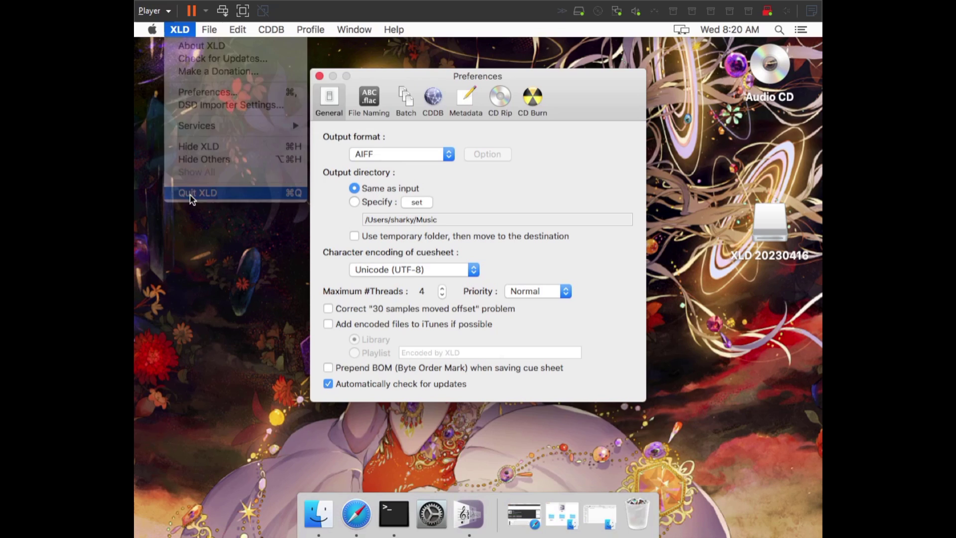
pyautogui.click(197, 192)
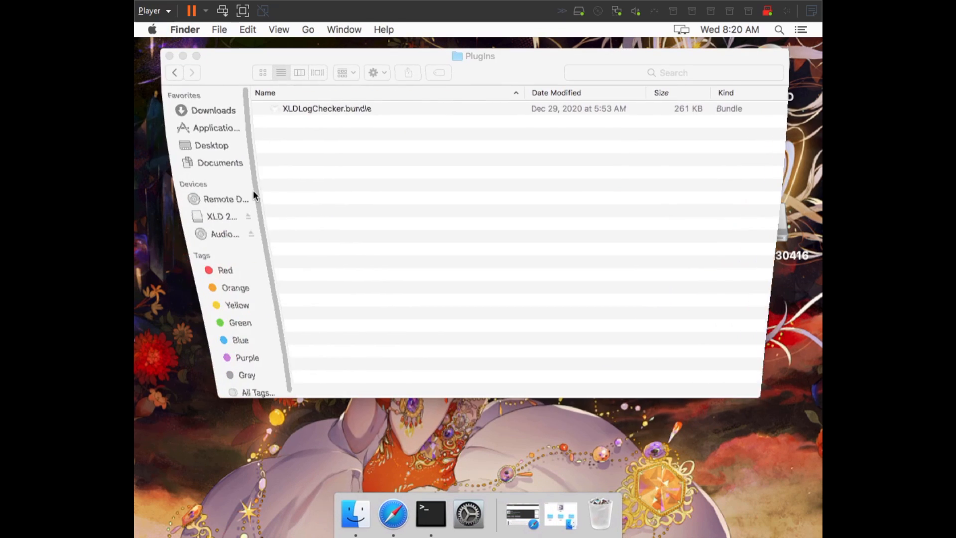
pyautogui.click(211, 128)
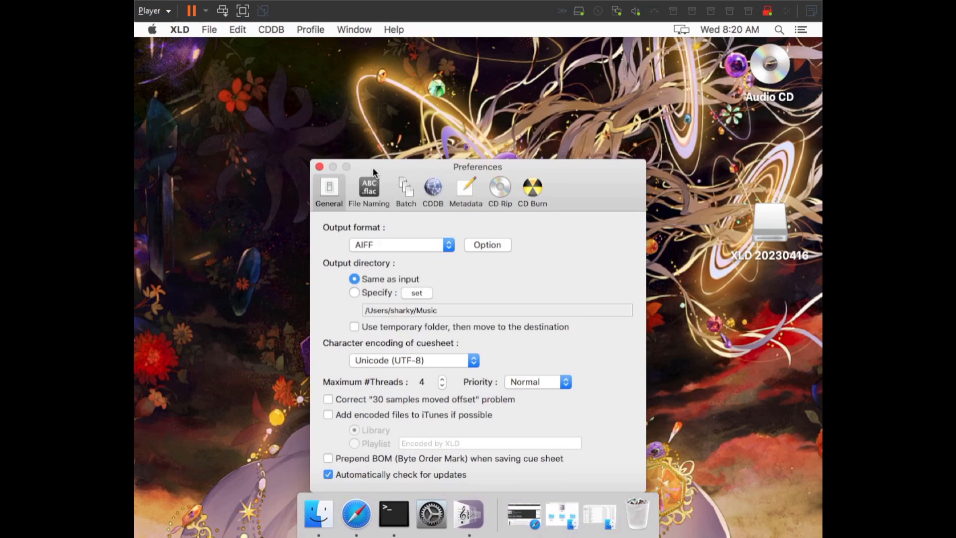
pyautogui.click(179, 29)
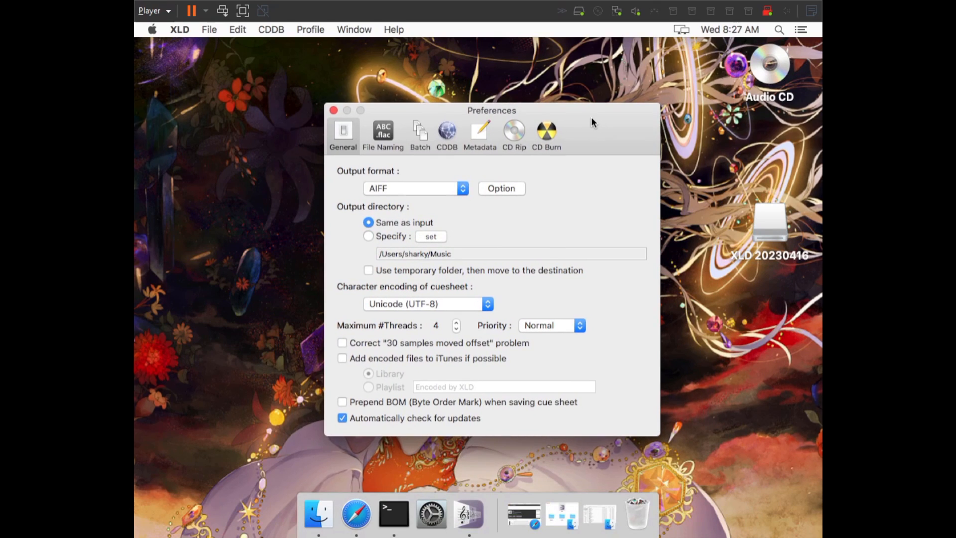
pyautogui.moveTo(584, 116)
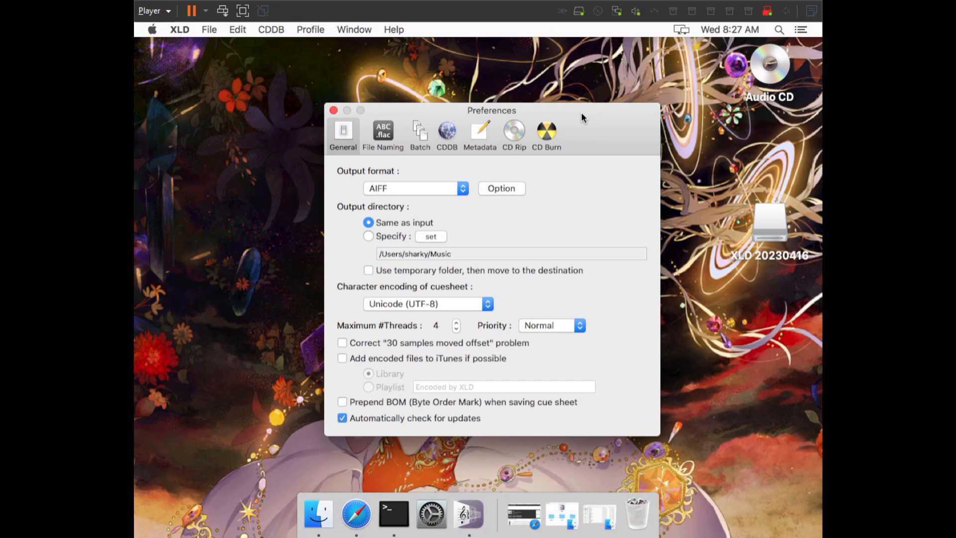
pyautogui.moveTo(578, 117)
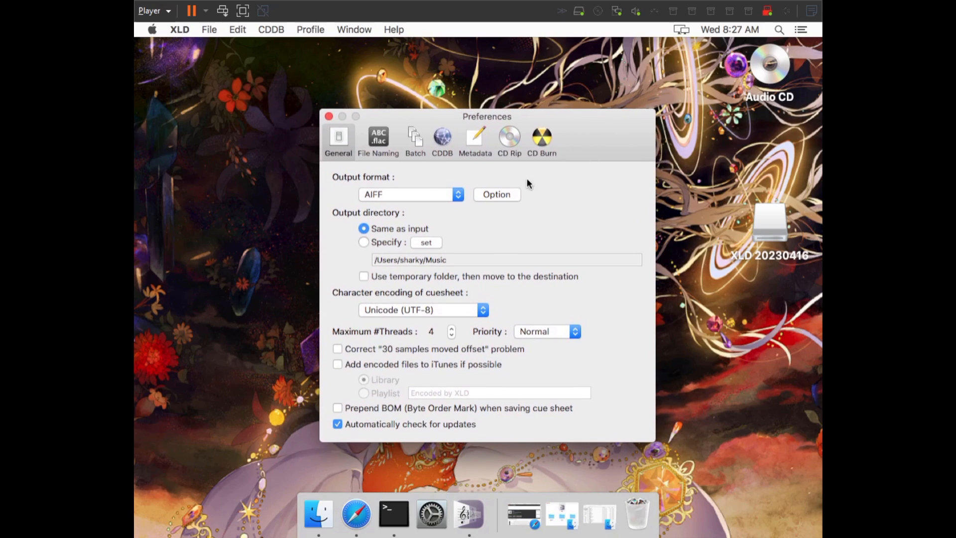
pyautogui.moveTo(403, 206)
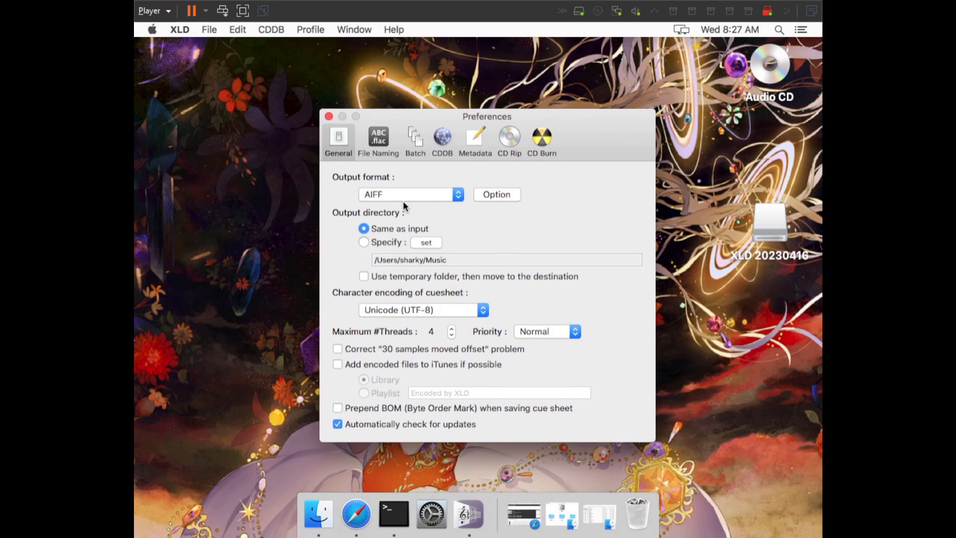
pyautogui.moveTo(559, 205)
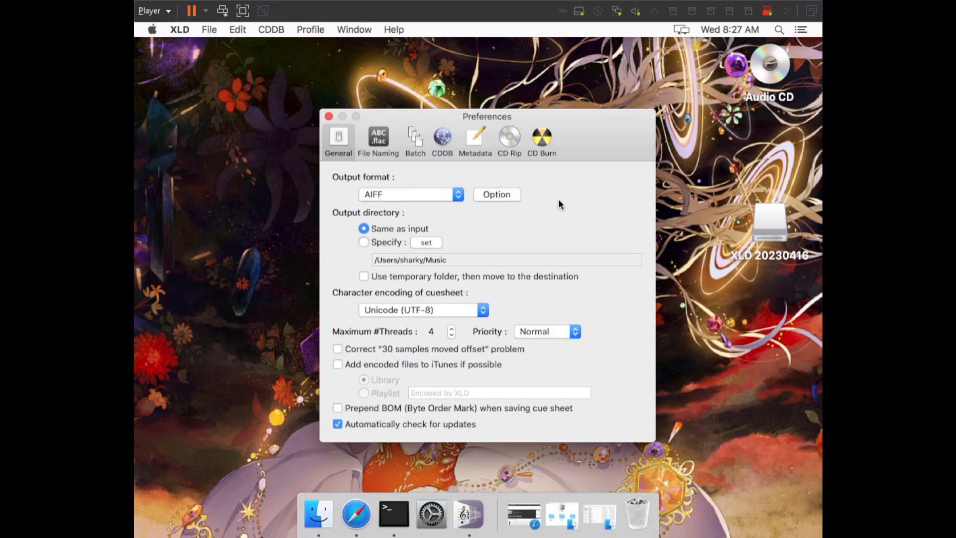
pyautogui.moveTo(566, 195)
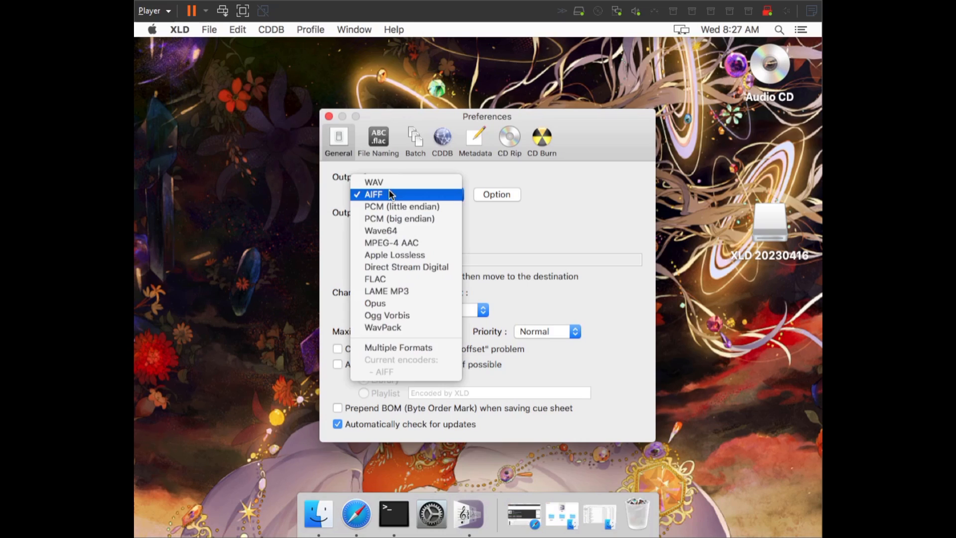
# Choose FLAC output and turn off cue sheet embedding in the FLAC options
pyautogui.click(375, 279)
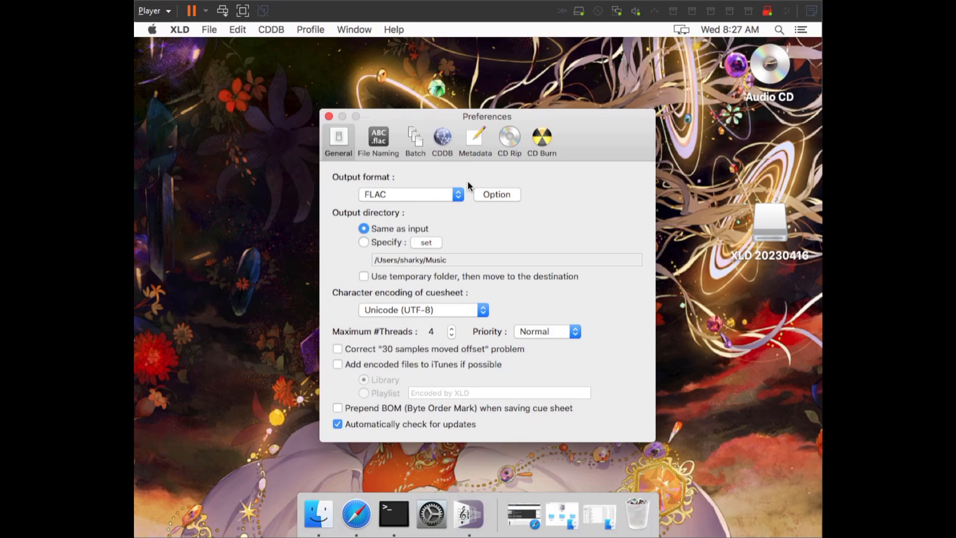
pyautogui.click(496, 193)
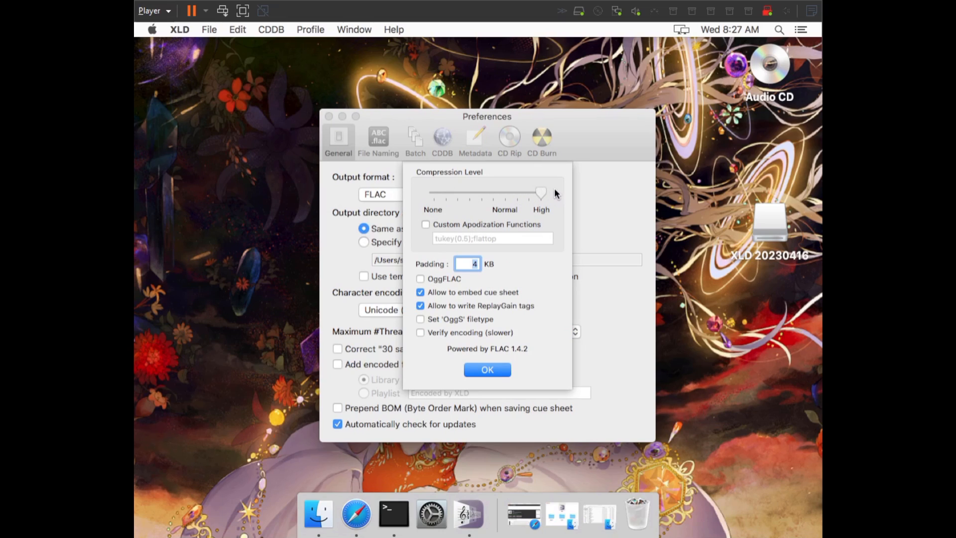
pyautogui.moveTo(544, 214)
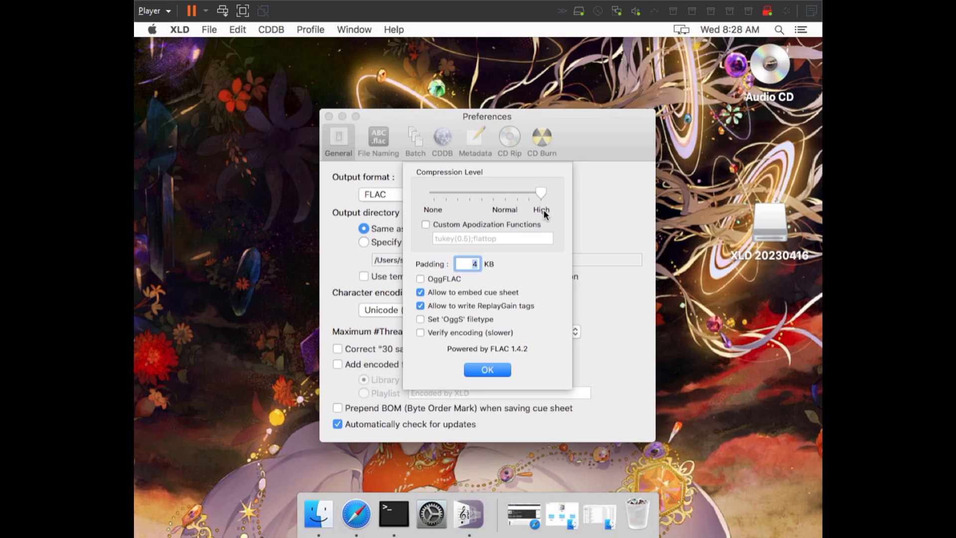
pyautogui.moveTo(499, 208)
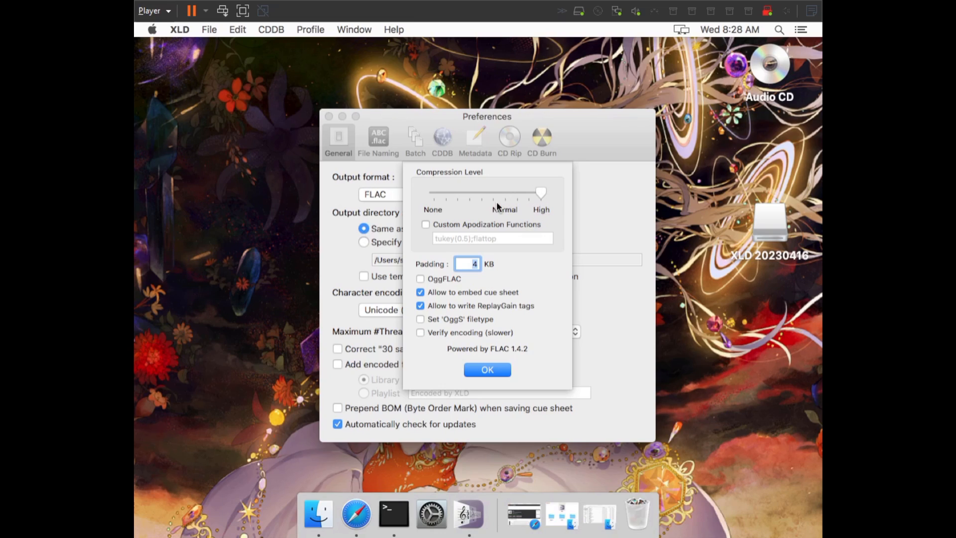
pyautogui.moveTo(526, 203)
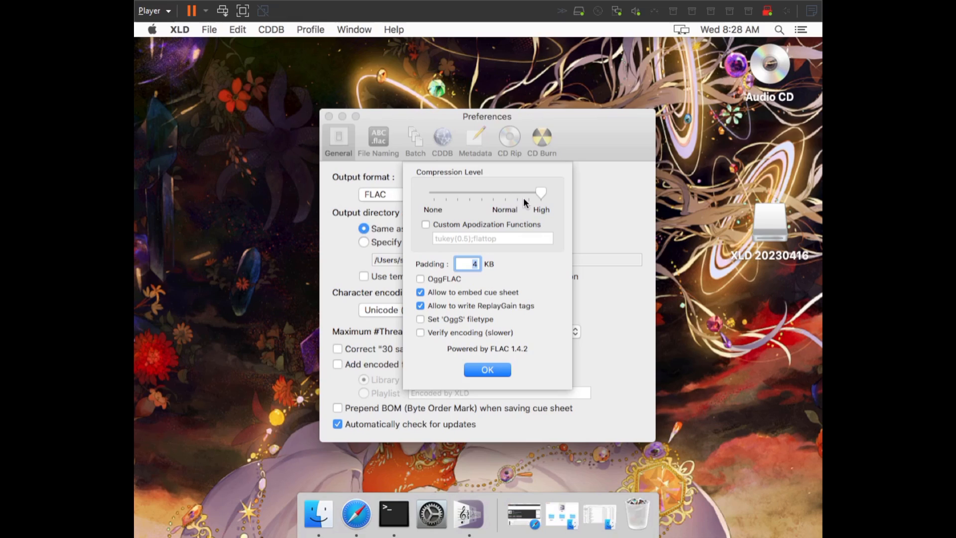
pyautogui.moveTo(553, 195)
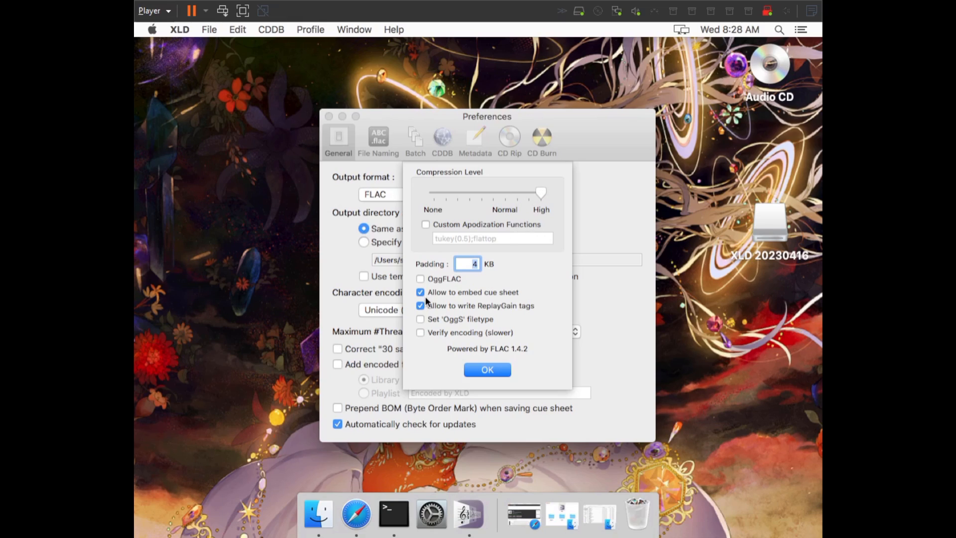
pyautogui.click(420, 293)
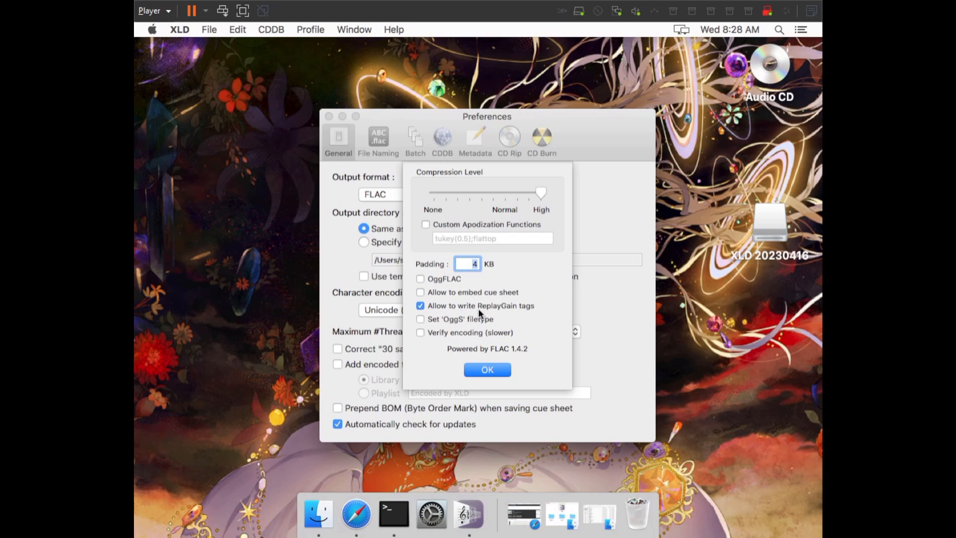
pyautogui.moveTo(418, 315)
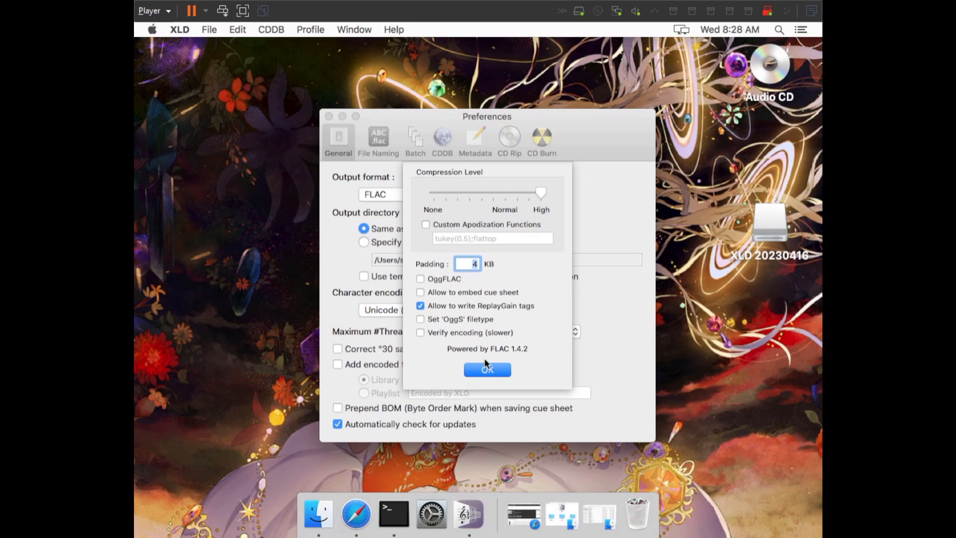
# Confirm the FLAC options and set the output directory to the specified Music folder
pyautogui.click(486, 369)
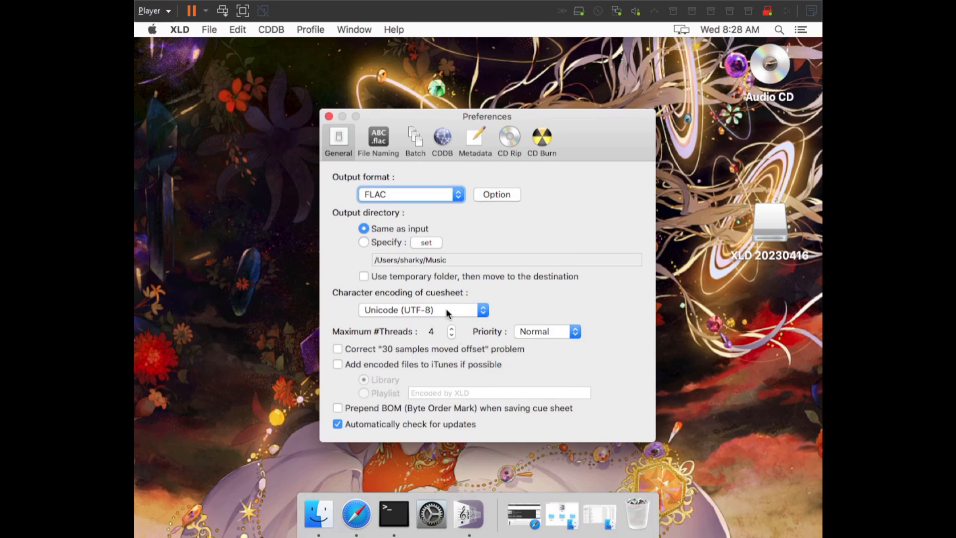
pyautogui.moveTo(410, 268)
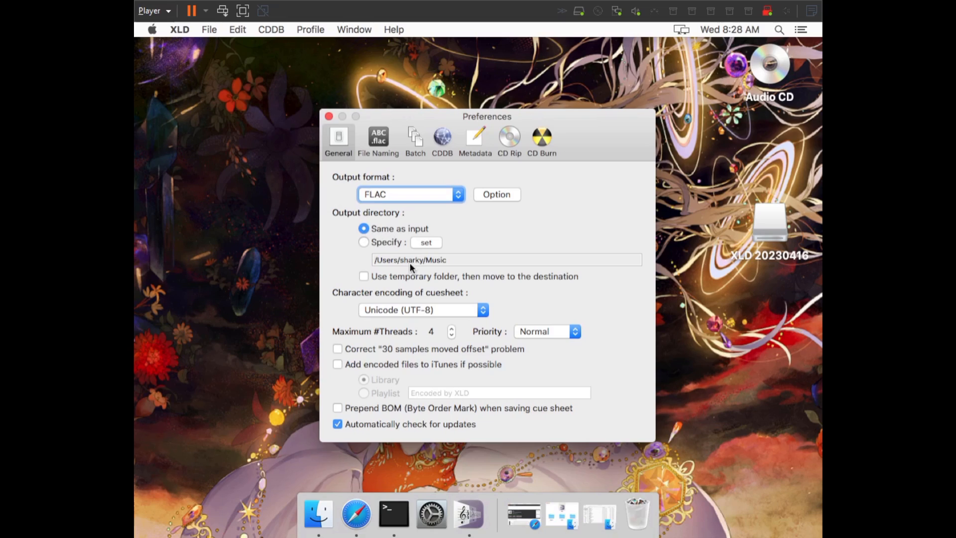
pyautogui.moveTo(395, 221)
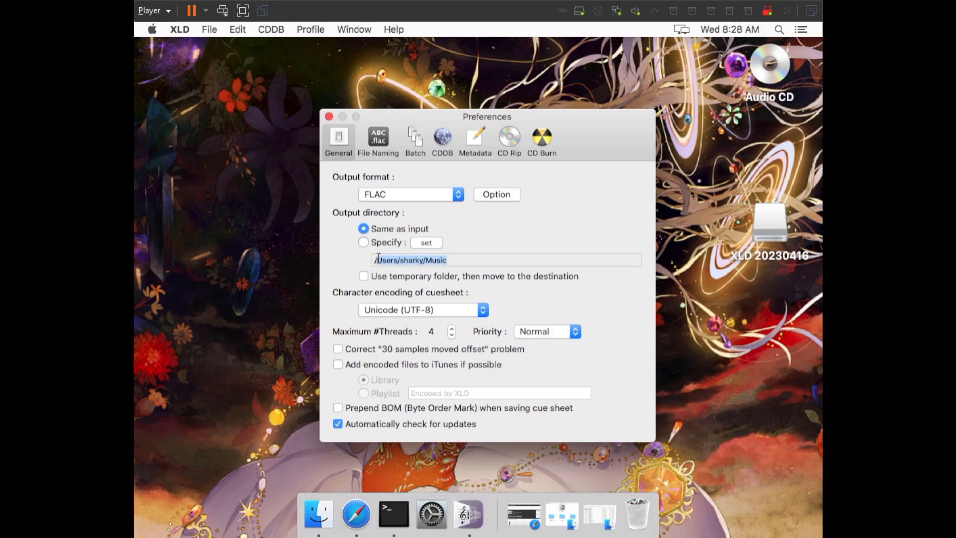
pyautogui.click(390, 260)
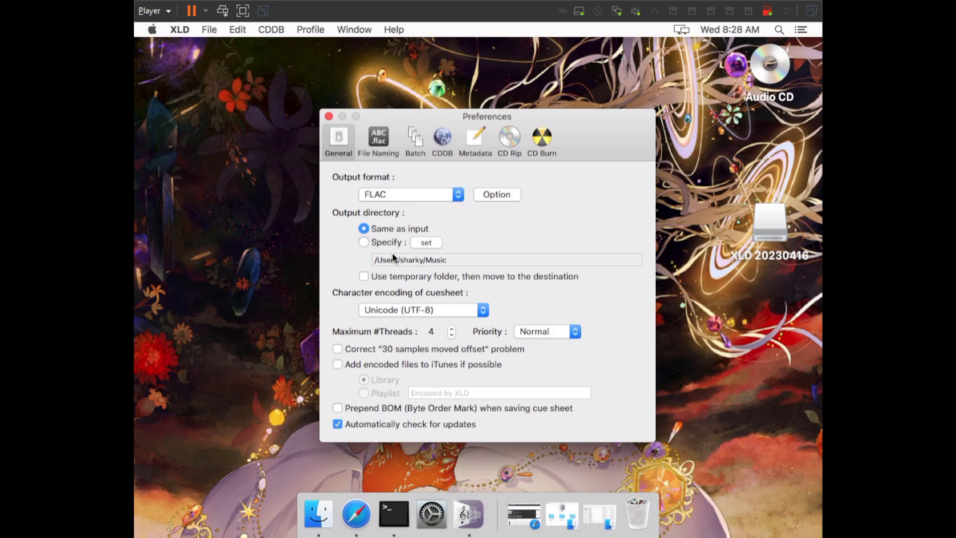
pyautogui.moveTo(459, 259)
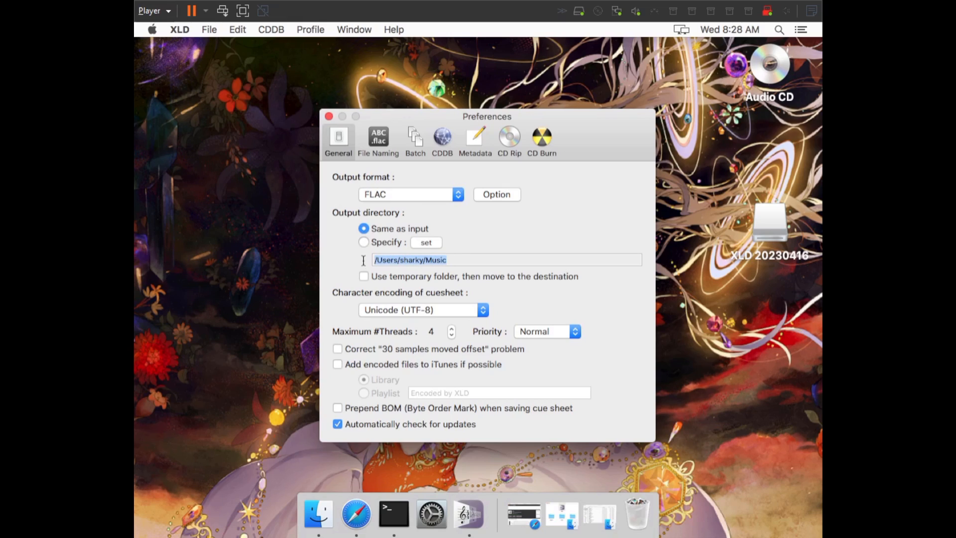
pyautogui.click(404, 260)
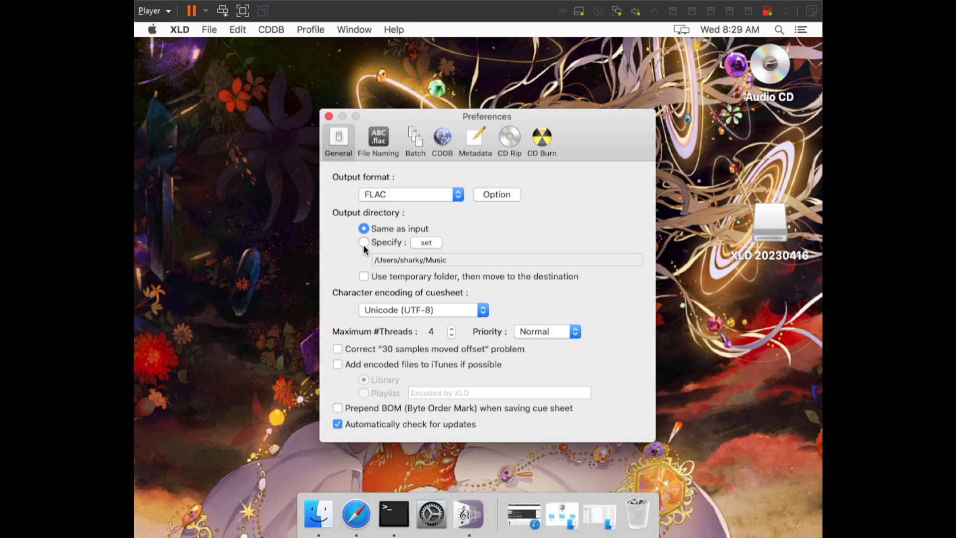
pyautogui.click(364, 242)
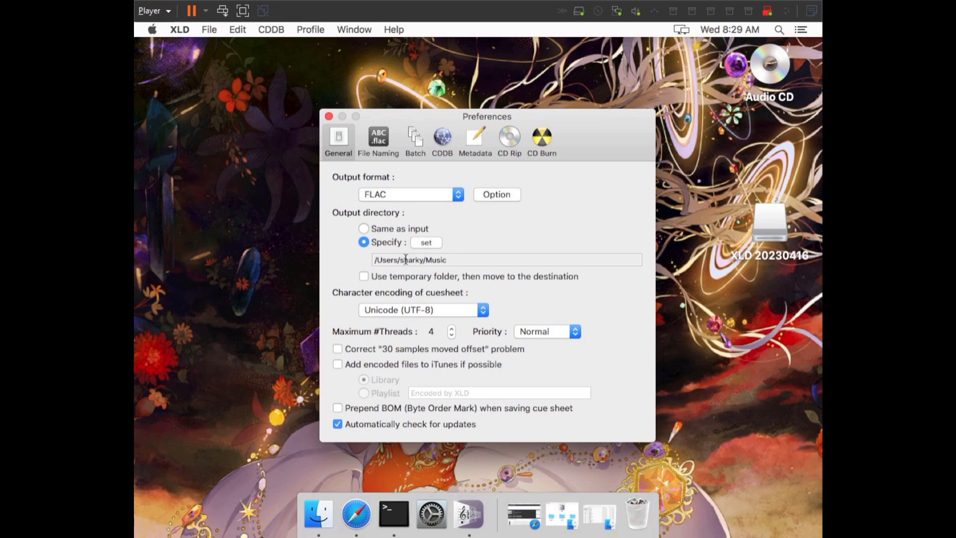
# Switch File Naming to a custom format: %A - %T (%y) [%f]/%n %t
pyautogui.click(378, 141)
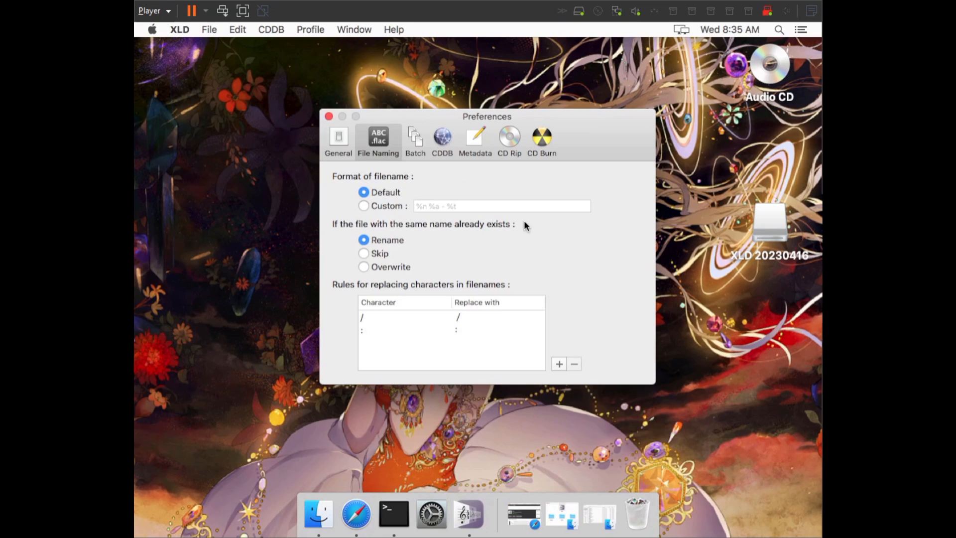
pyautogui.moveTo(584, 215)
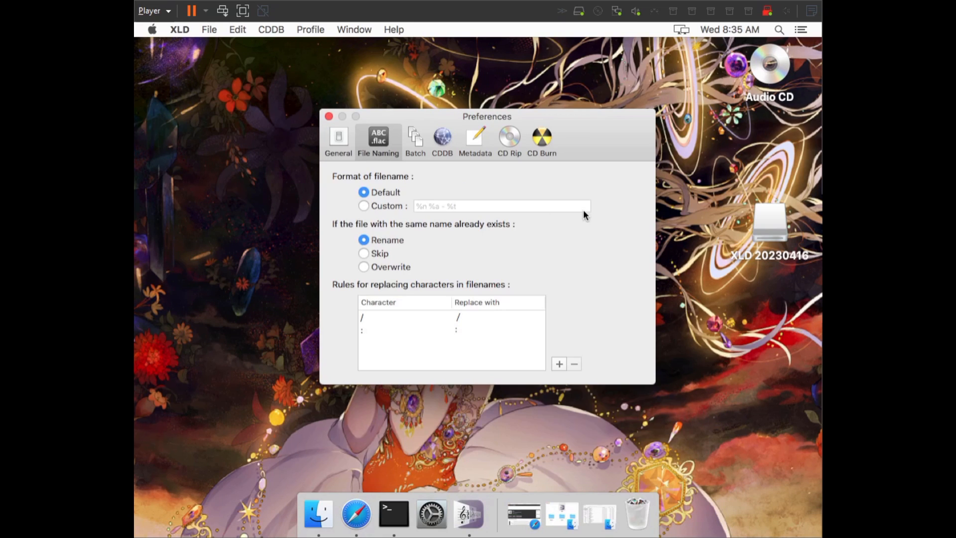
pyautogui.click(583, 205)
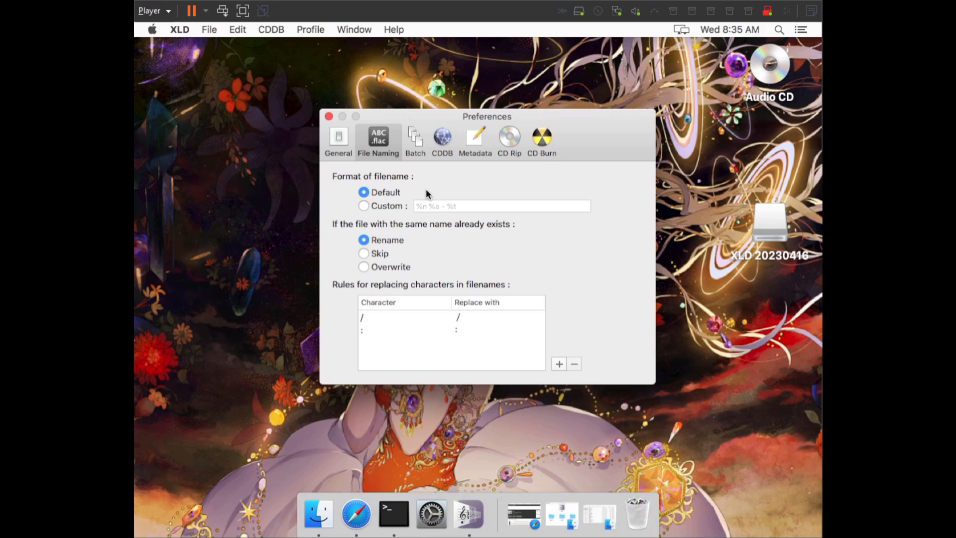
pyautogui.moveTo(378, 207)
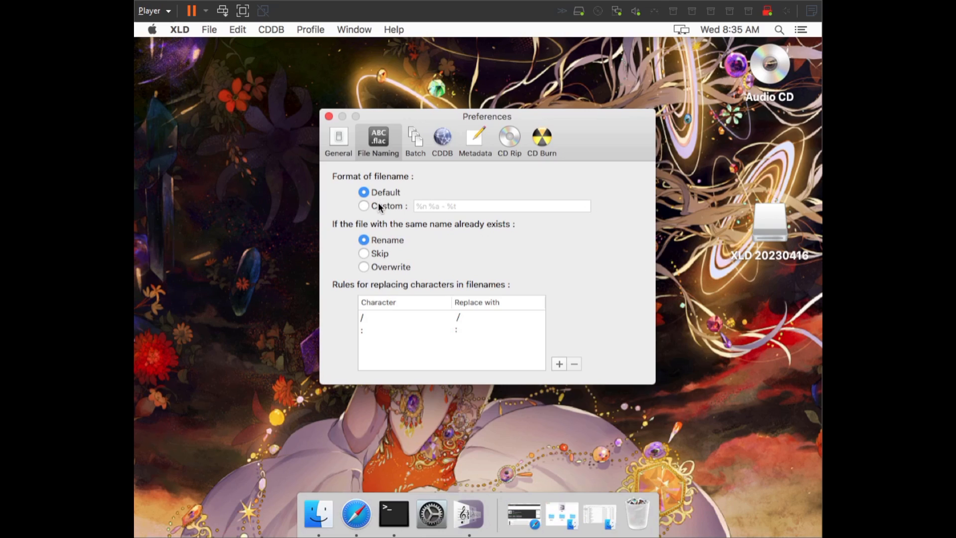
pyautogui.moveTo(365, 209)
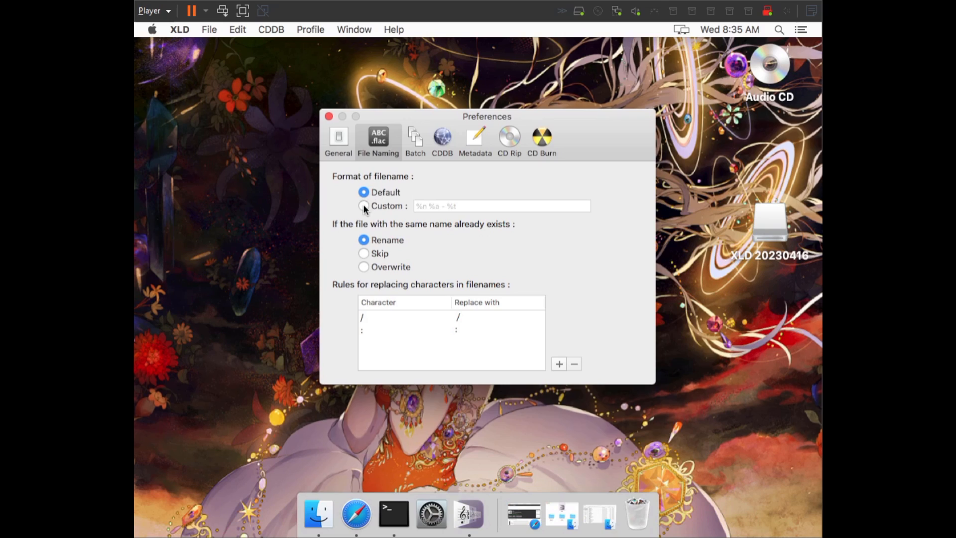
pyautogui.click(363, 206)
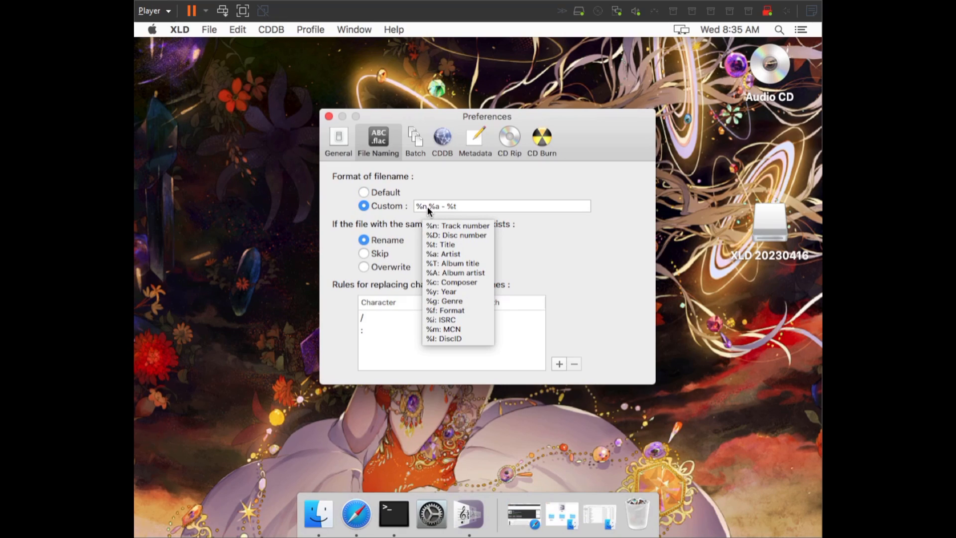
pyautogui.moveTo(434, 212)
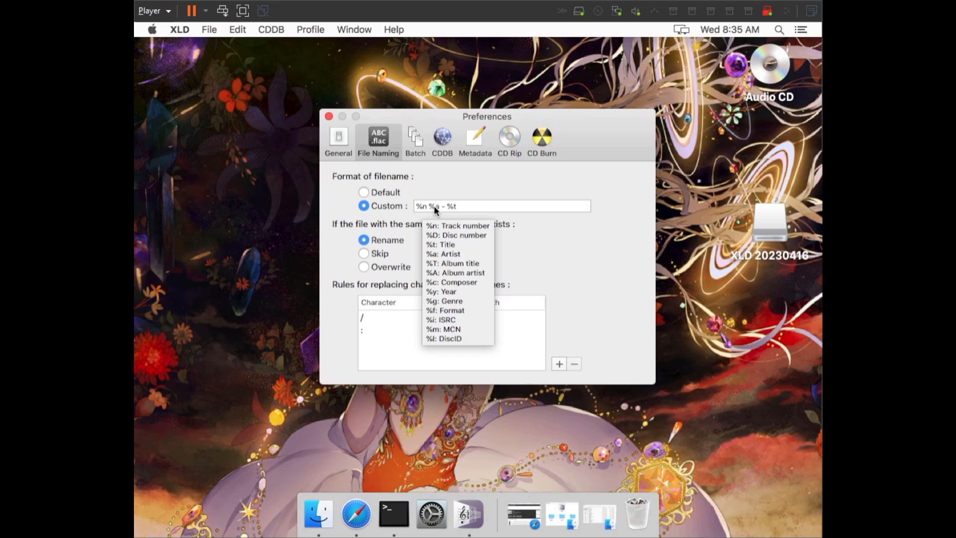
pyautogui.click(502, 205)
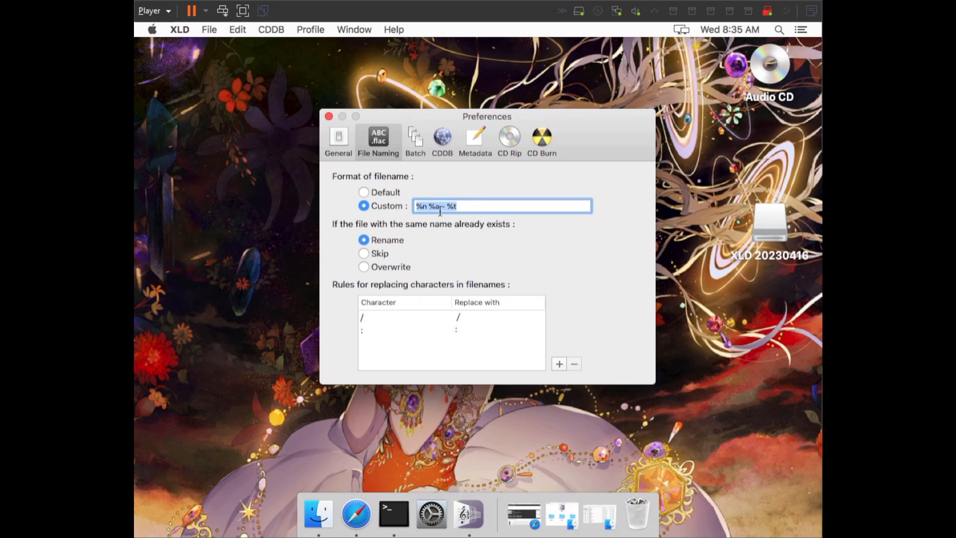
pyautogui.write('%A - %T (%y) [%f]/%n %t')
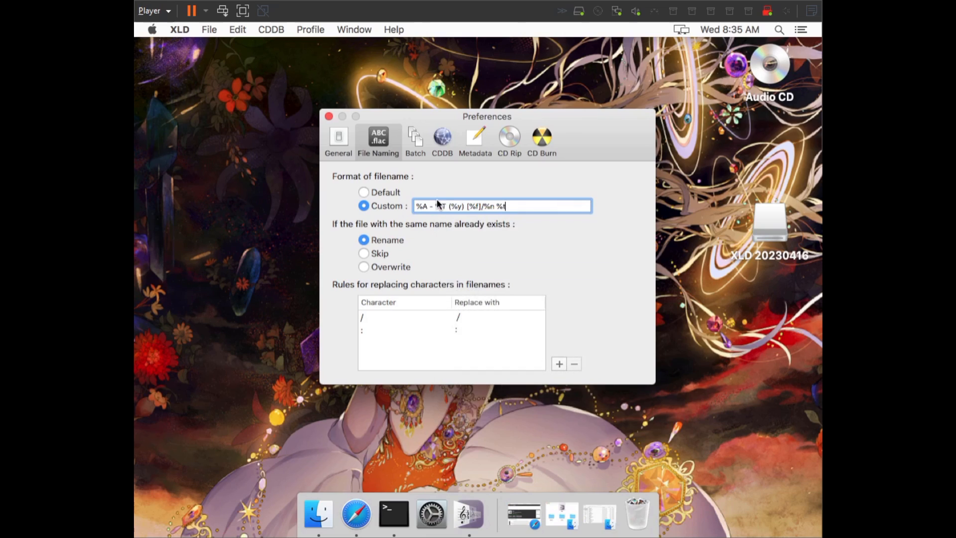
pyautogui.click(503, 206)
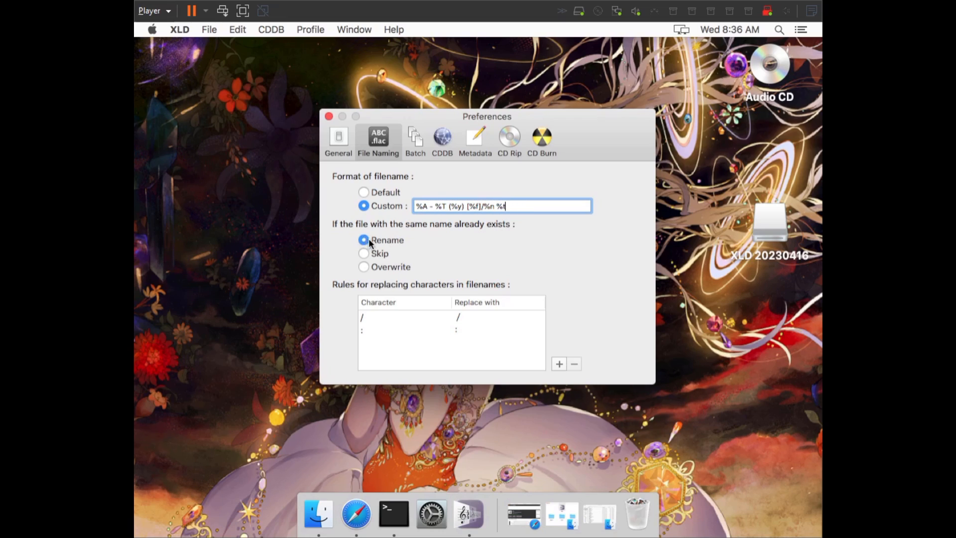
# Overwrite same-named files; replace / with -, : with x, and ? with -
pyautogui.click(363, 266)
pyautogui.write('x')
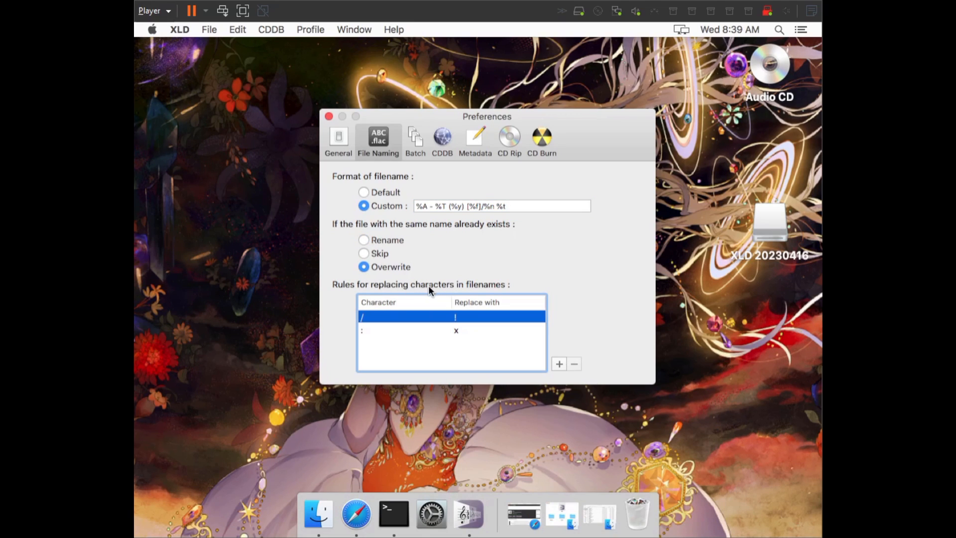
pyautogui.moveTo(361, 323)
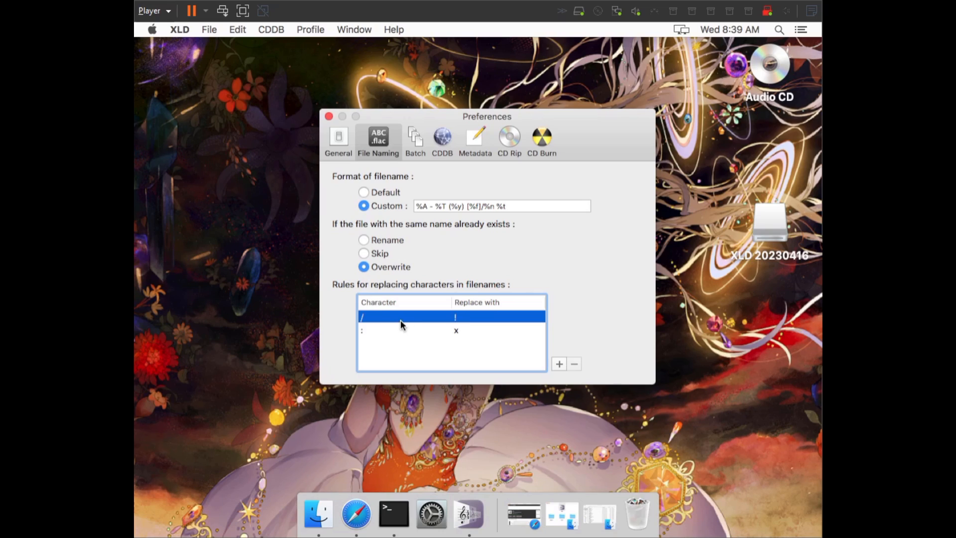
pyautogui.moveTo(461, 326)
pyautogui.write('-')
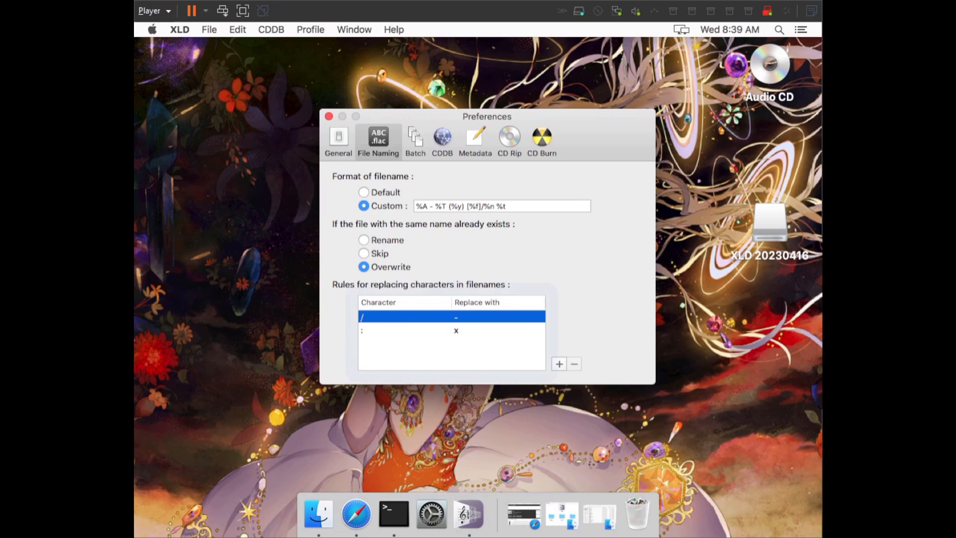
pyautogui.click(427, 330)
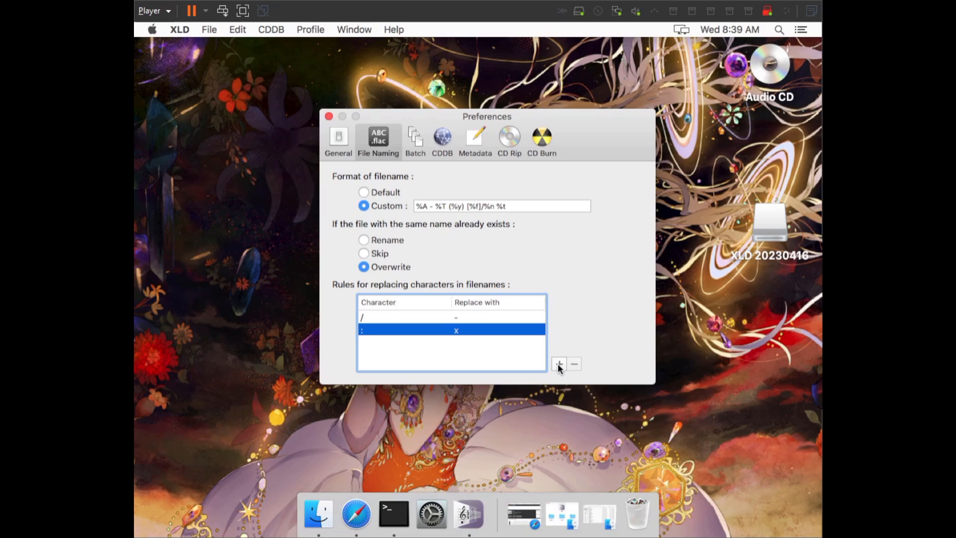
pyautogui.moveTo(567, 374)
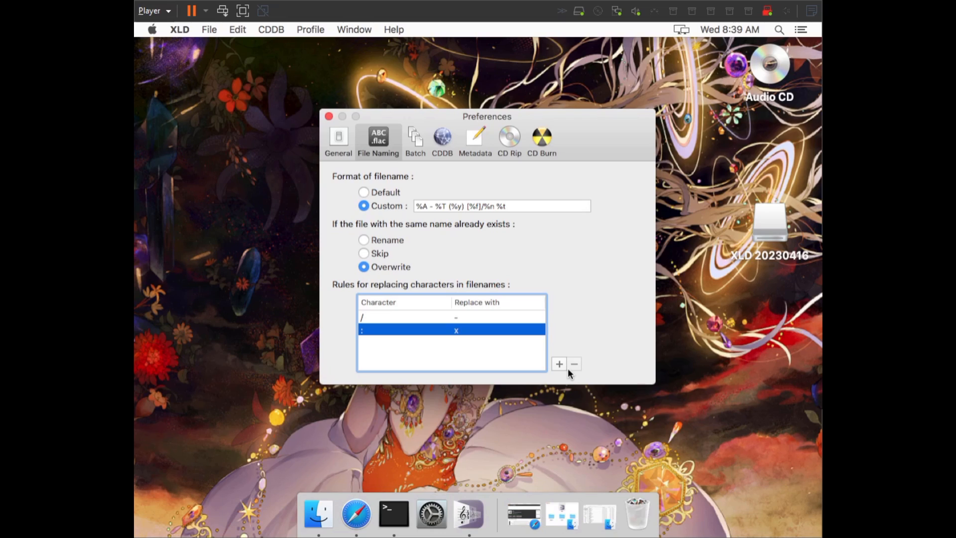
pyautogui.moveTo(400, 346)
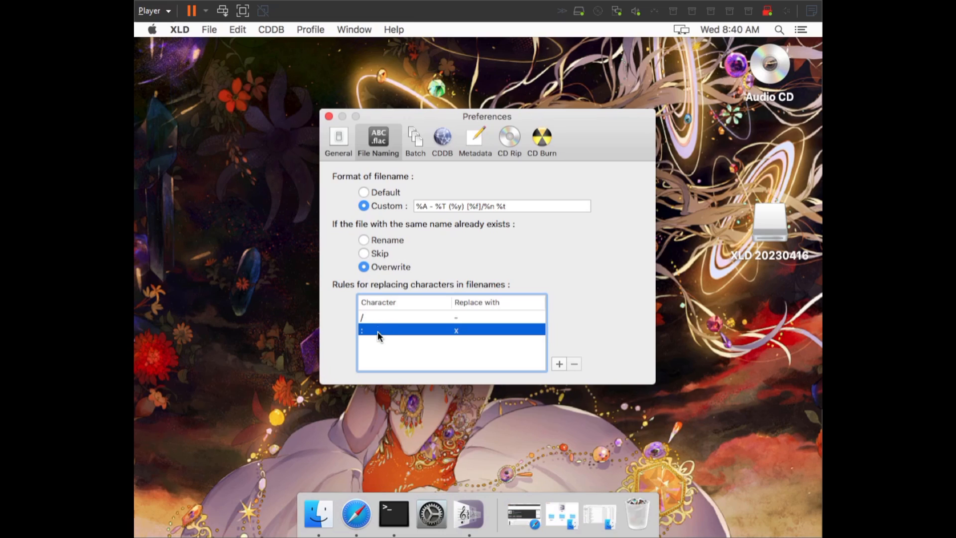
pyautogui.moveTo(464, 334)
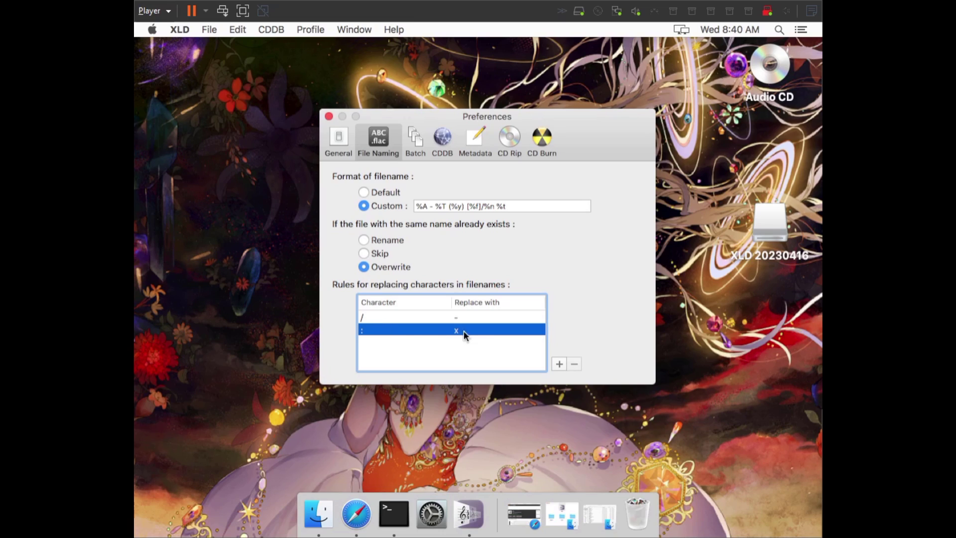
pyautogui.moveTo(483, 310)
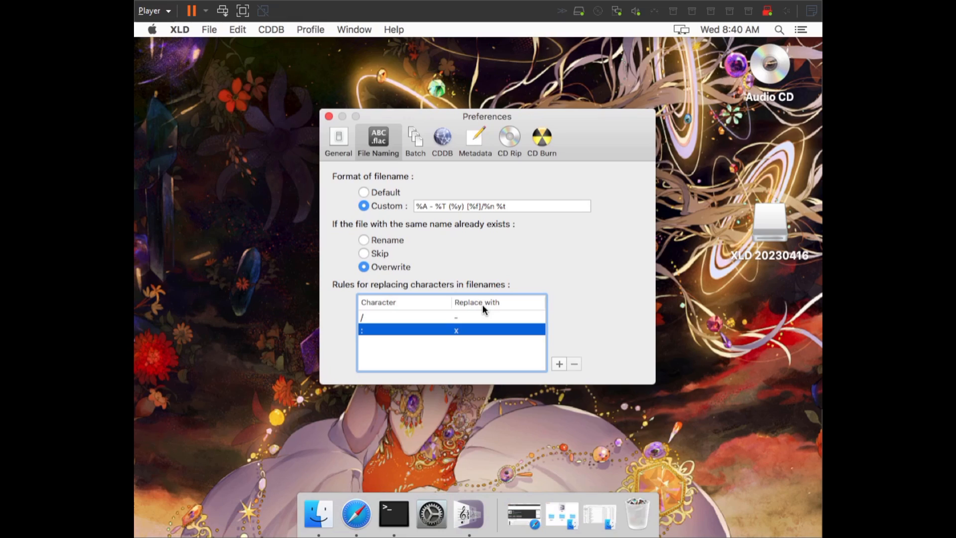
pyautogui.moveTo(463, 323)
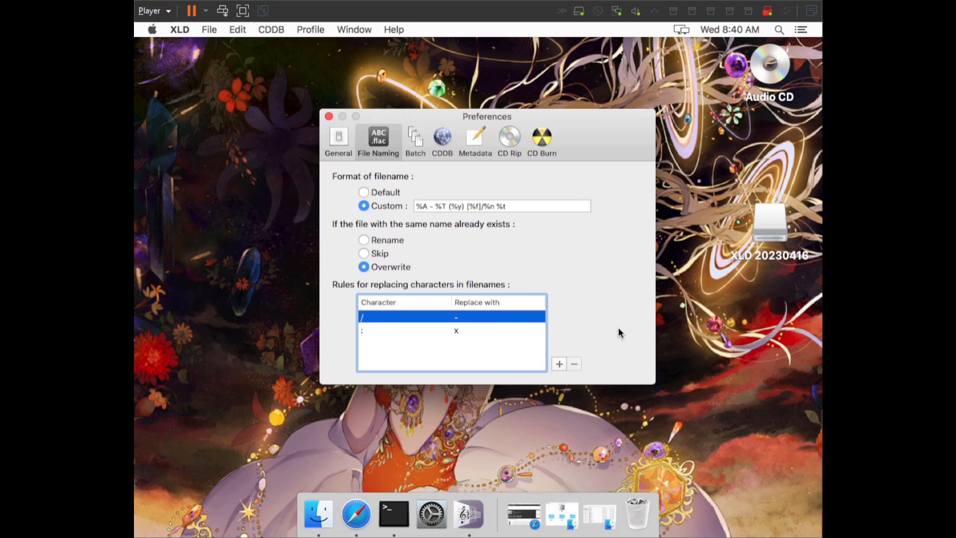
pyautogui.click(557, 364)
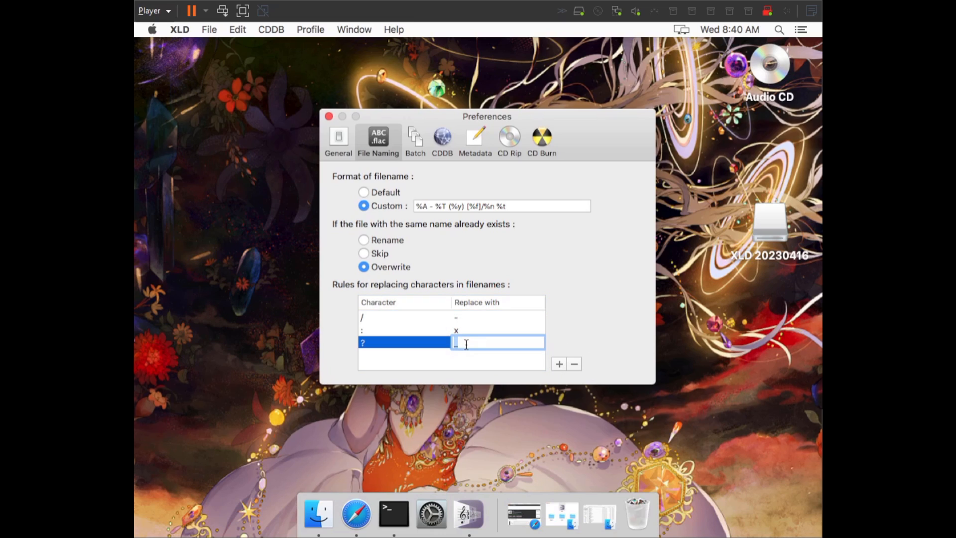
pyautogui.write('-')
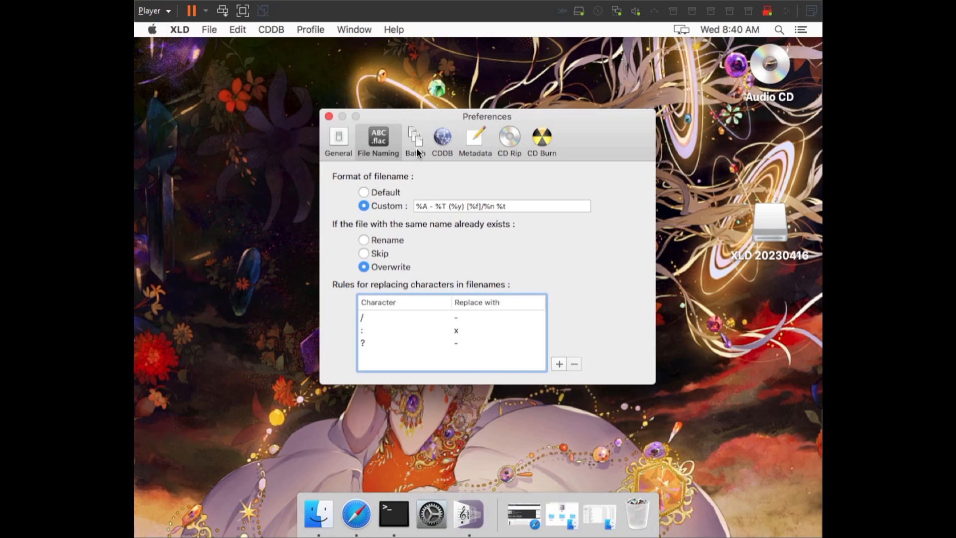
# In Batch preferences, preserve directory structures with subdirectory search depth 0
pyautogui.click(415, 140)
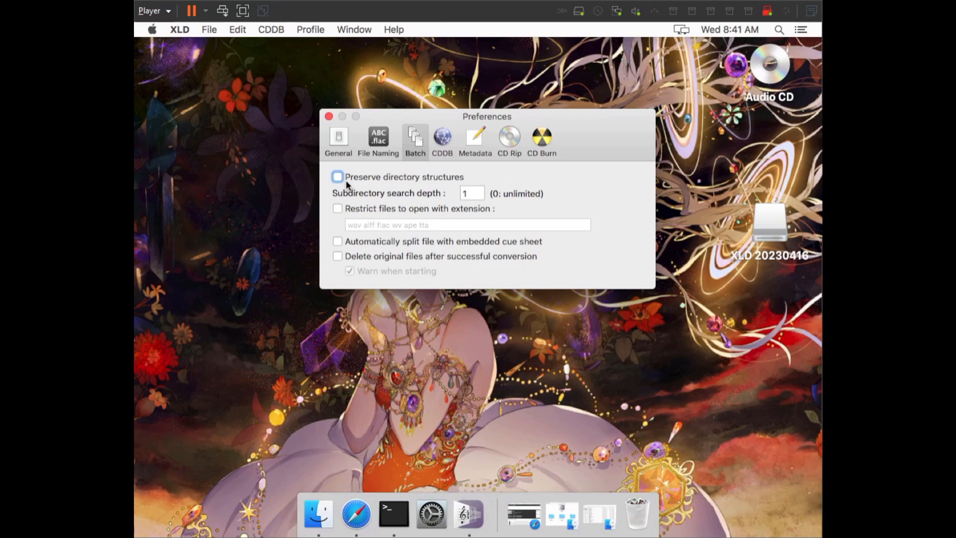
pyautogui.click(337, 177)
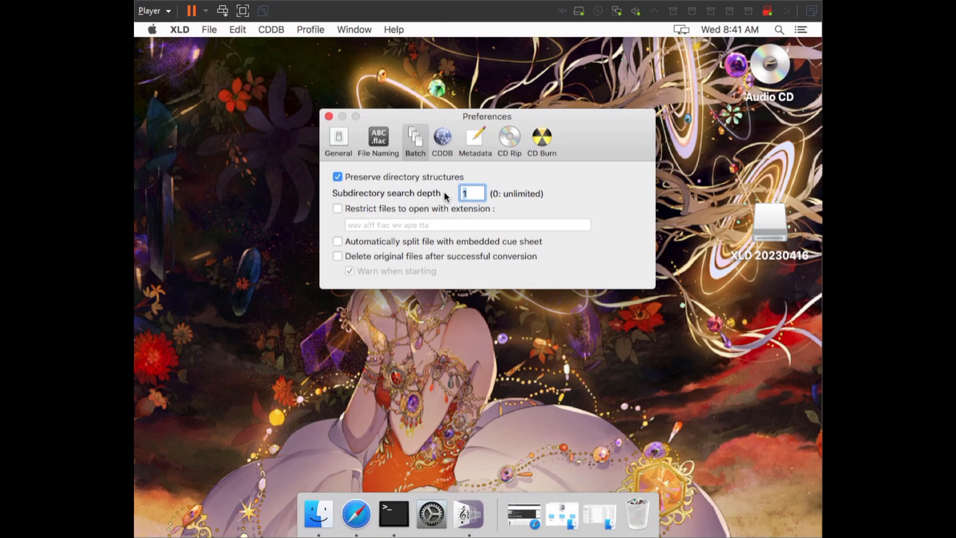
pyautogui.write('0')
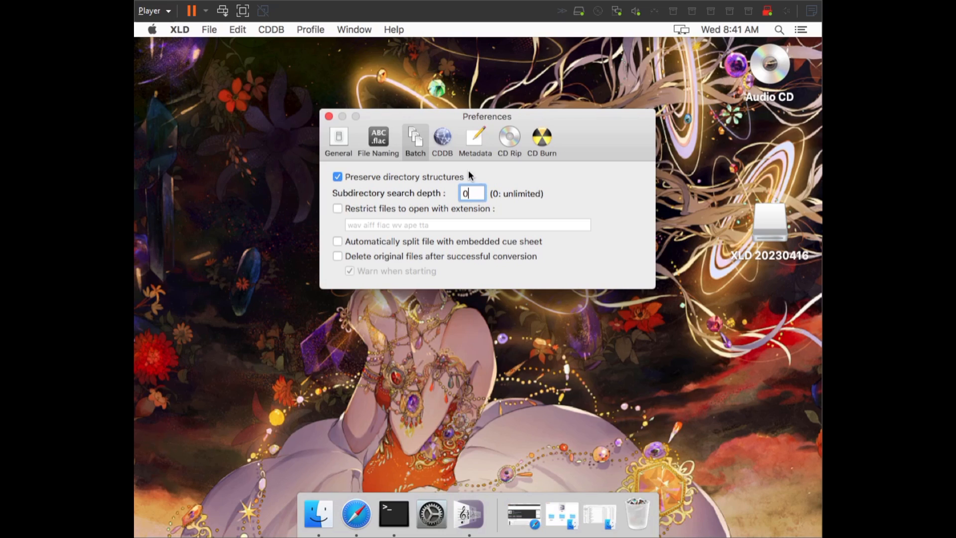
pyautogui.click(441, 138)
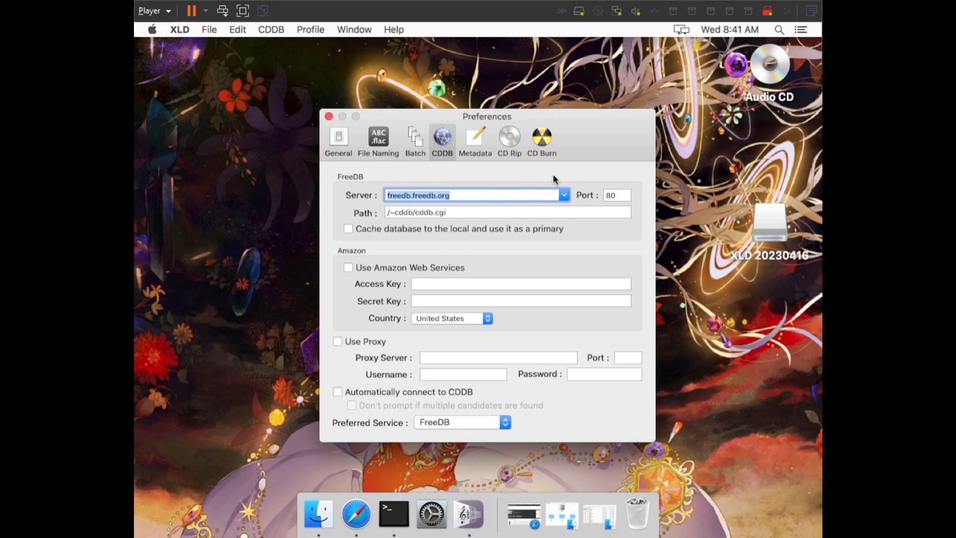
pyautogui.moveTo(540, 190)
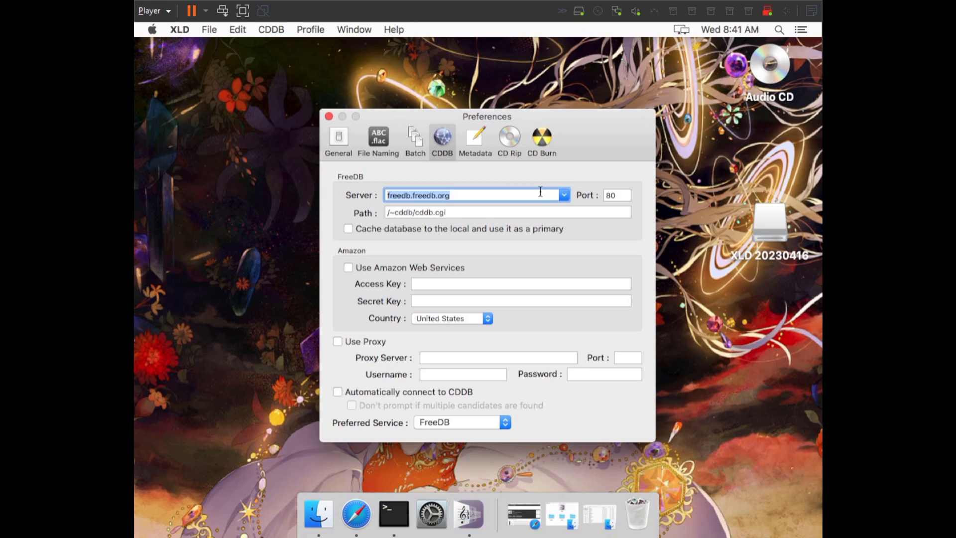
pyautogui.moveTo(538, 195)
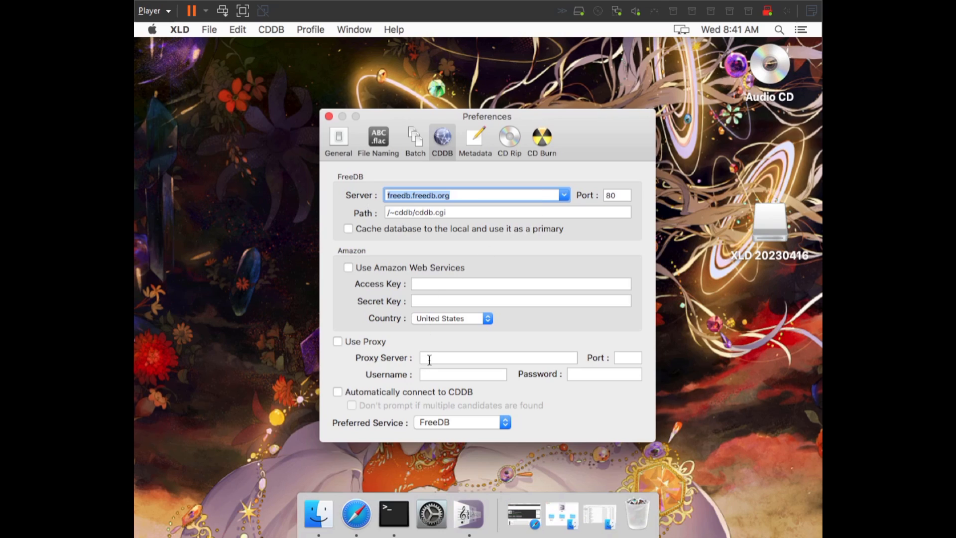
# Make MusicBrainz the preferred CDDB lookup service instead of FreeDB
pyautogui.click(496, 357)
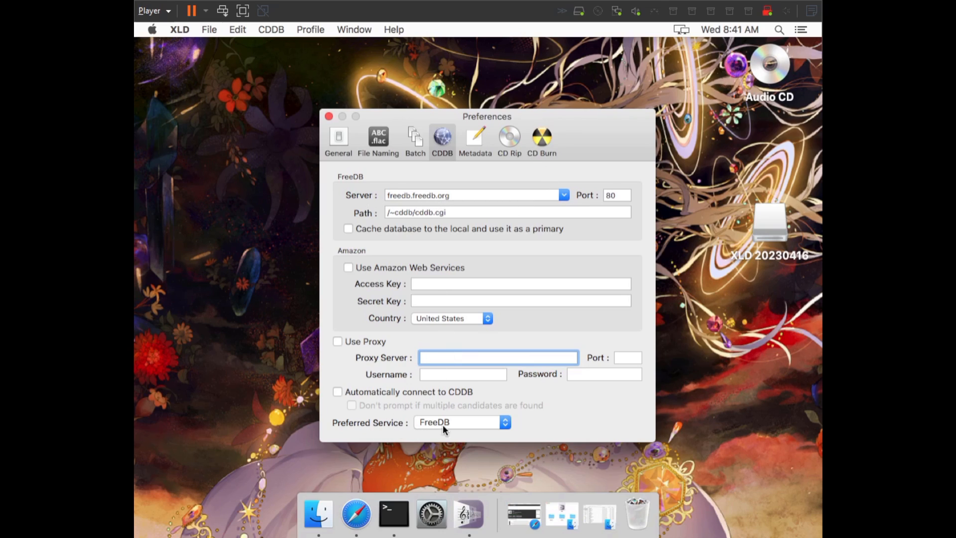
pyautogui.click(459, 421)
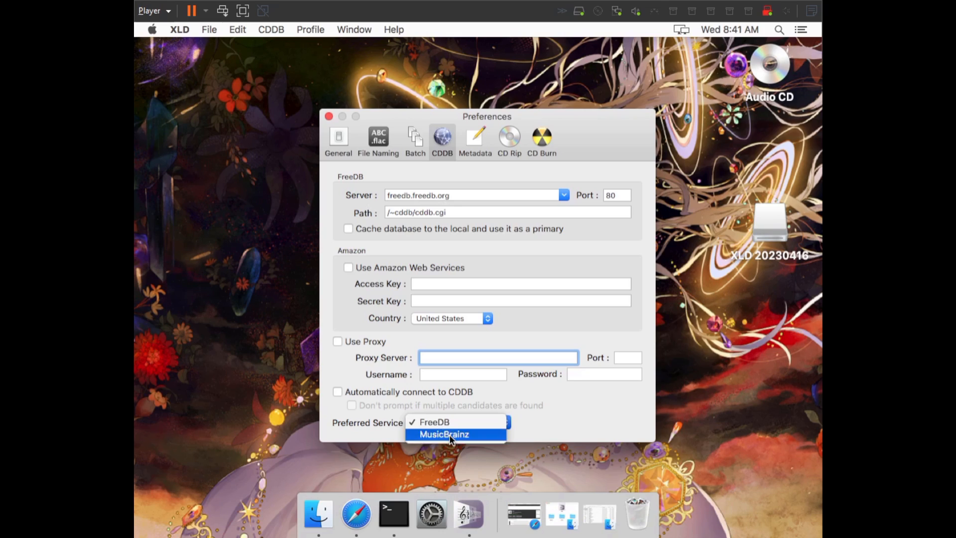
pyautogui.click(444, 433)
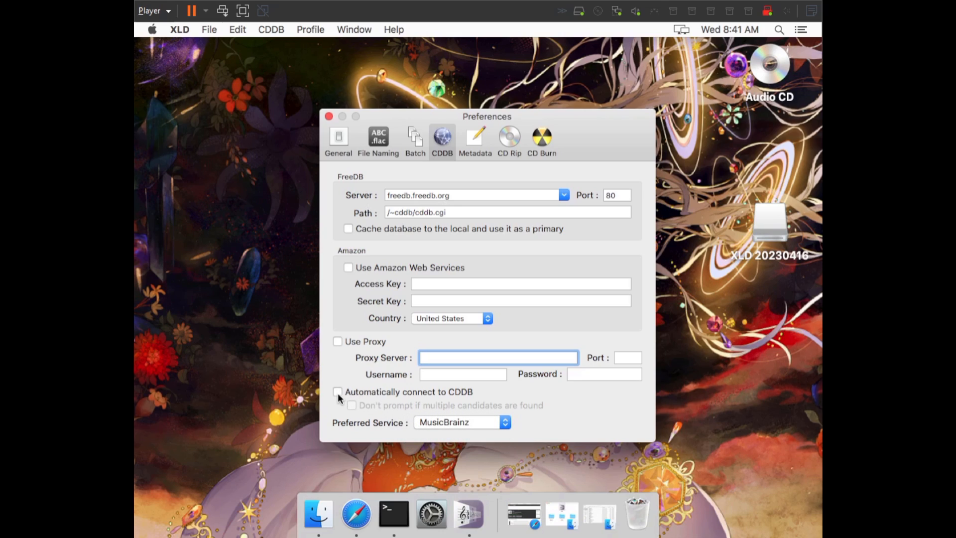
pyautogui.click(336, 391)
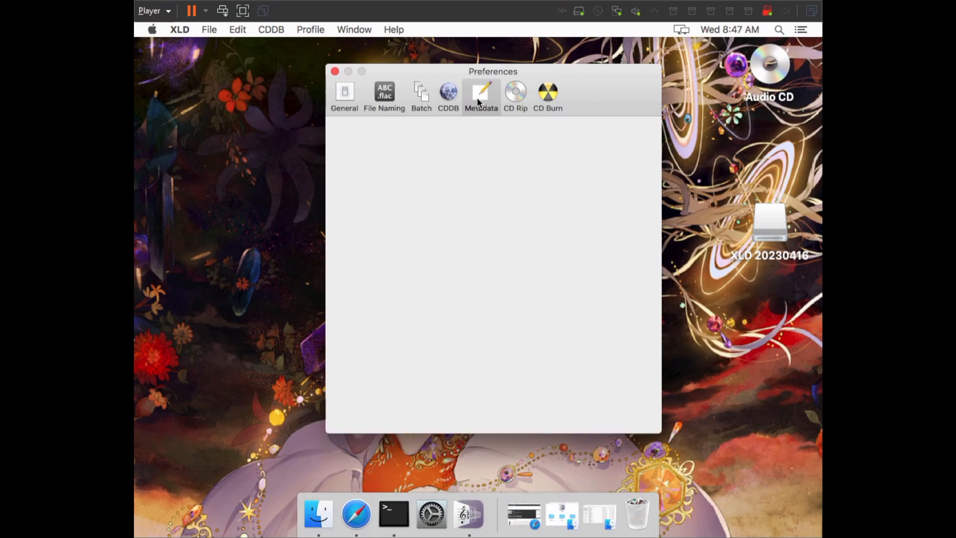
# Turn off cover art embedding and the automatic Compilation flag, and empty the comment tag
pyautogui.click(481, 92)
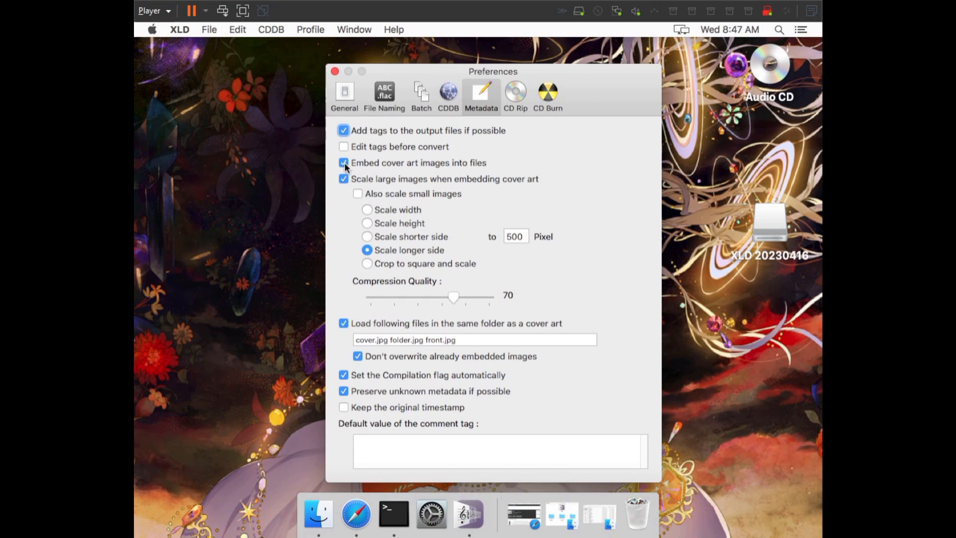
pyautogui.moveTo(450, 170)
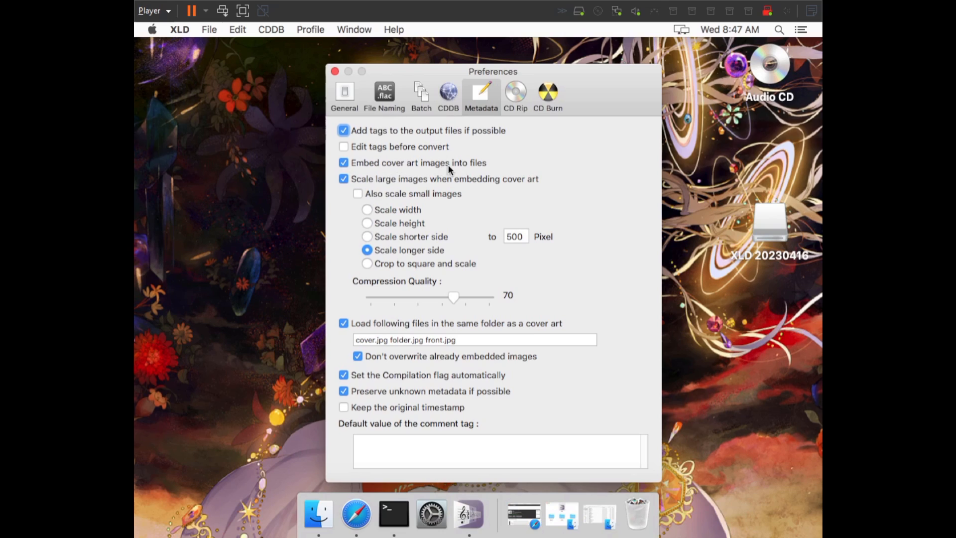
pyautogui.moveTo(340, 166)
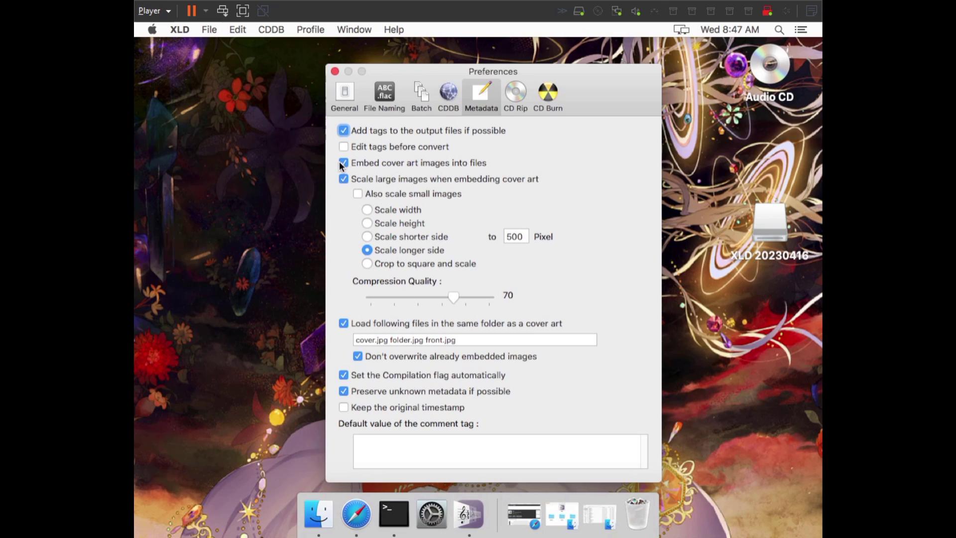
pyautogui.click(343, 163)
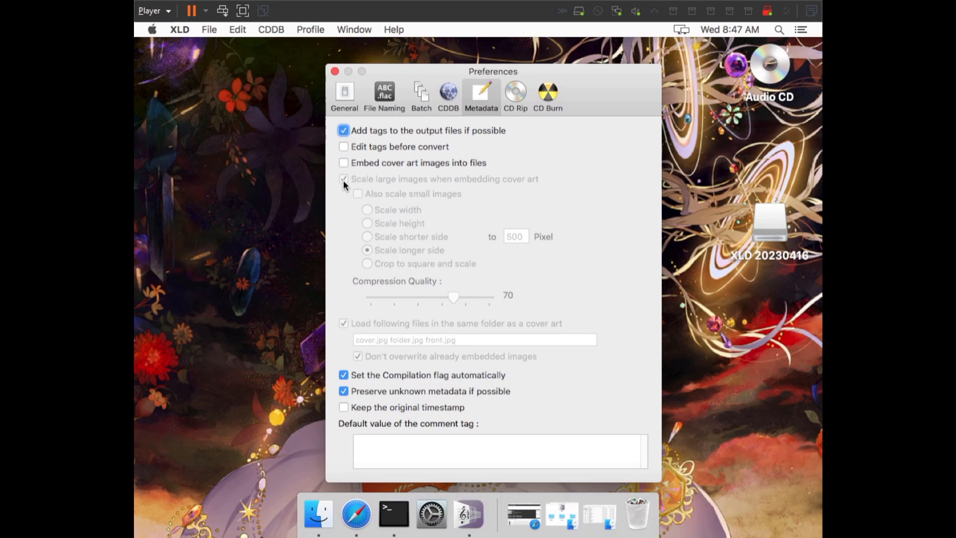
pyautogui.moveTo(367, 205)
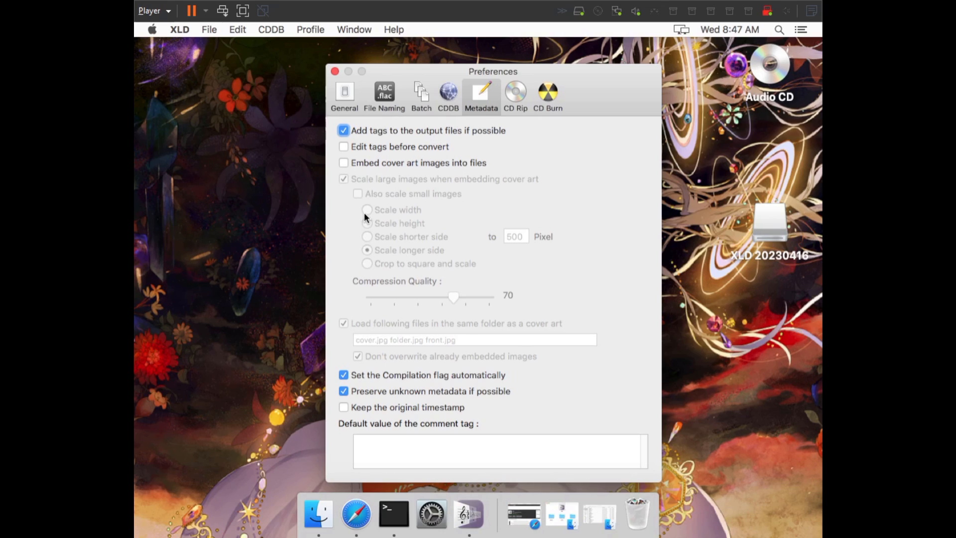
pyautogui.moveTo(364, 377)
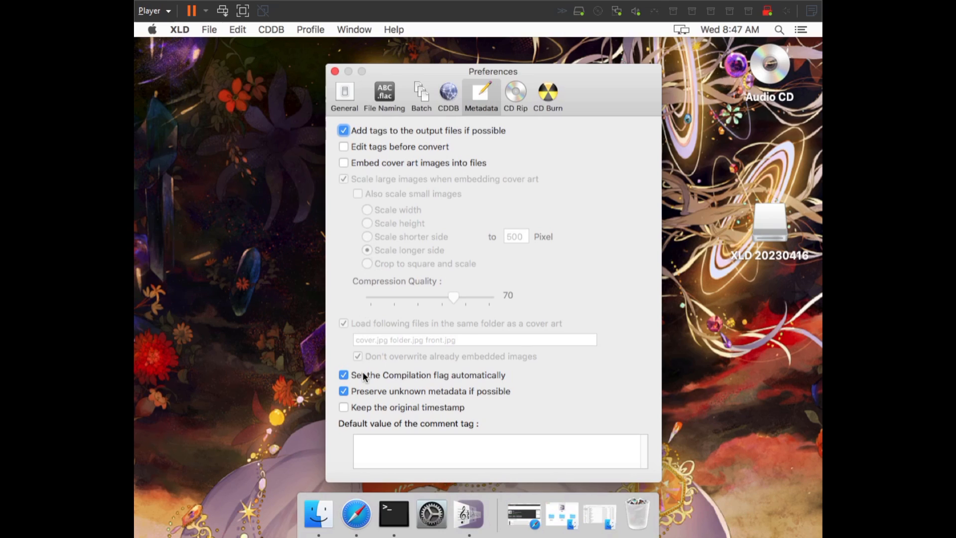
pyautogui.moveTo(334, 377)
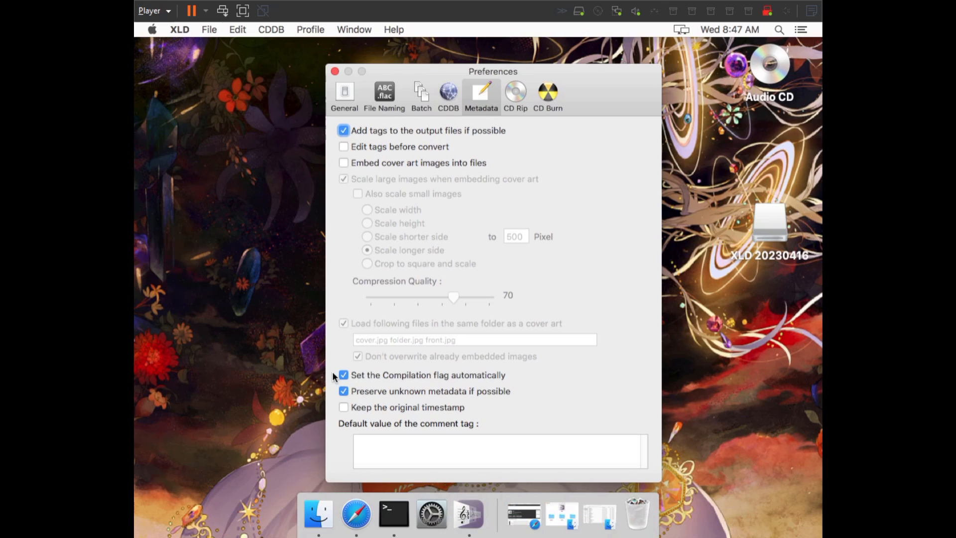
pyautogui.click(343, 374)
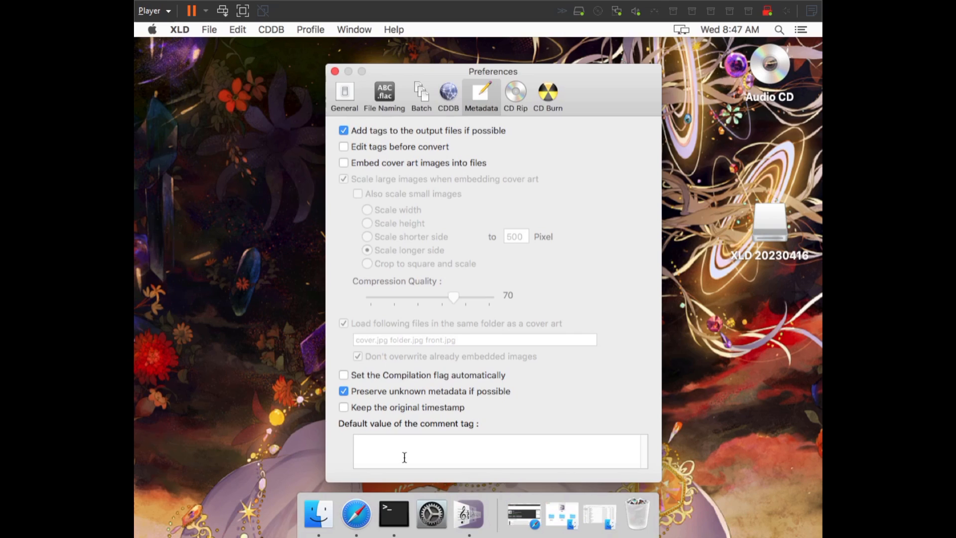
pyautogui.write('THIS IS MY RIP')
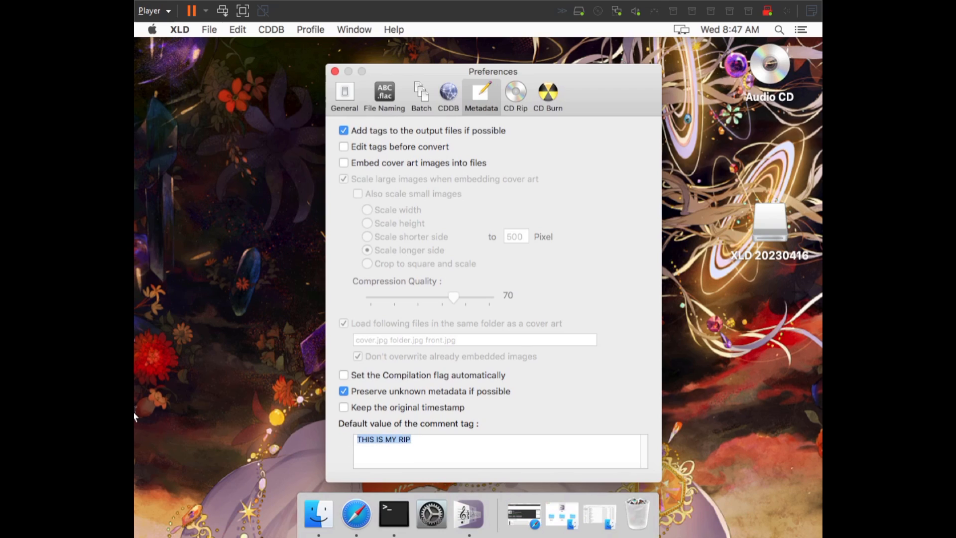
pyautogui.moveTo(256, 439)
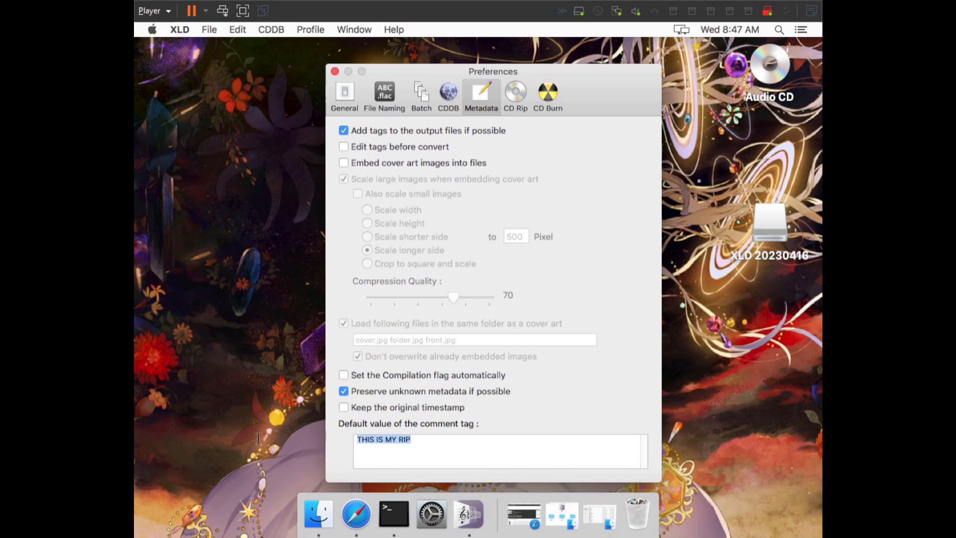
pyautogui.press('delete')
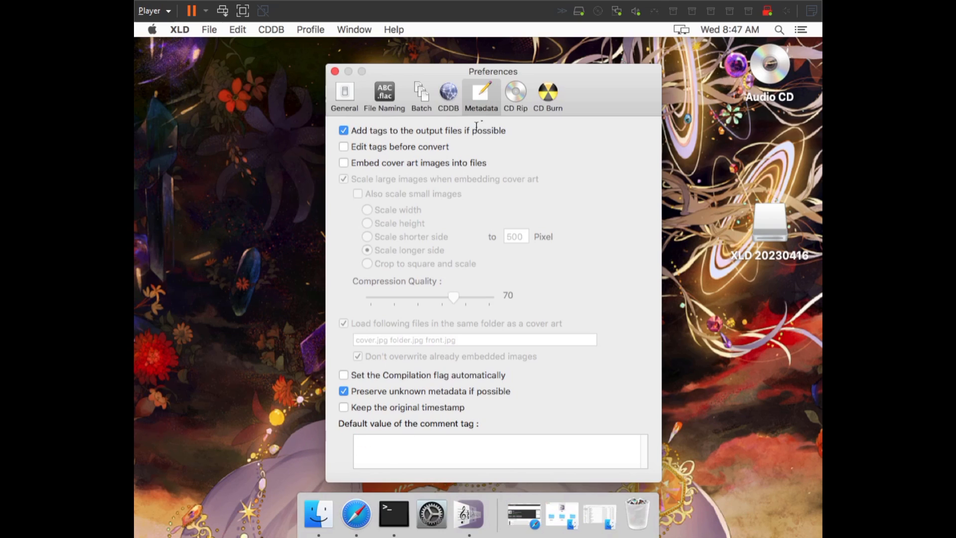
pyautogui.click(499, 451)
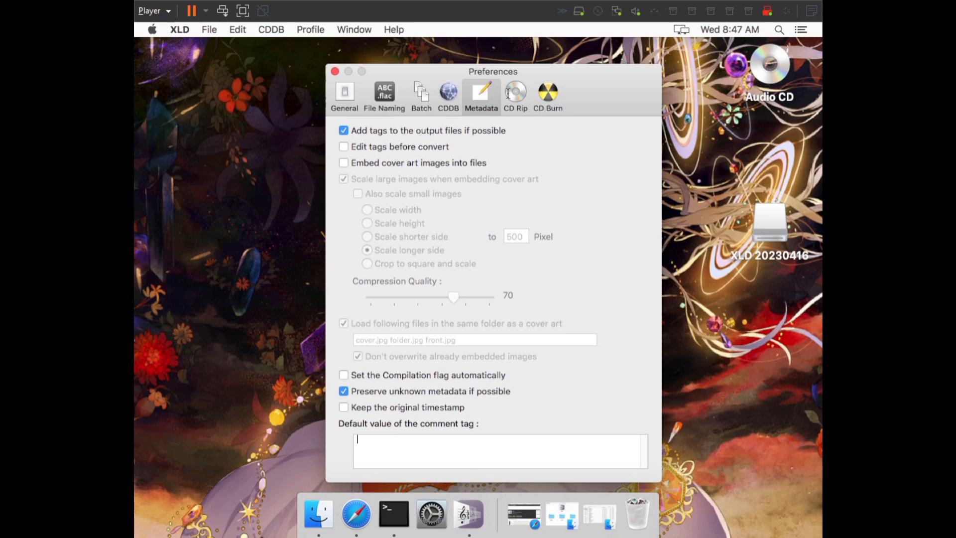
# Show CD Rip preferences with XLD Secure Ripper as the ripper mode
pyautogui.click(515, 95)
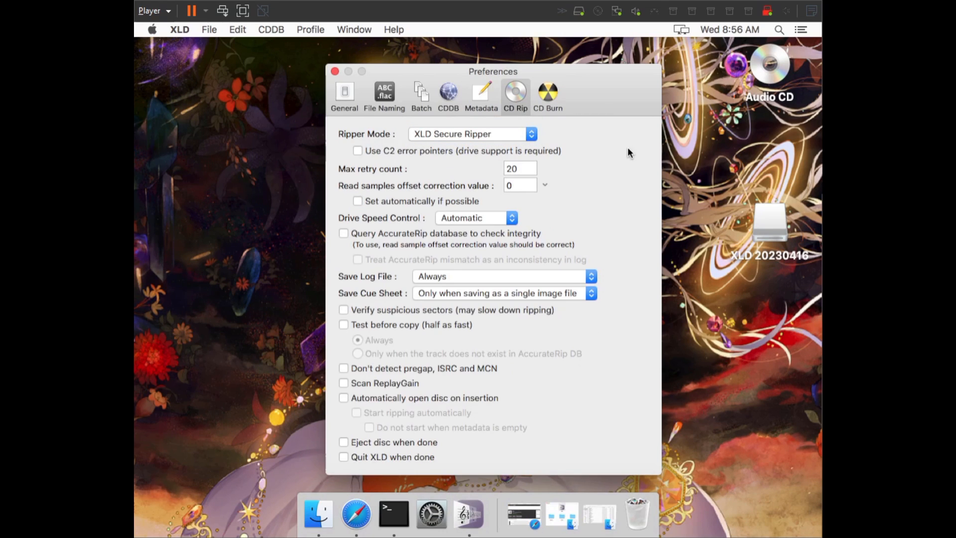
pyautogui.moveTo(622, 153)
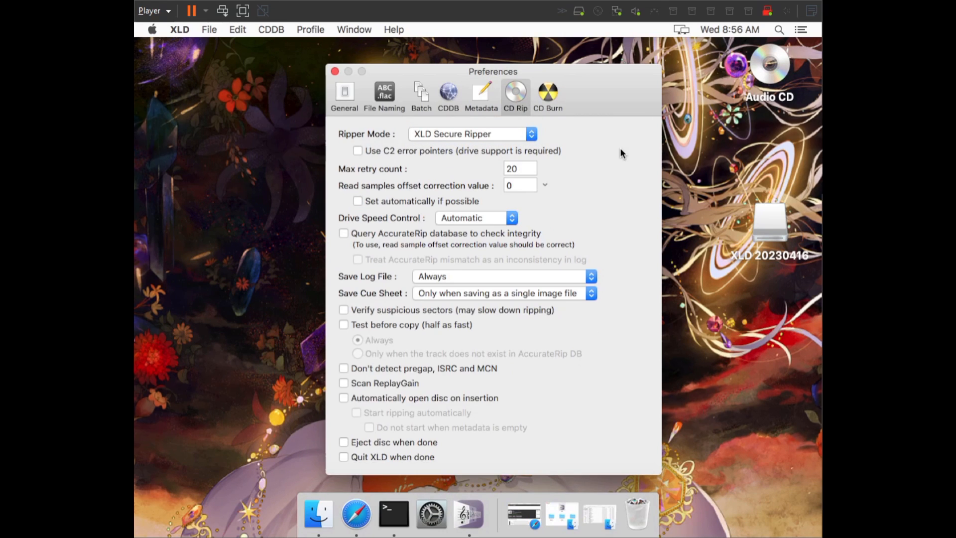
pyautogui.moveTo(427, 377)
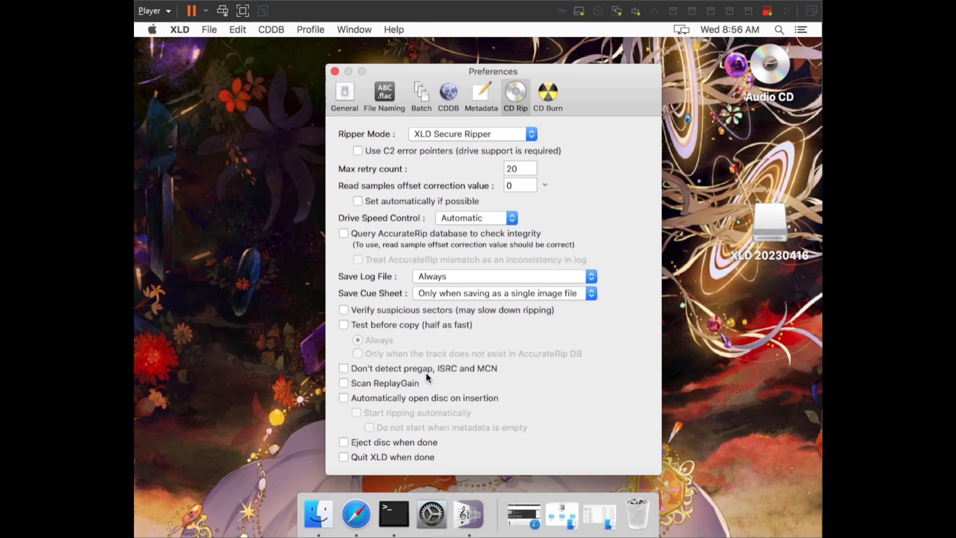
pyautogui.moveTo(424, 398)
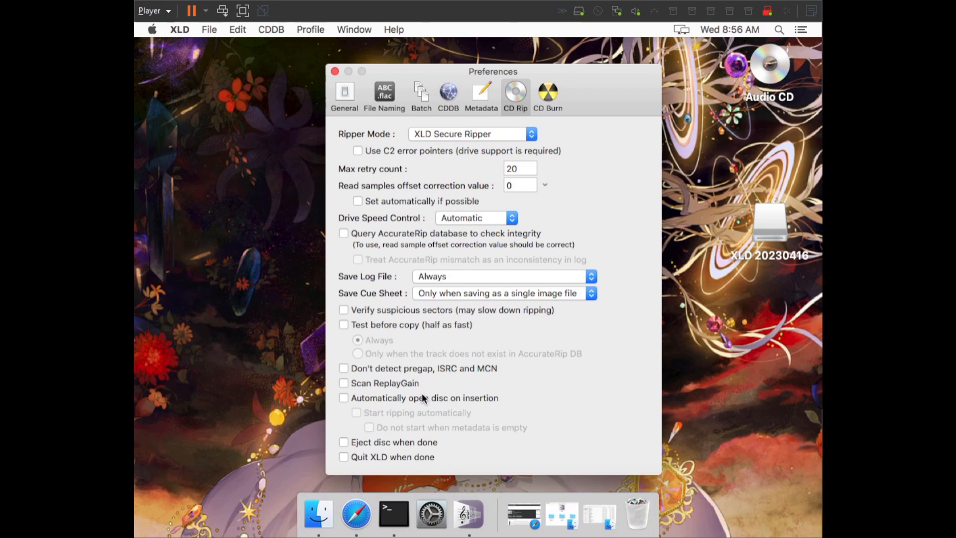
pyautogui.moveTo(425, 356)
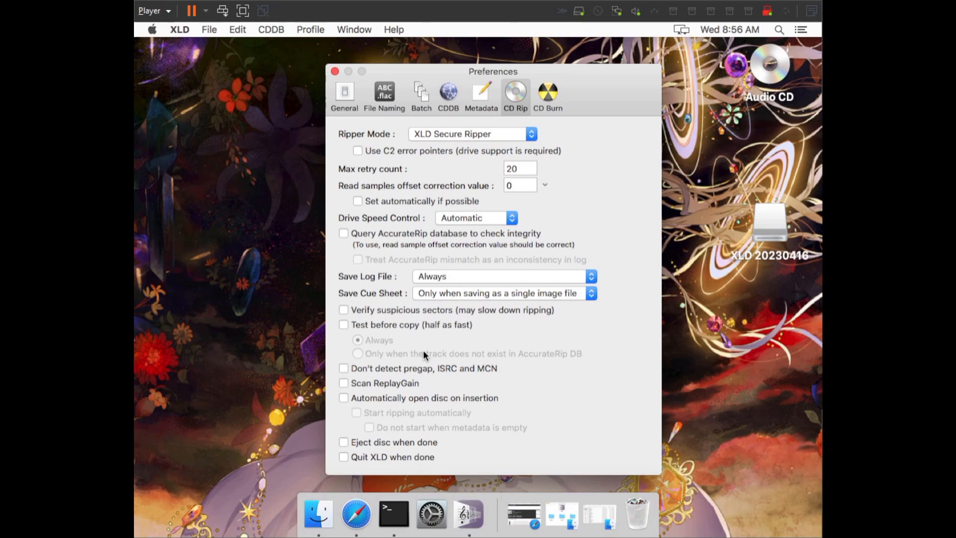
pyautogui.moveTo(444, 279)
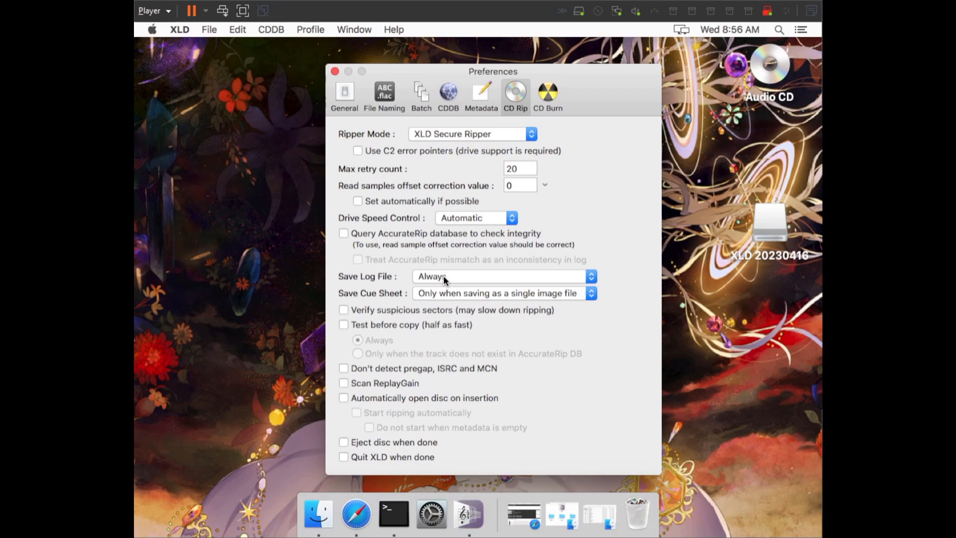
pyautogui.moveTo(447, 138)
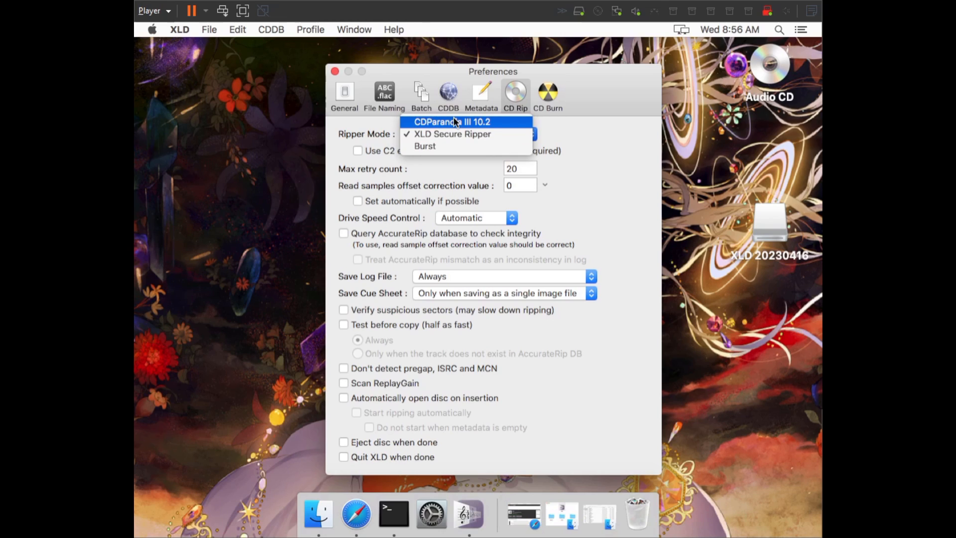
pyautogui.moveTo(425, 146)
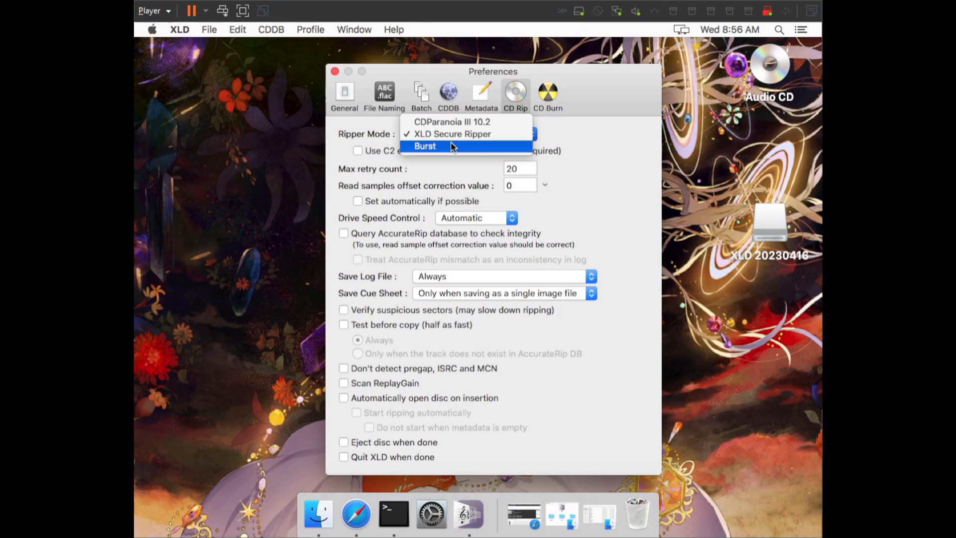
pyautogui.click(450, 134)
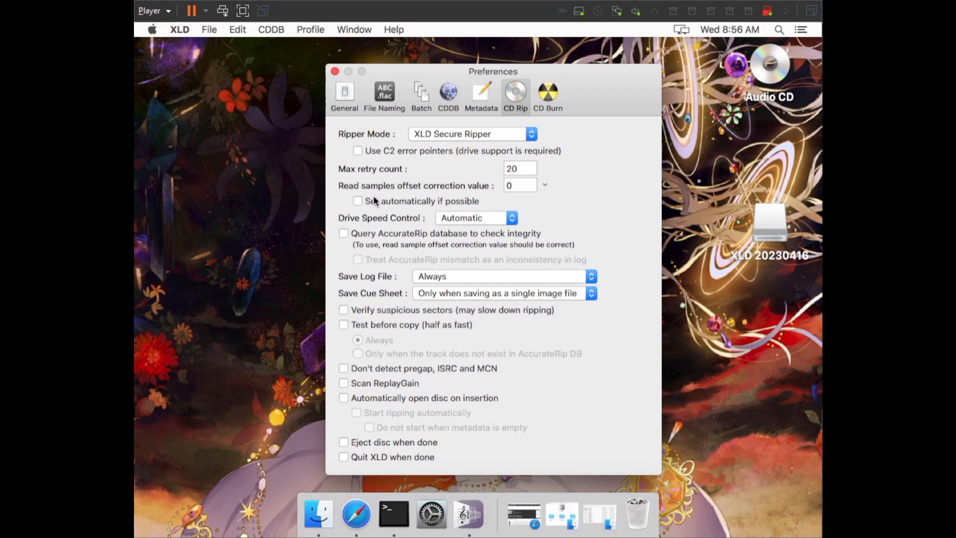
# Enable automatic read offset, AccurateRip checking, ReplayGain scanning and auto-opening inserted discs
pyautogui.click(357, 201)
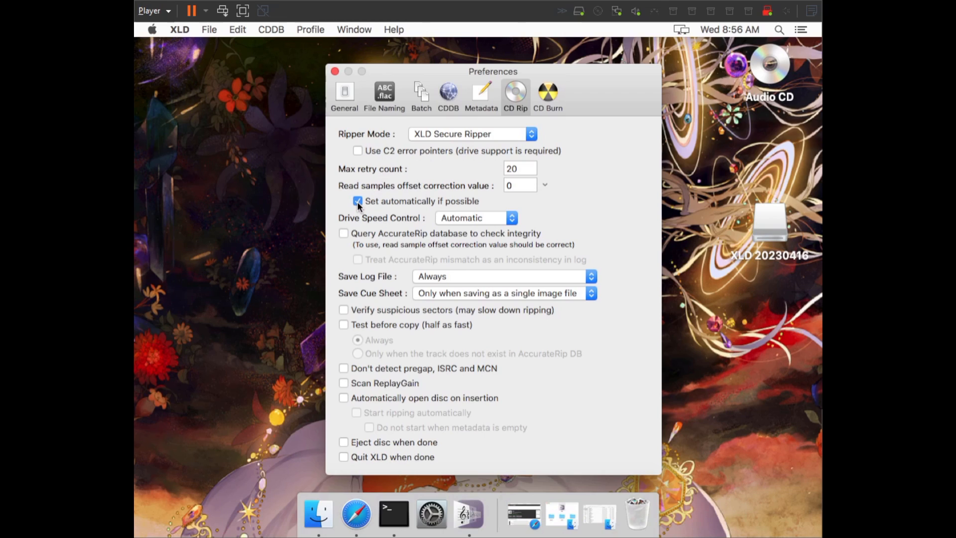
pyautogui.moveTo(342, 238)
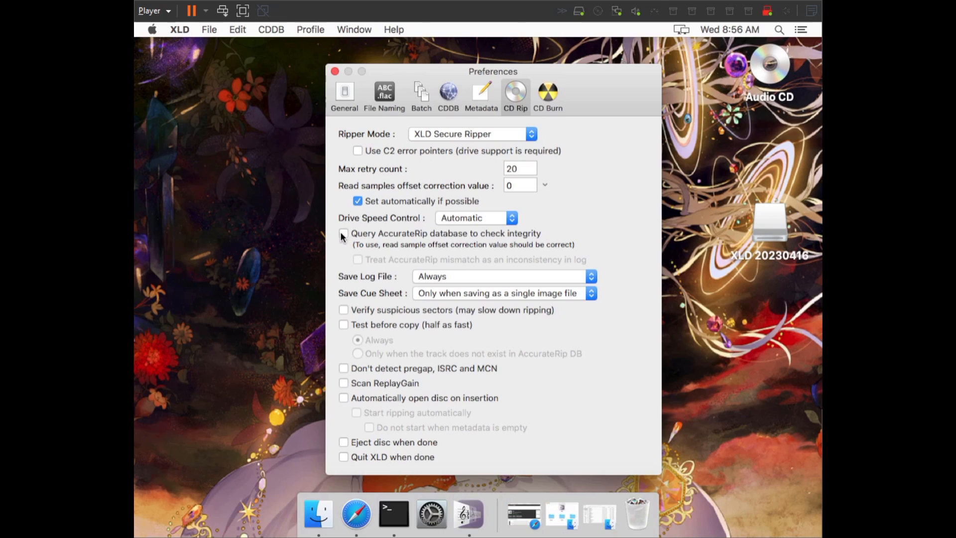
pyautogui.click(344, 233)
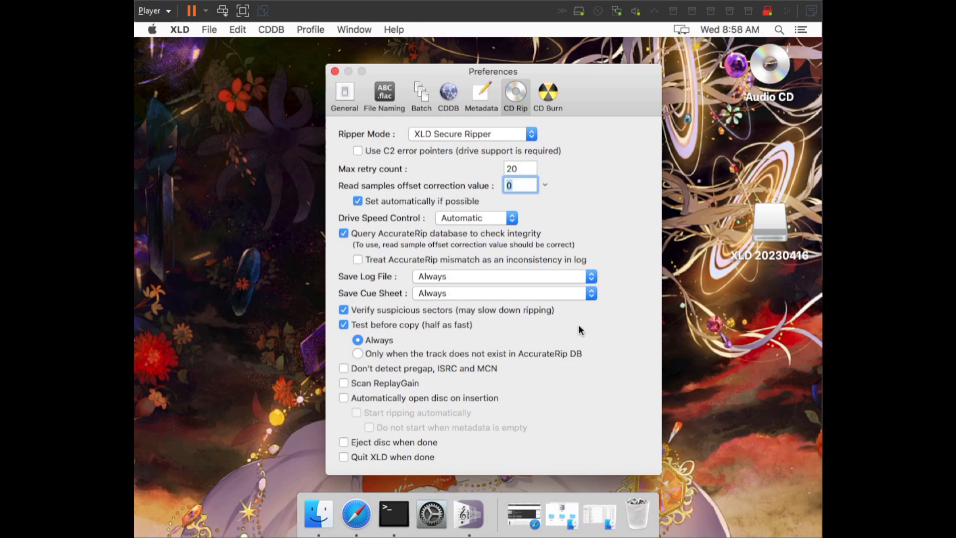
pyautogui.moveTo(372, 314)
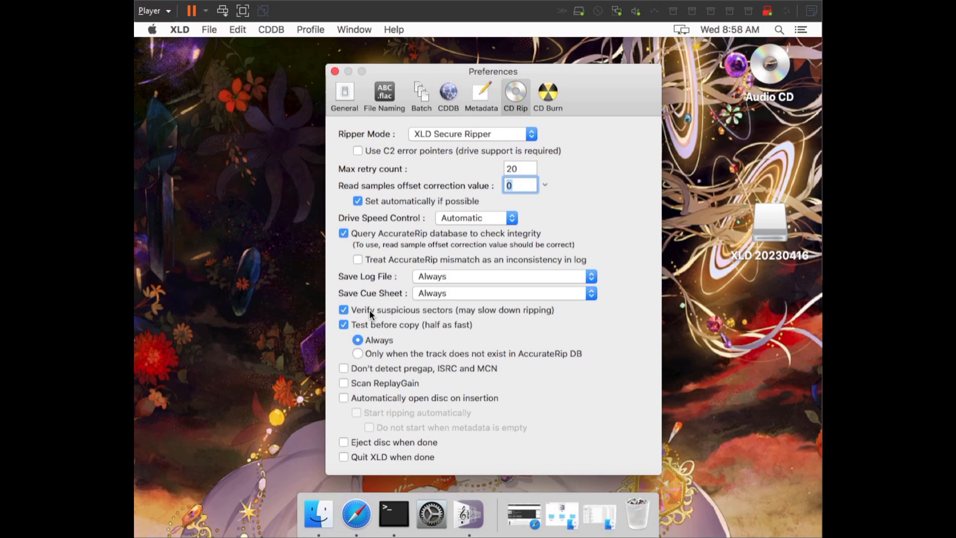
pyautogui.moveTo(391, 334)
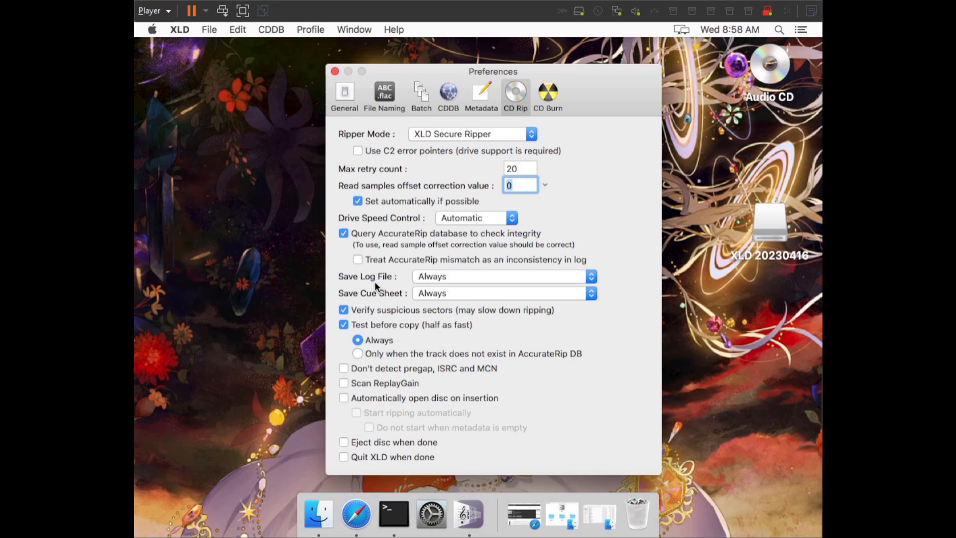
pyautogui.moveTo(381, 328)
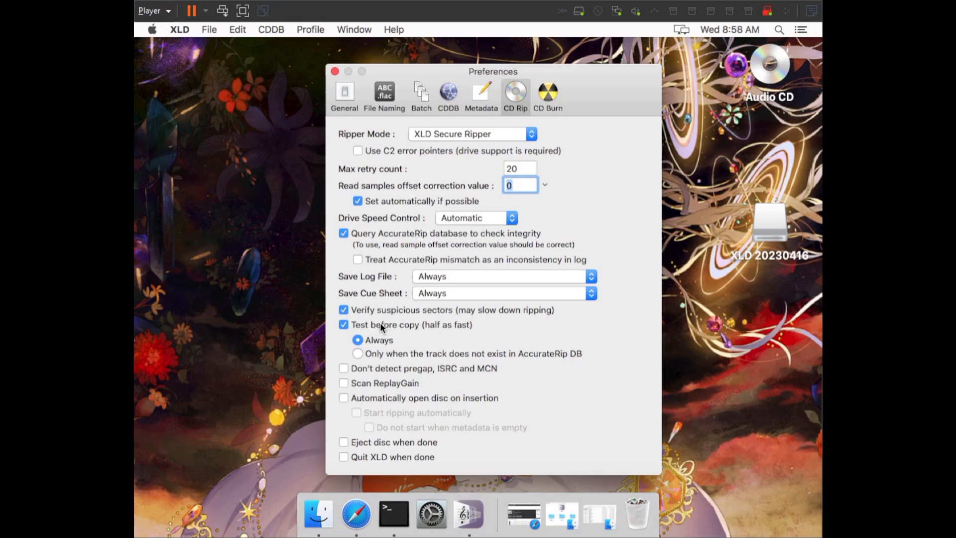
pyautogui.moveTo(374, 311)
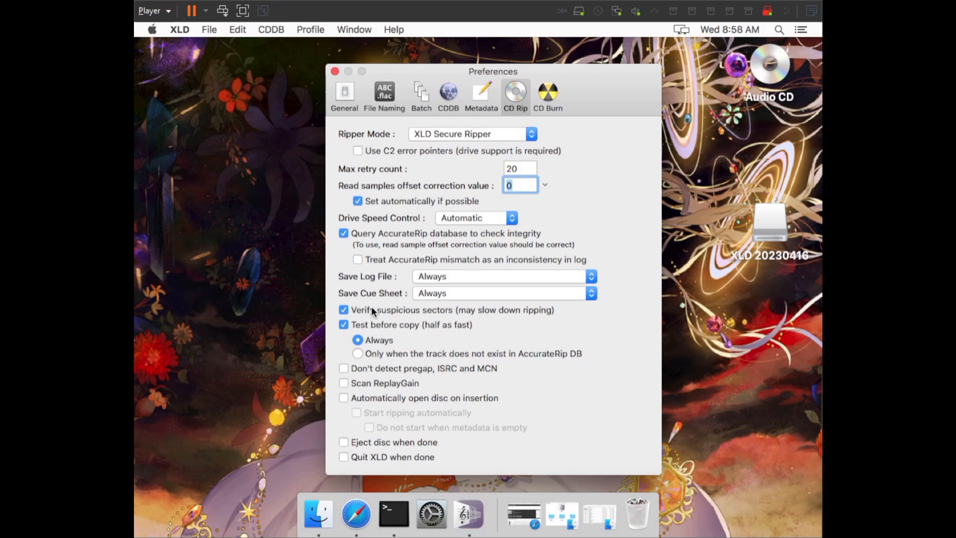
pyautogui.moveTo(370, 323)
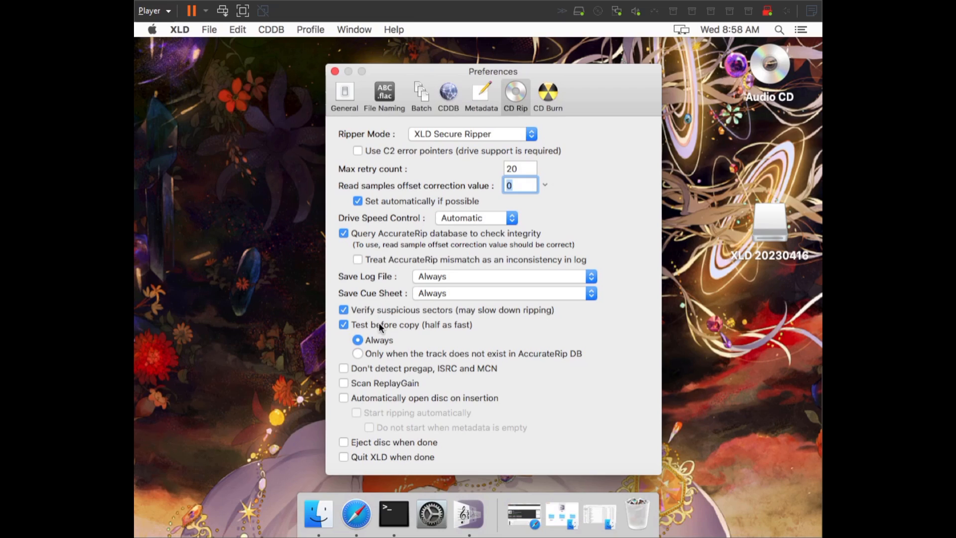
pyautogui.moveTo(347, 376)
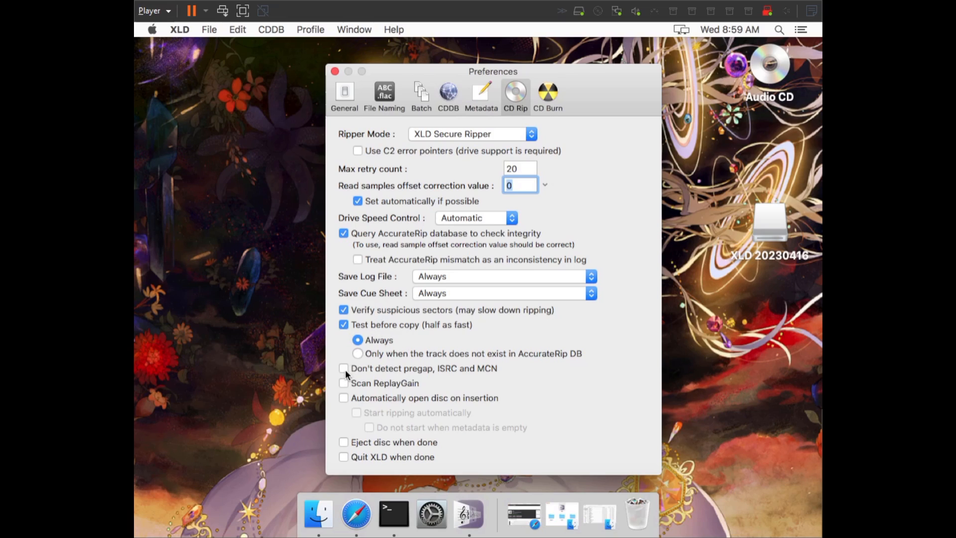
pyautogui.click(343, 382)
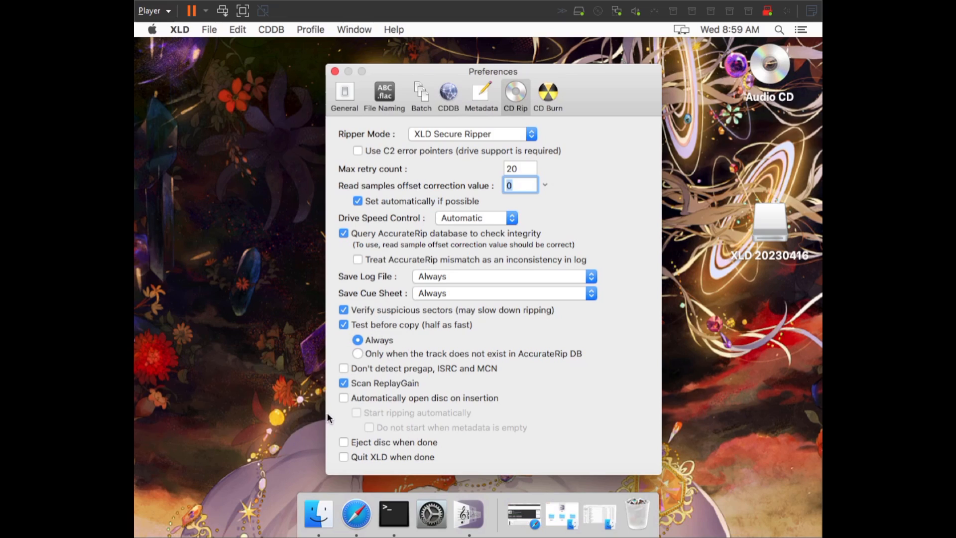
pyautogui.click(343, 398)
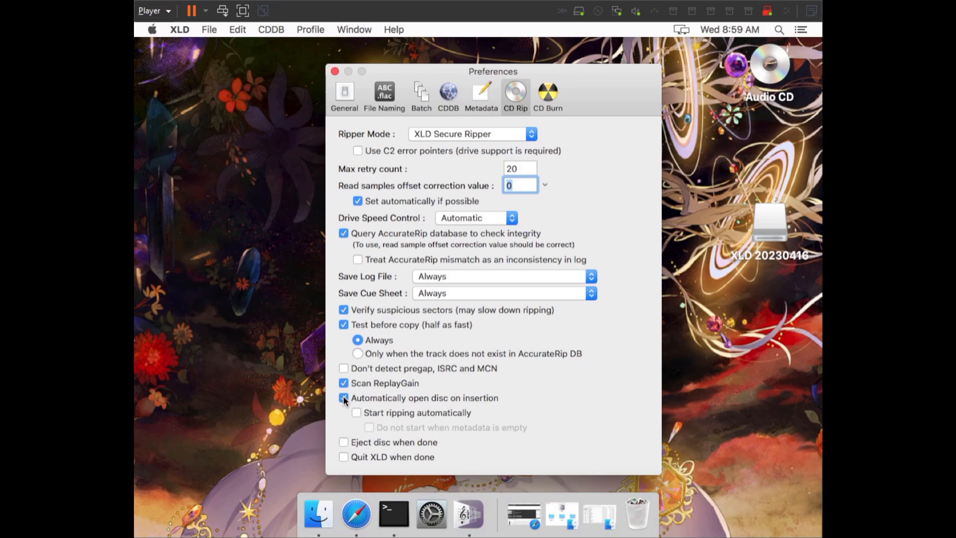
pyautogui.click(343, 397)
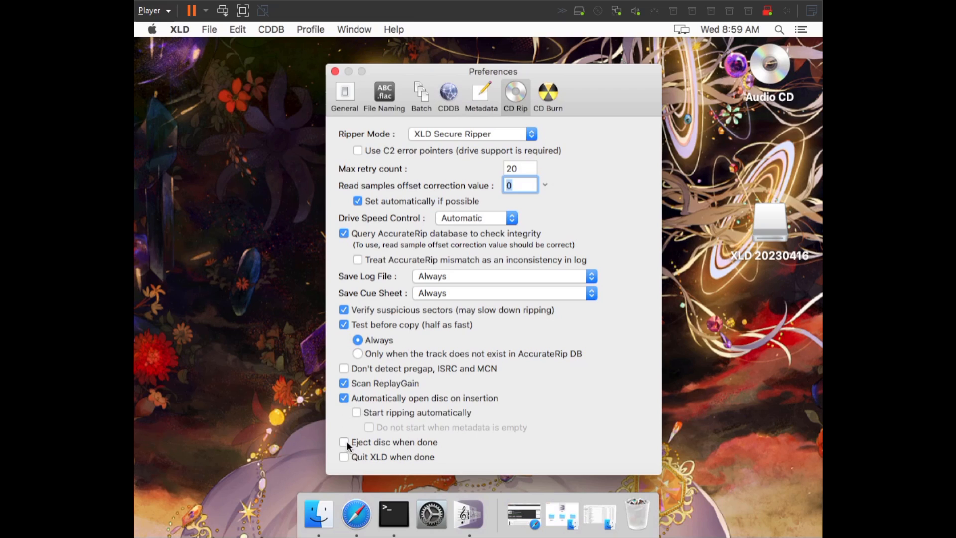
pyautogui.moveTo(346, 458)
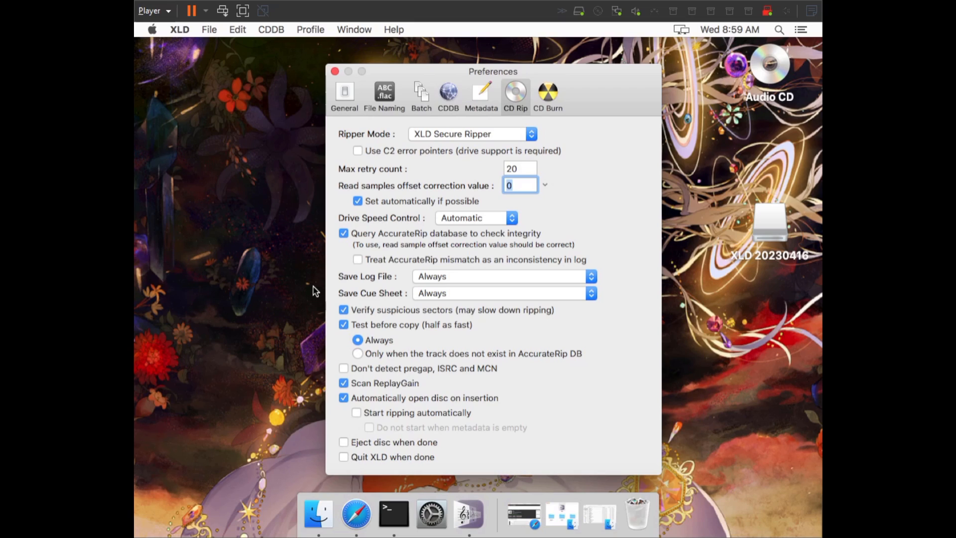
pyautogui.click(343, 233)
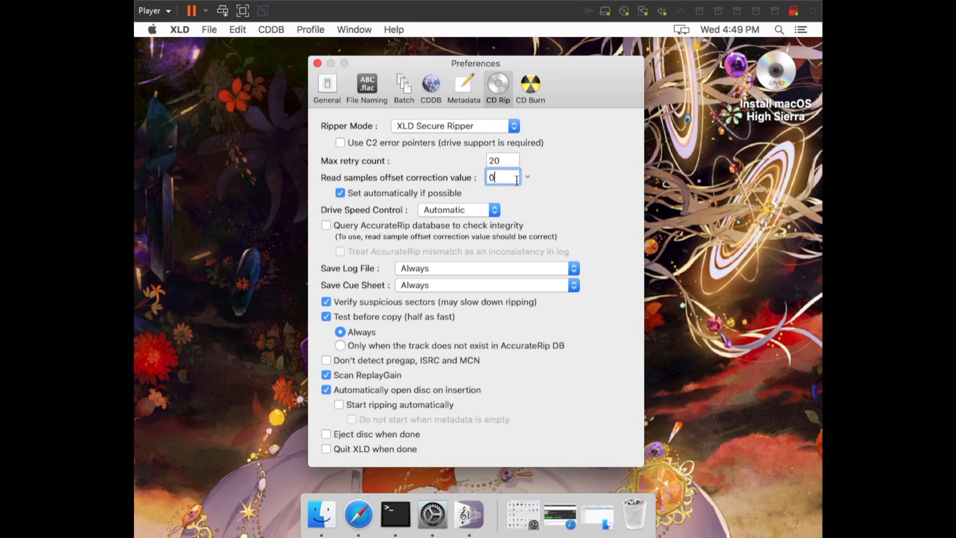
pyautogui.moveTo(418, 206)
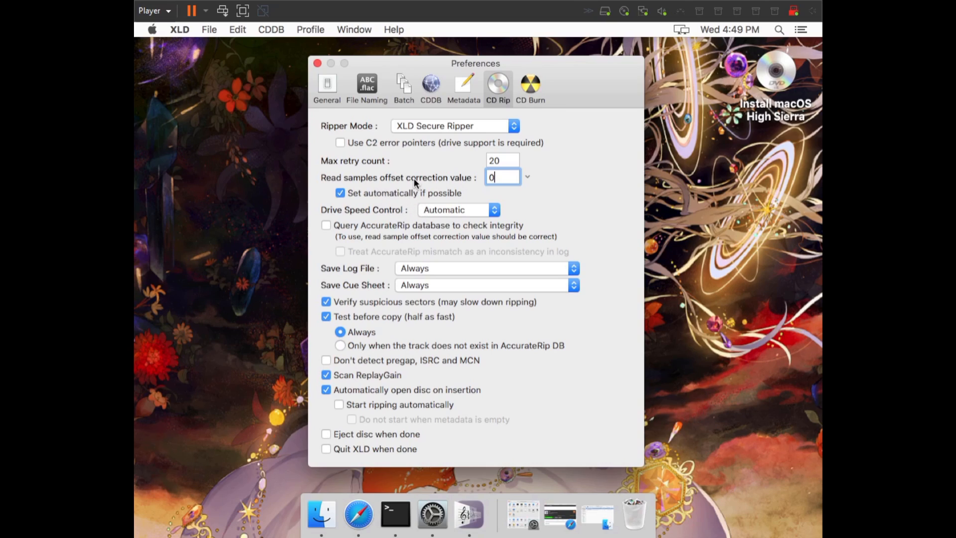
pyautogui.moveTo(379, 202)
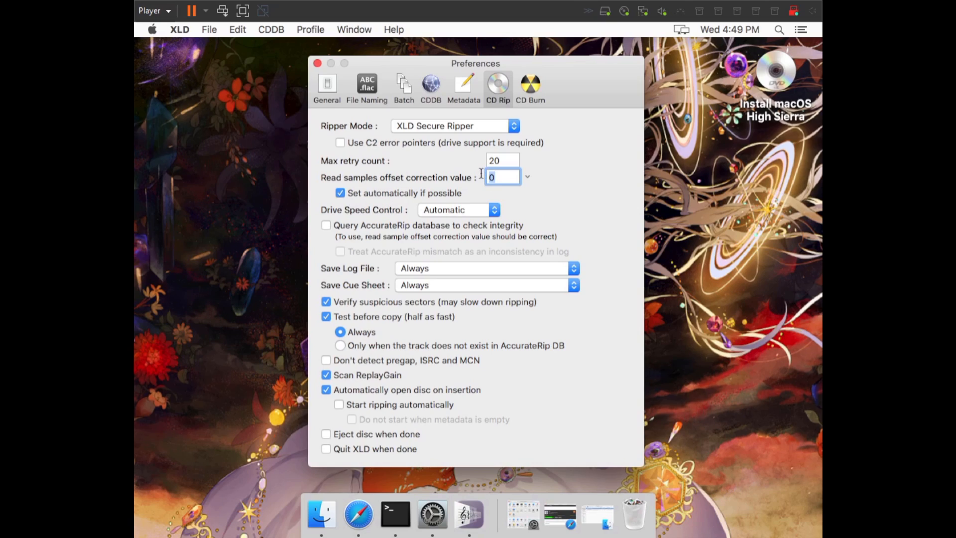
pyautogui.click(494, 177)
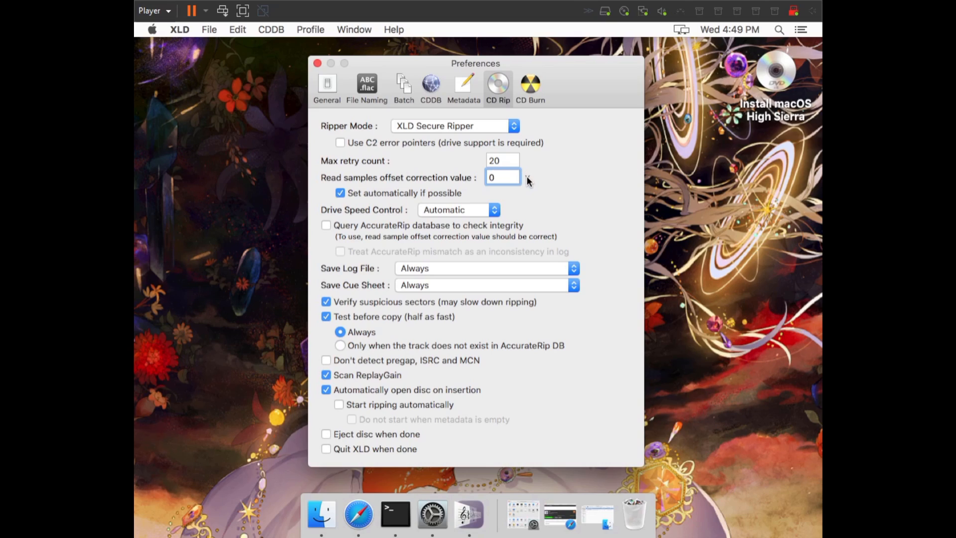
pyautogui.click(527, 177)
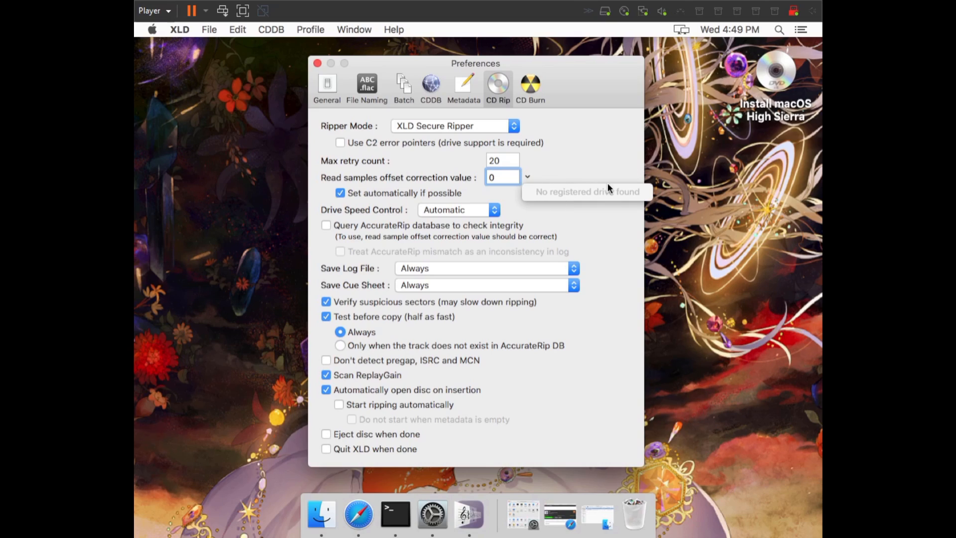
pyautogui.moveTo(611, 199)
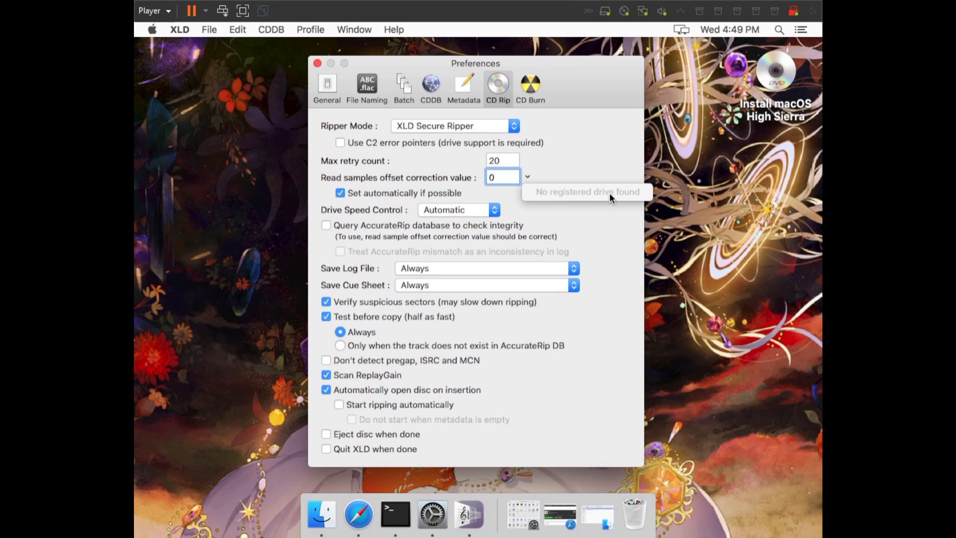
pyautogui.moveTo(558, 199)
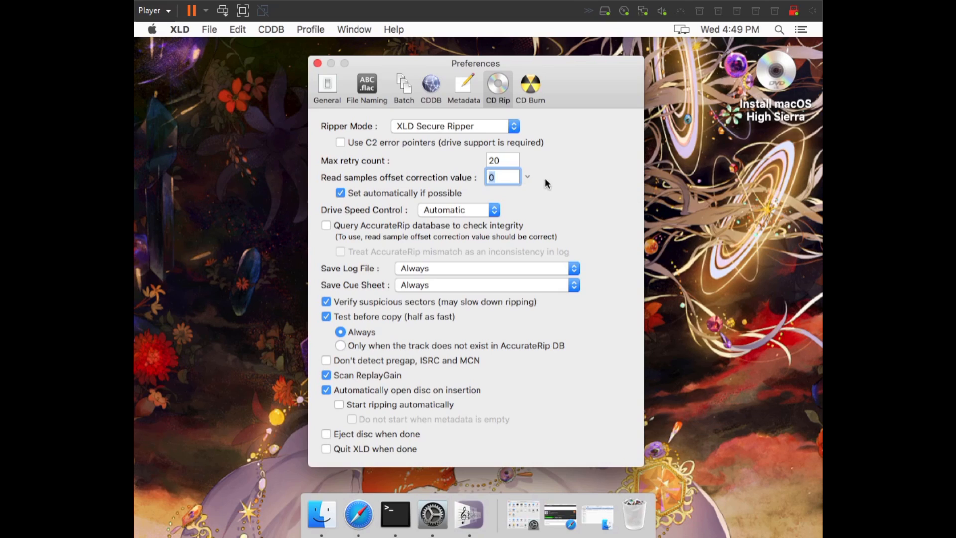
pyautogui.moveTo(569, 186)
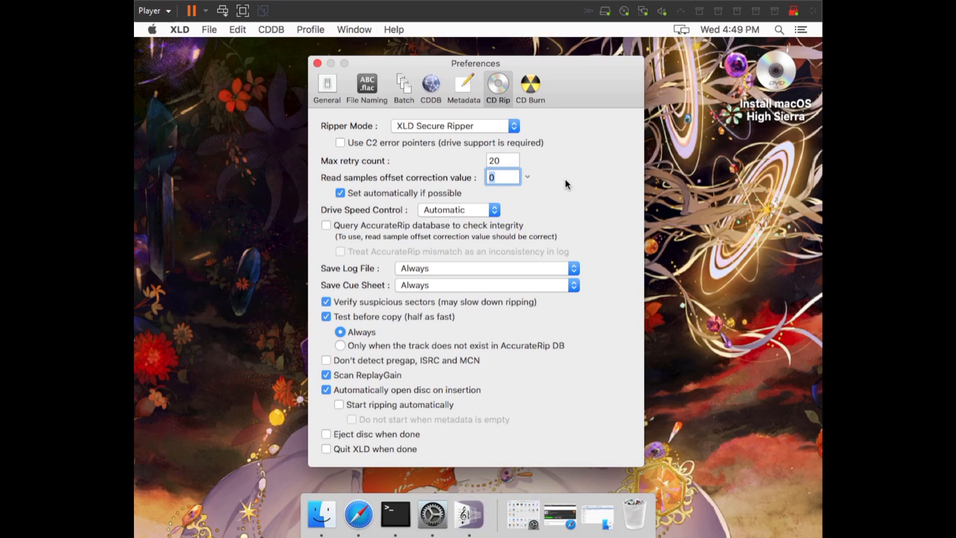
pyautogui.click(527, 177)
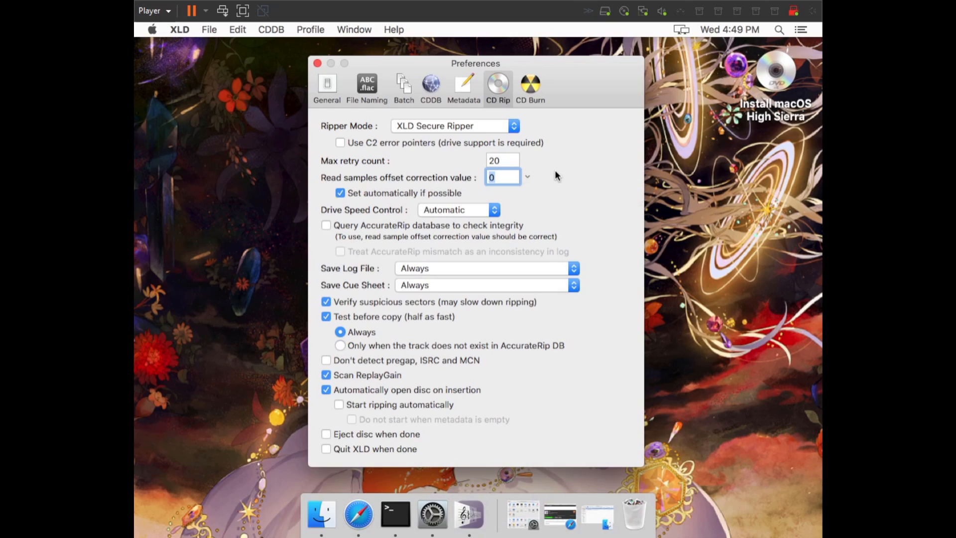
pyautogui.moveTo(582, 186)
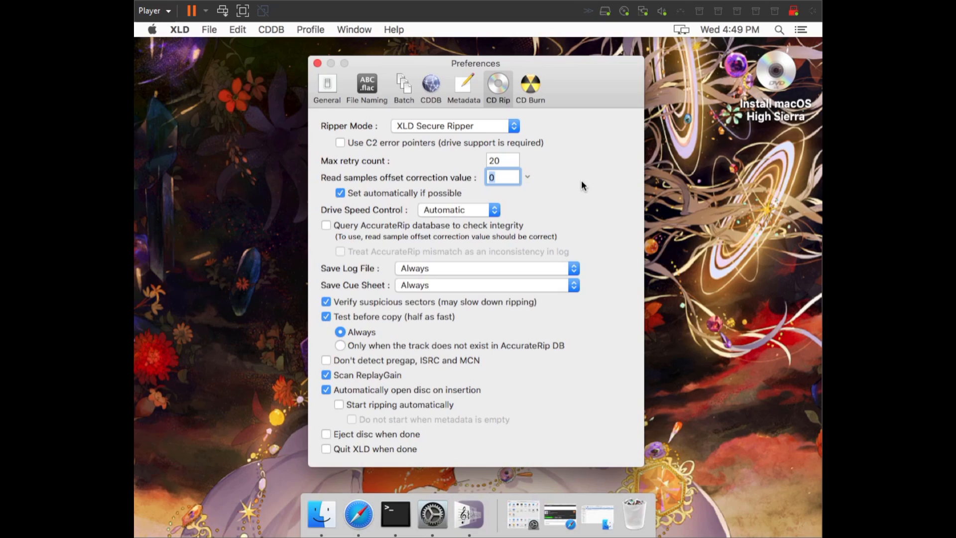
pyautogui.moveTo(578, 184)
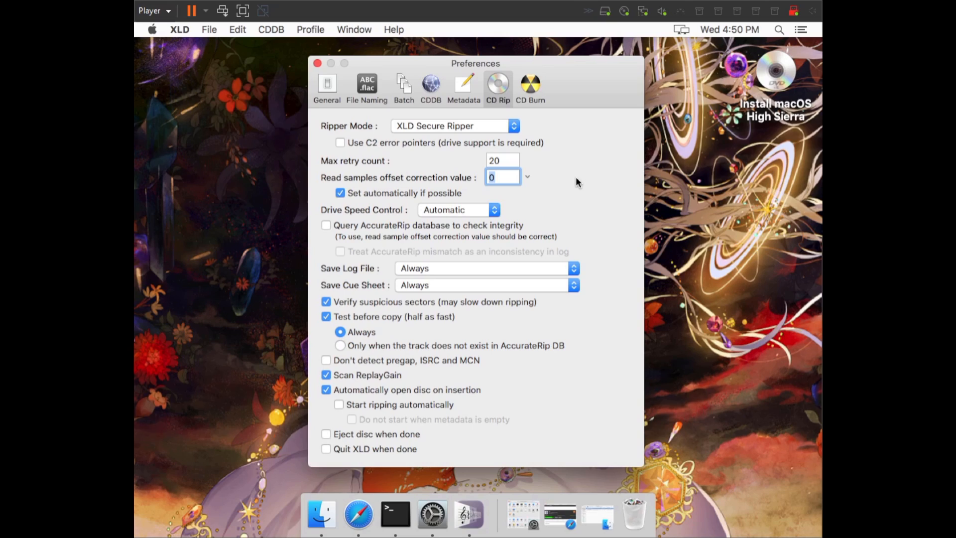
pyautogui.click(527, 176)
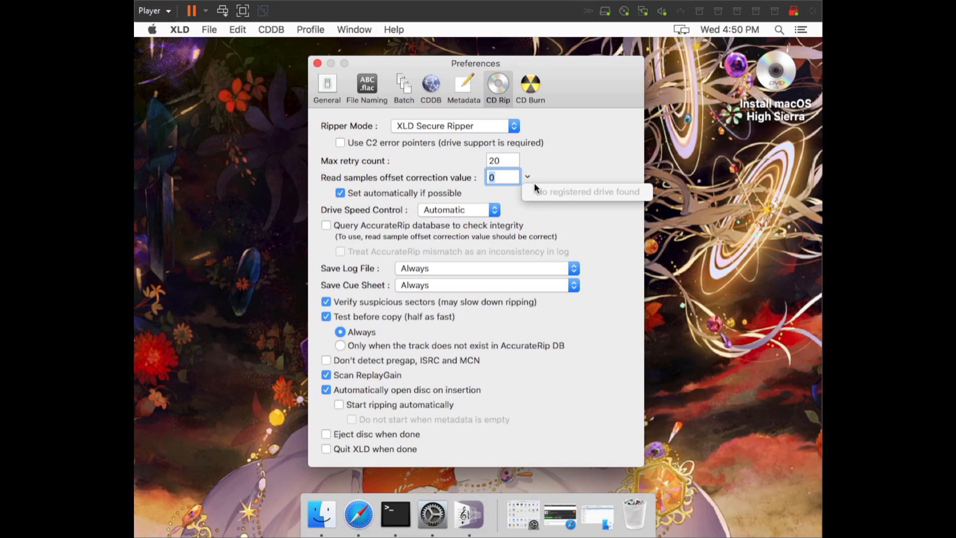
pyautogui.moveTo(527, 206)
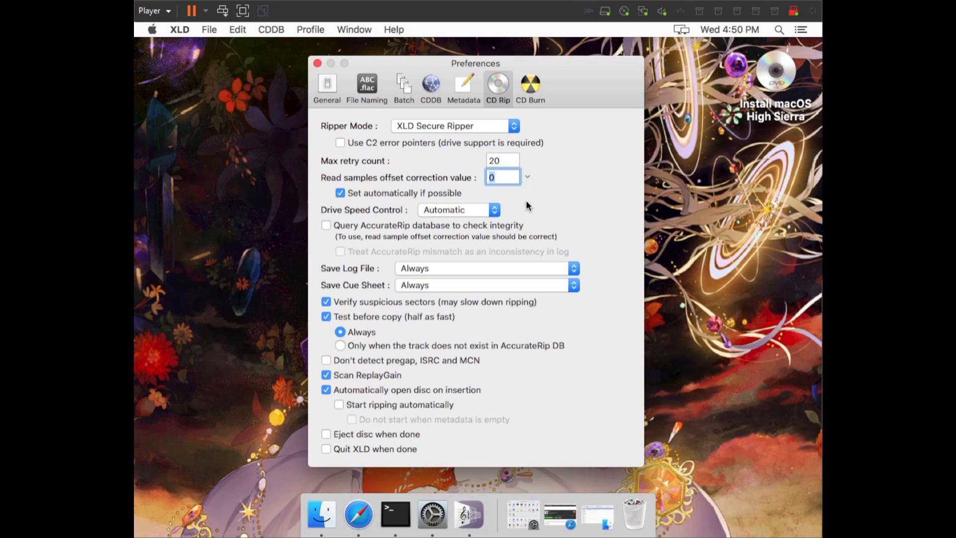
pyautogui.click(527, 177)
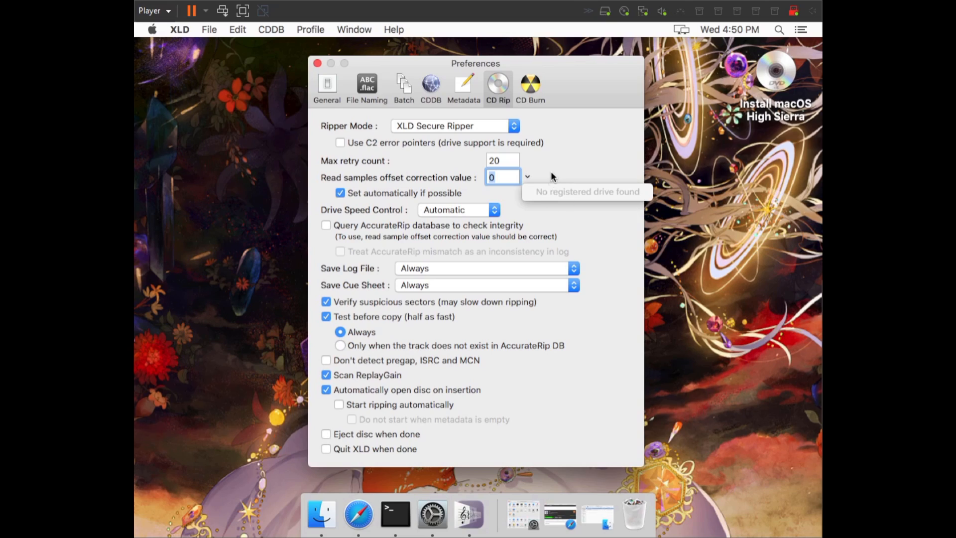
pyautogui.moveTo(460, 190)
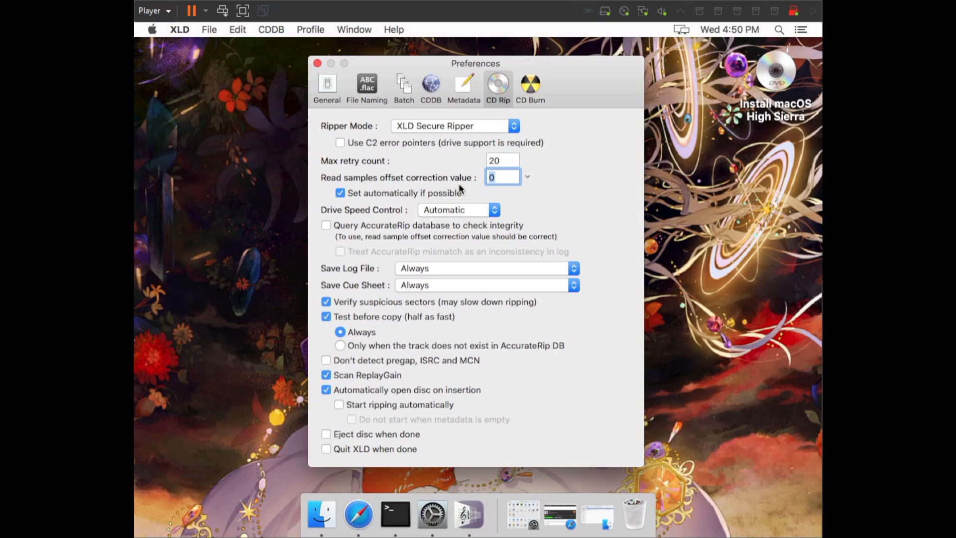
pyautogui.moveTo(472, 175)
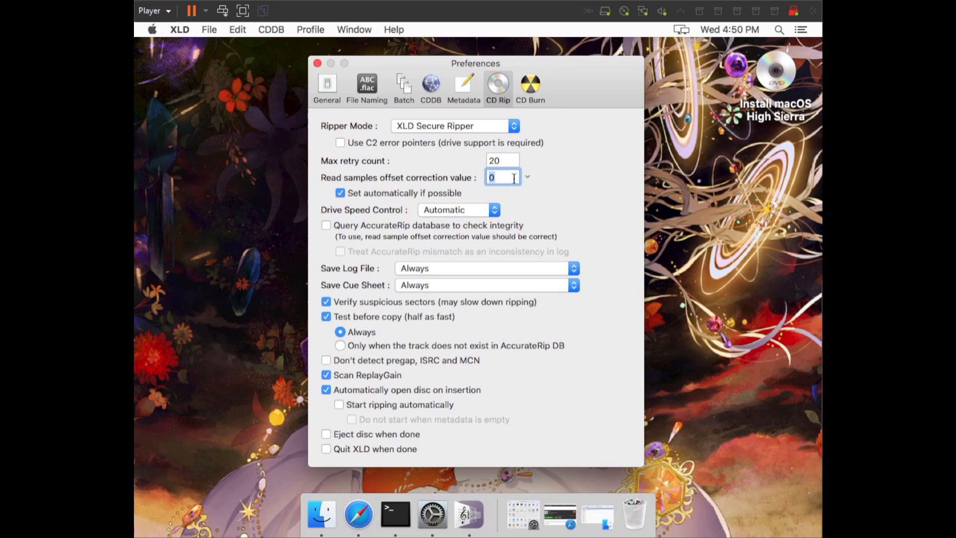
pyautogui.moveTo(555, 171)
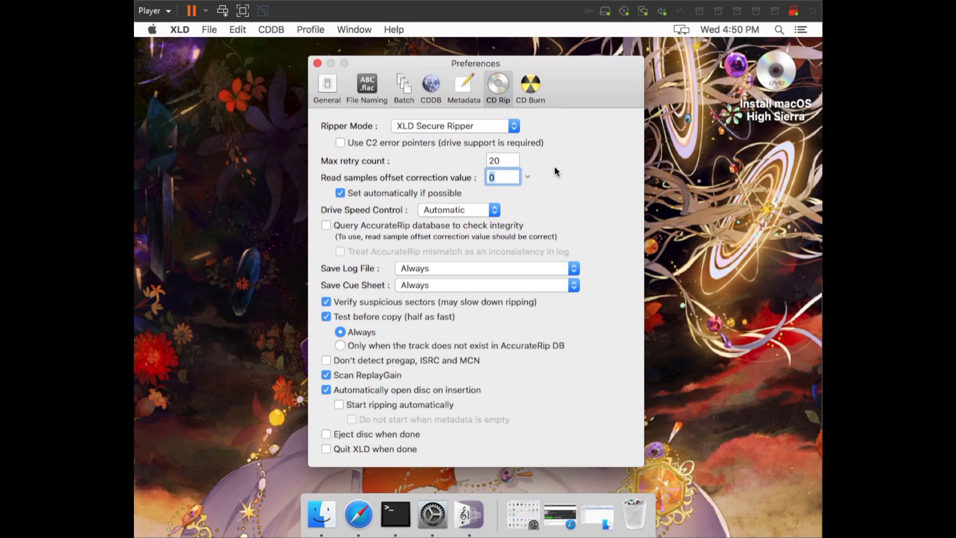
pyautogui.moveTo(161, 31)
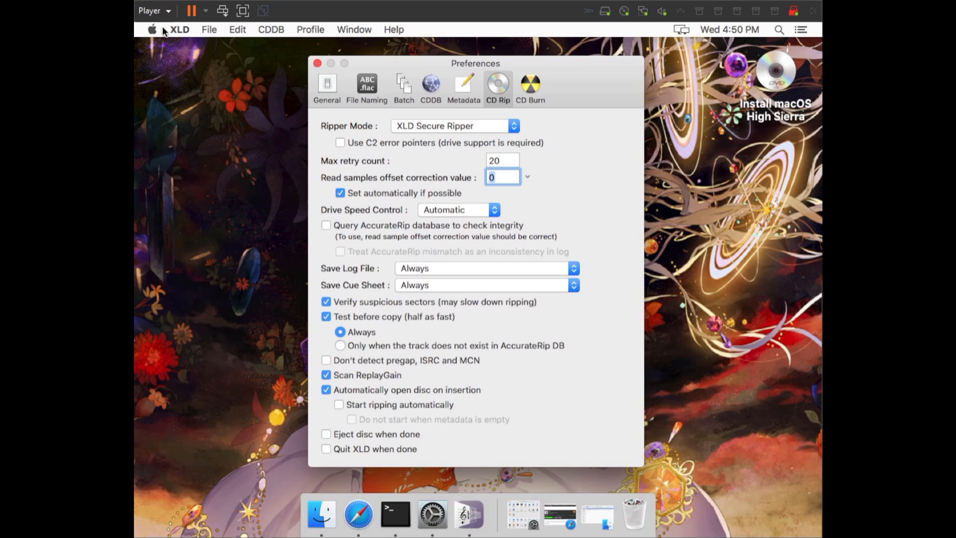
pyautogui.moveTo(165, 48)
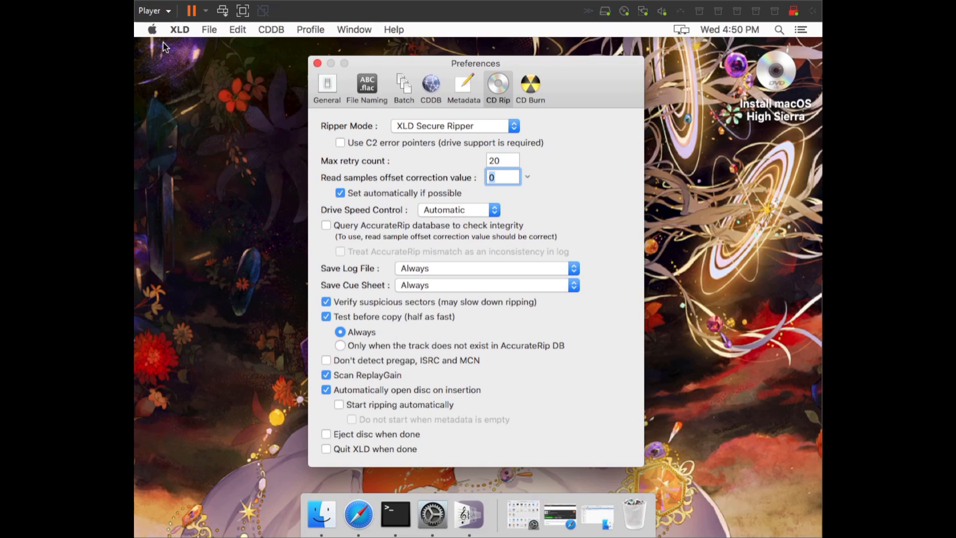
# View the Dell DVD+/-RW DW316 drive under Disc Burning in the system report
pyautogui.click(152, 29)
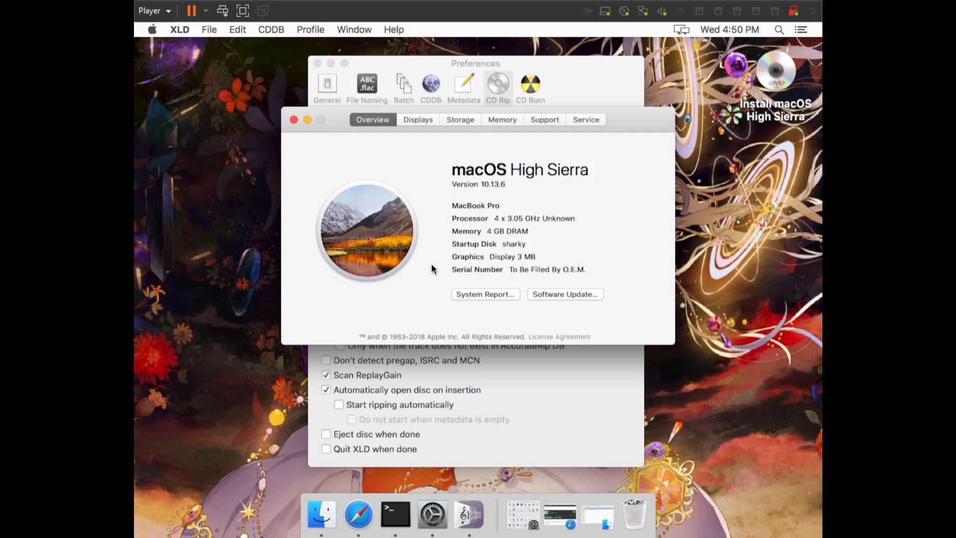
pyautogui.click(484, 294)
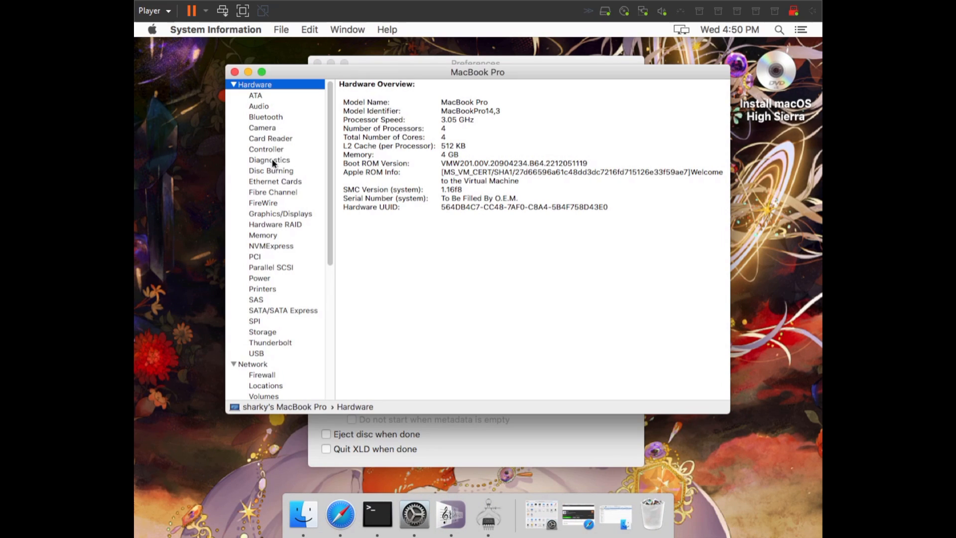
pyautogui.click(271, 171)
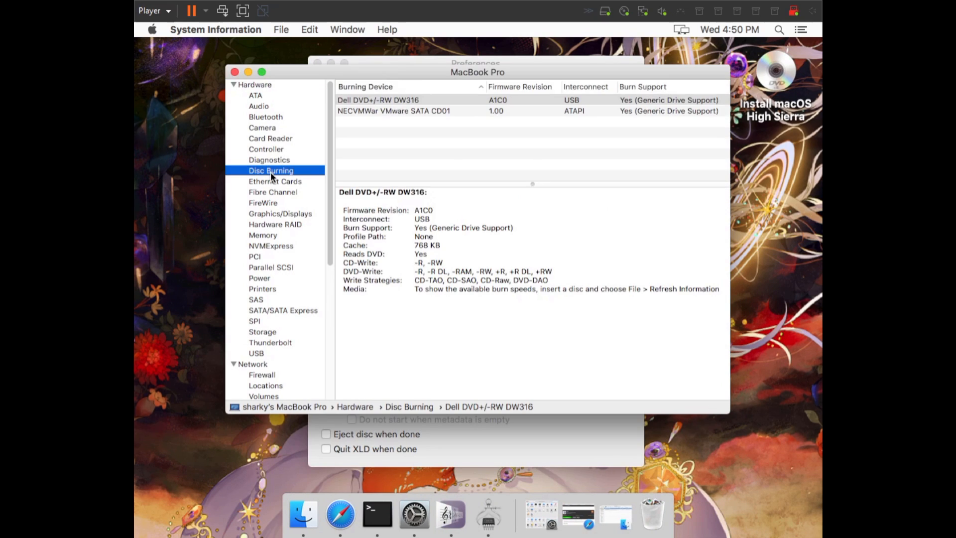
pyautogui.moveTo(388, 101)
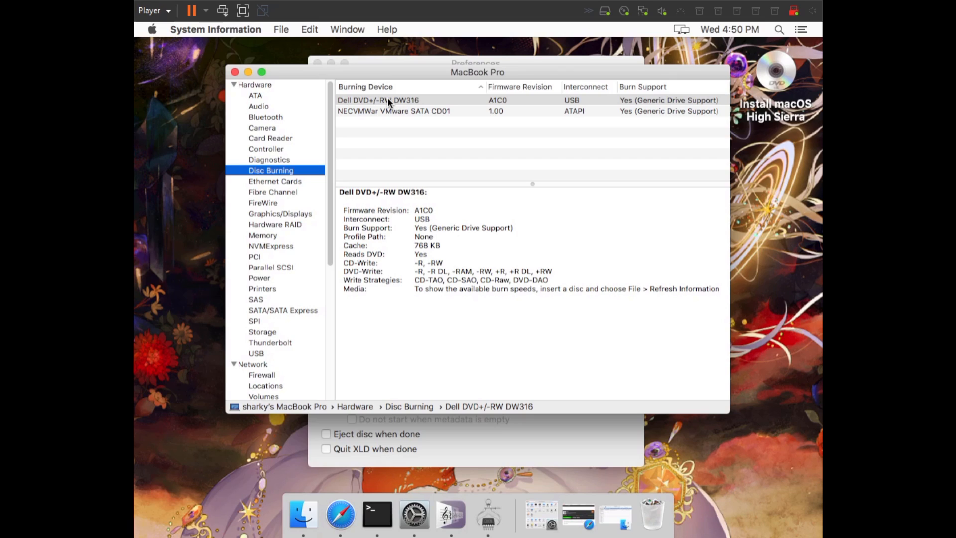
pyautogui.click(378, 100)
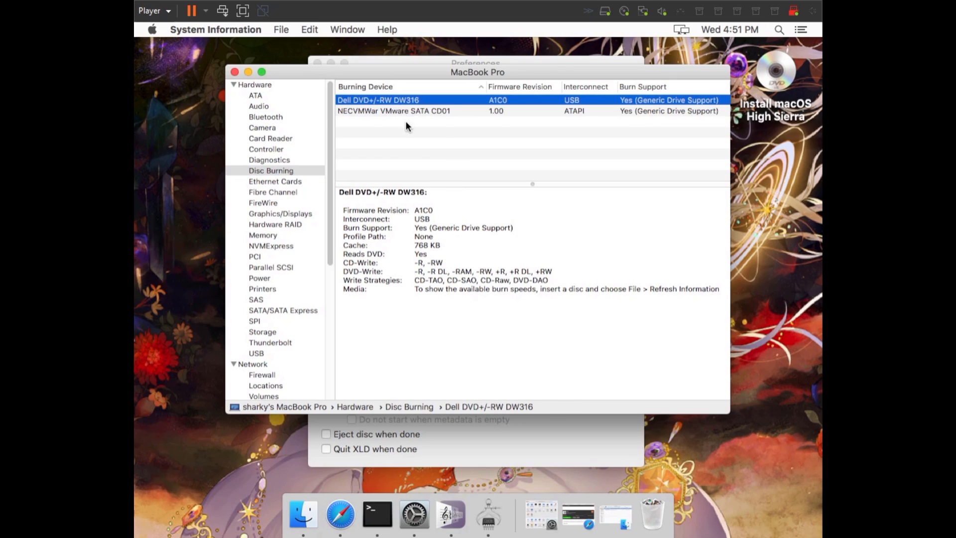
pyautogui.moveTo(417, 137)
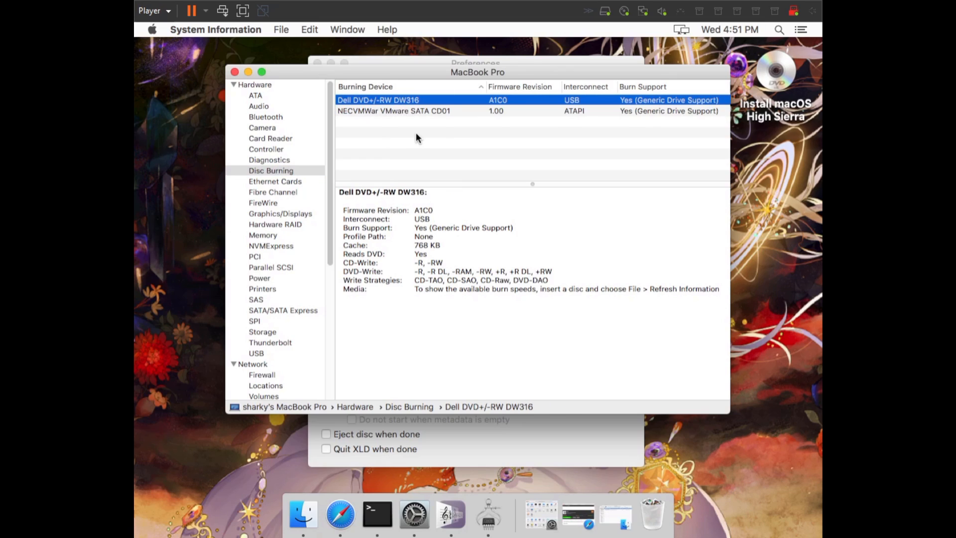
pyautogui.moveTo(393, 105)
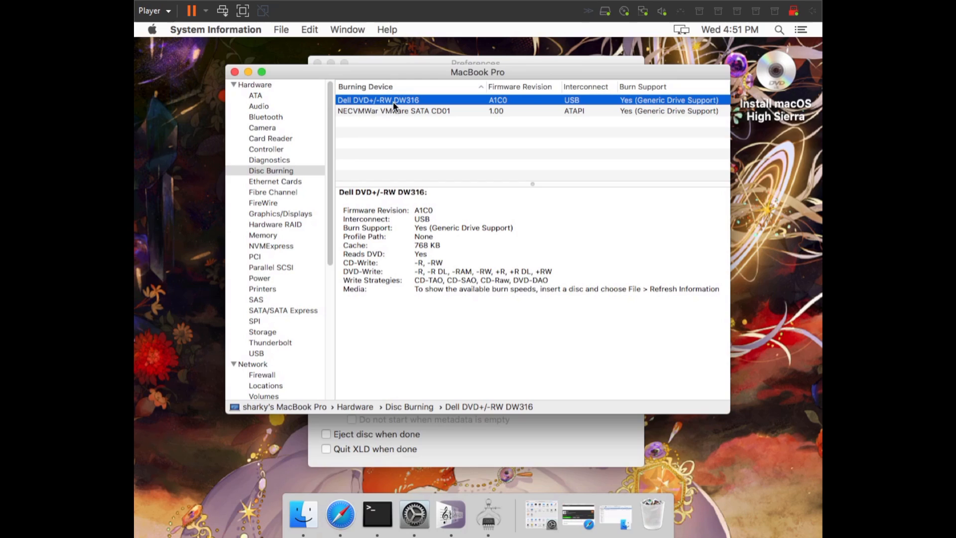
pyautogui.moveTo(410, 105)
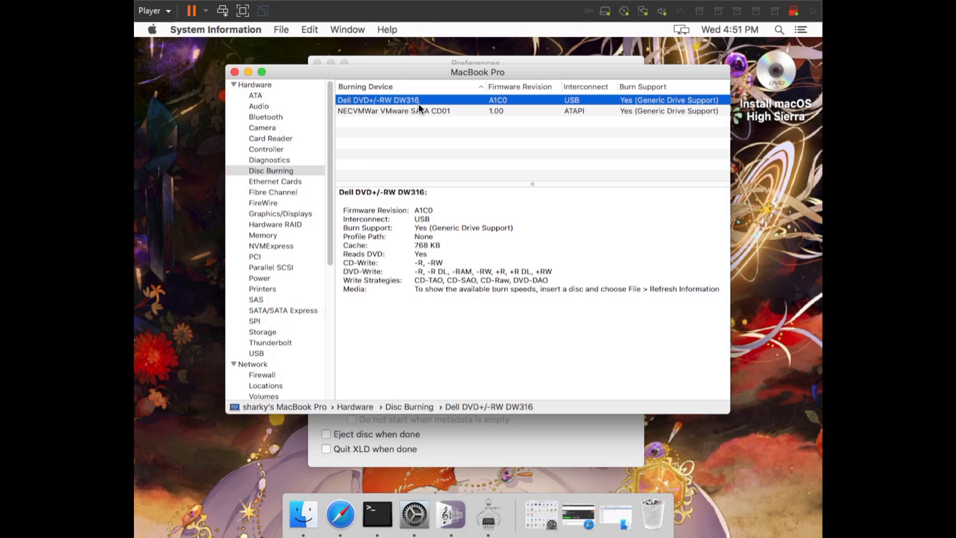
pyautogui.moveTo(395, 105)
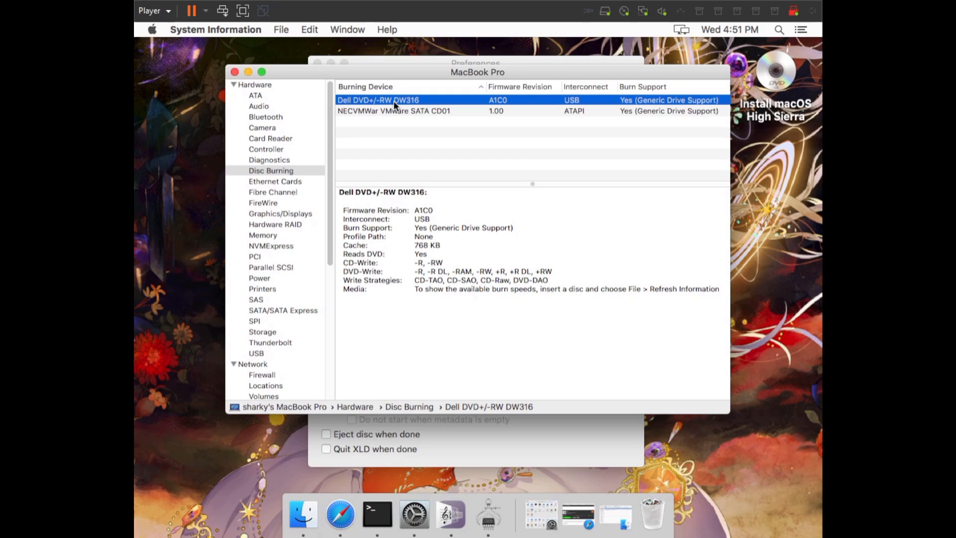
pyautogui.moveTo(374, 105)
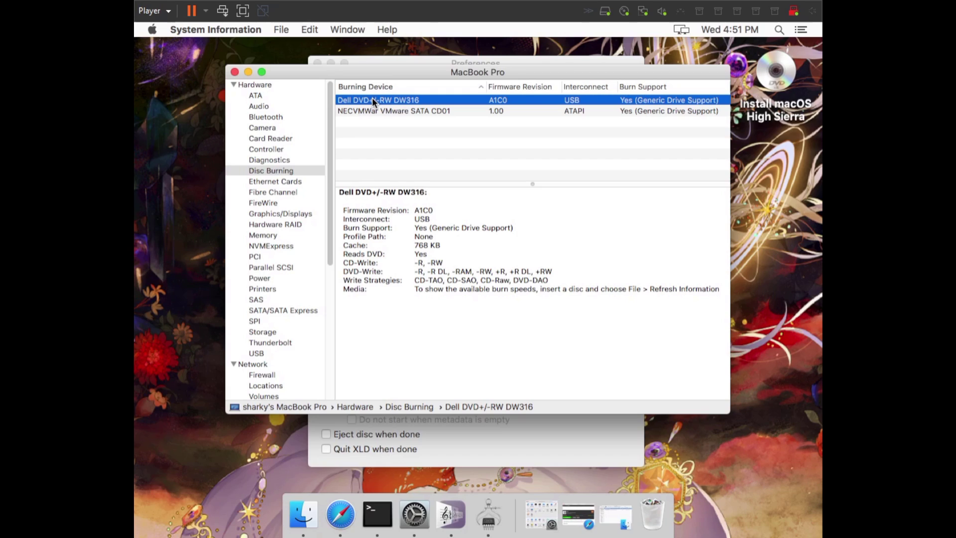
pyautogui.moveTo(424, 105)
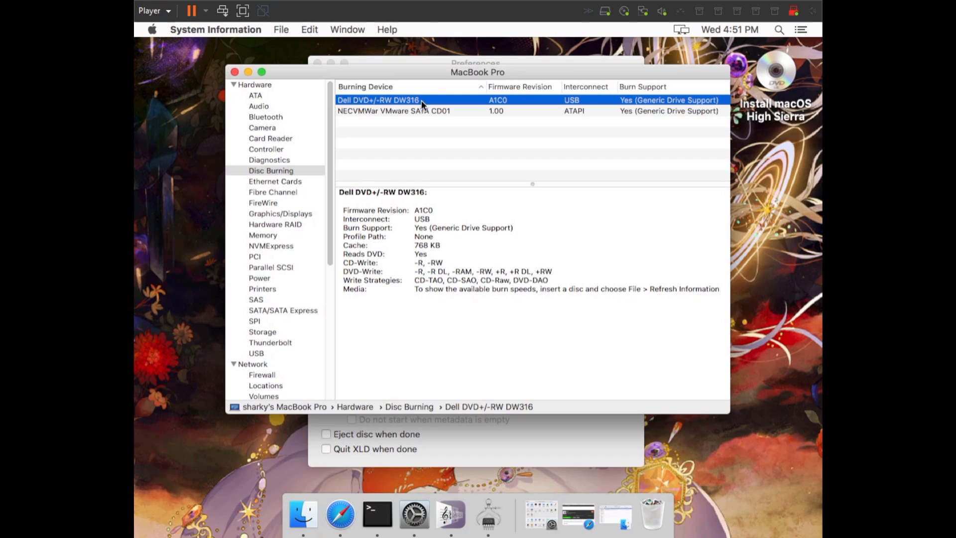
pyautogui.moveTo(410, 103)
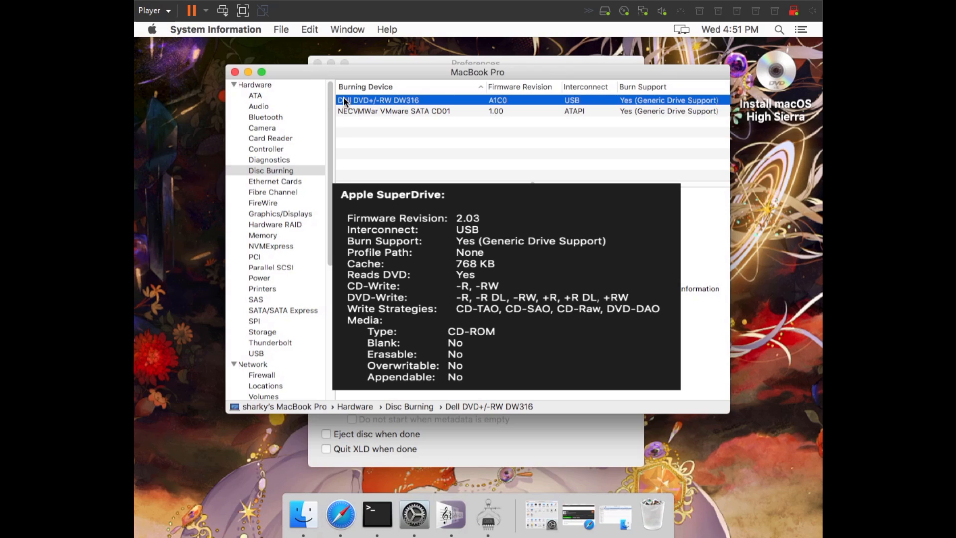
pyautogui.moveTo(398, 101)
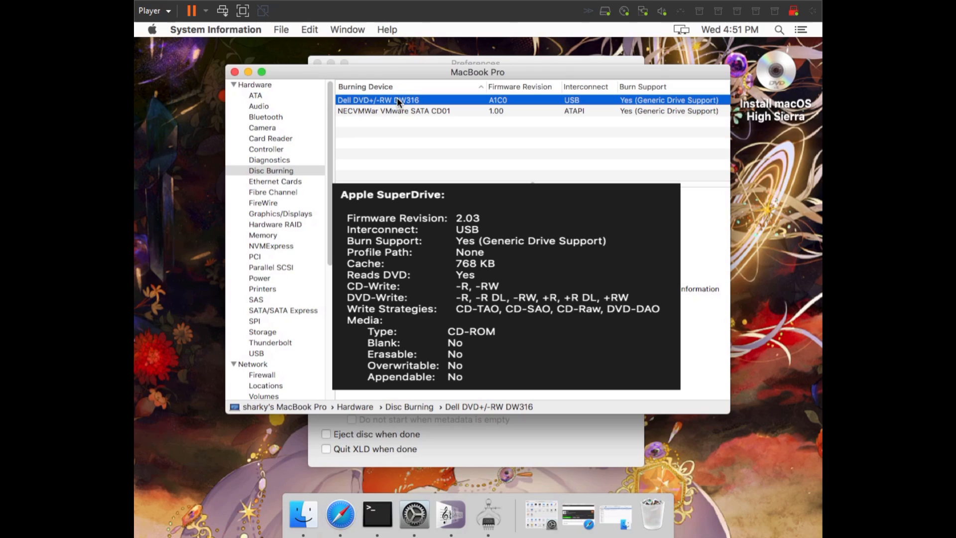
pyautogui.click(378, 100)
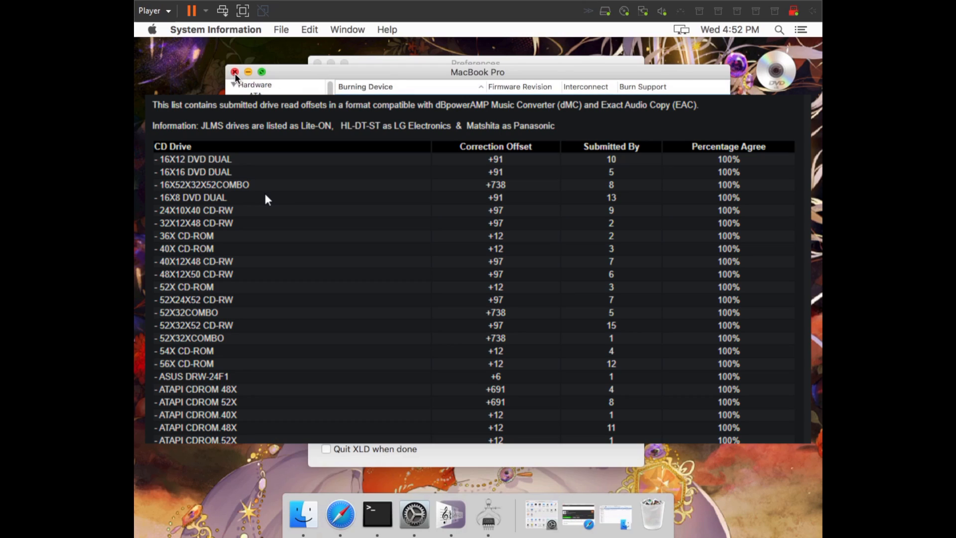
# Close the hardware report and set the read offset correction to +667
pyautogui.click(235, 71)
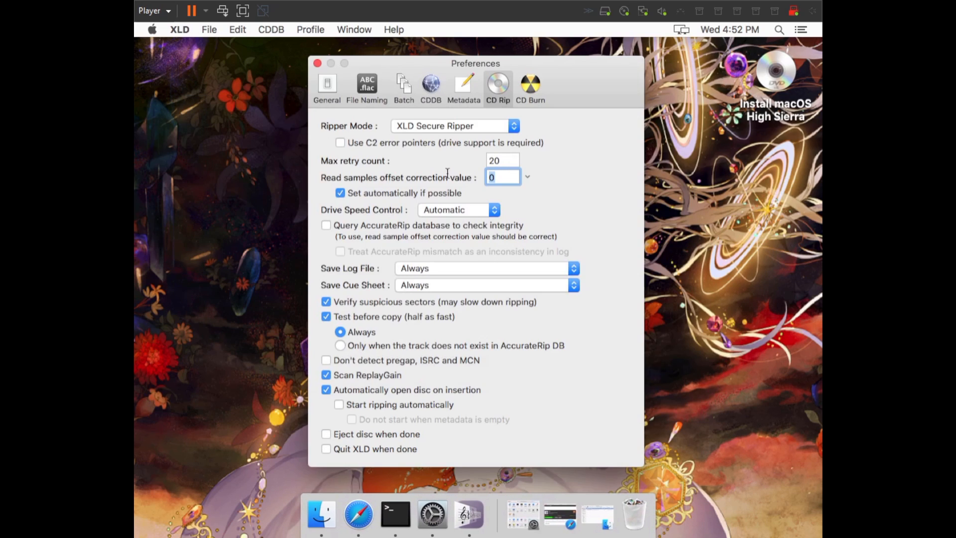
pyautogui.write('+6')
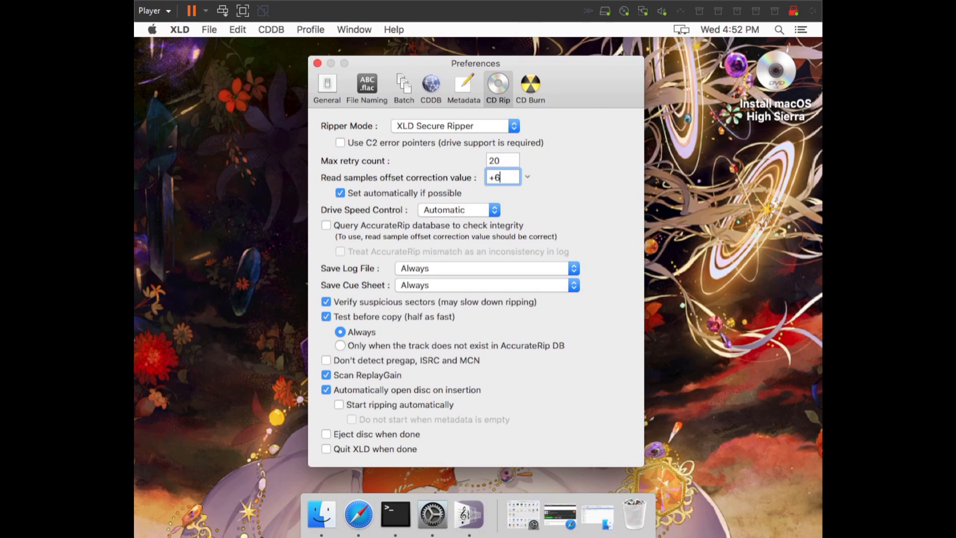
pyautogui.write('-5')
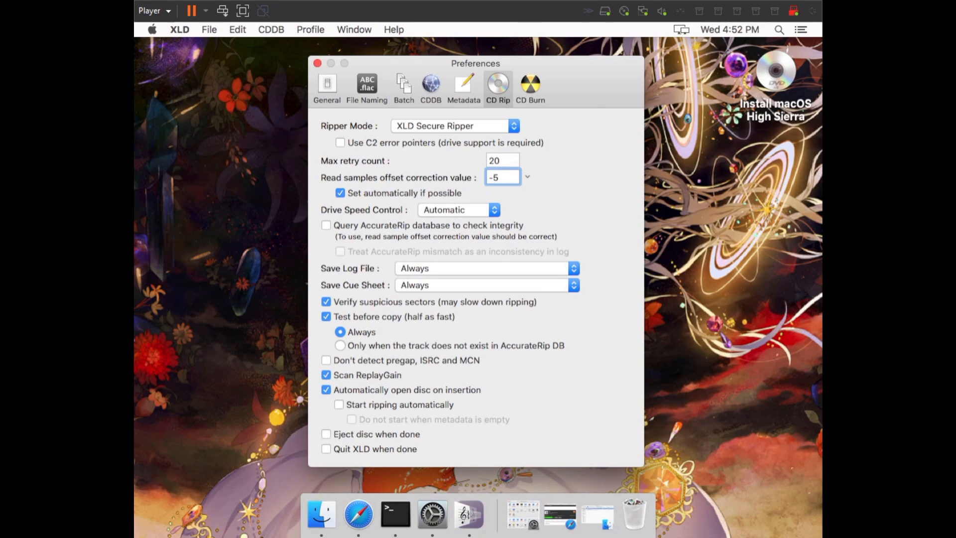
pyautogui.click(501, 176)
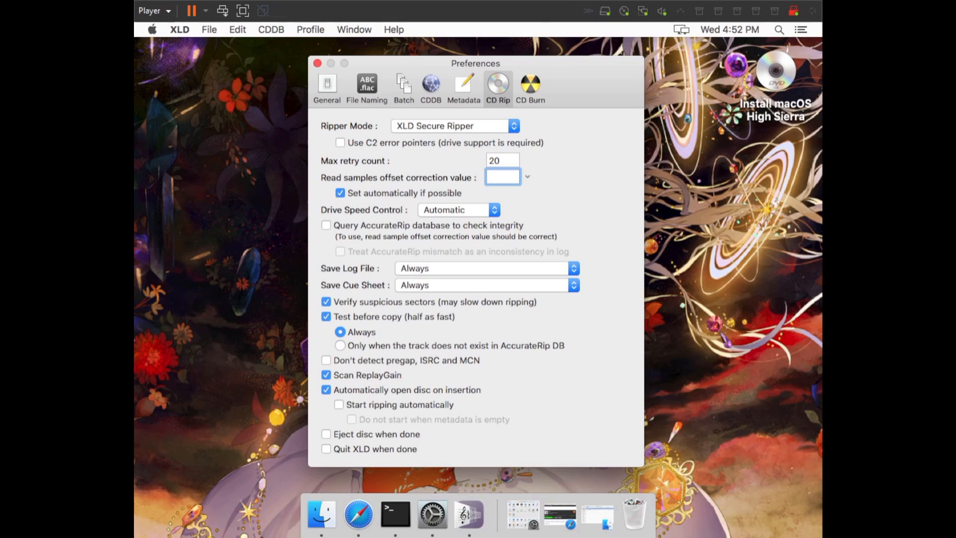
pyautogui.click(502, 177)
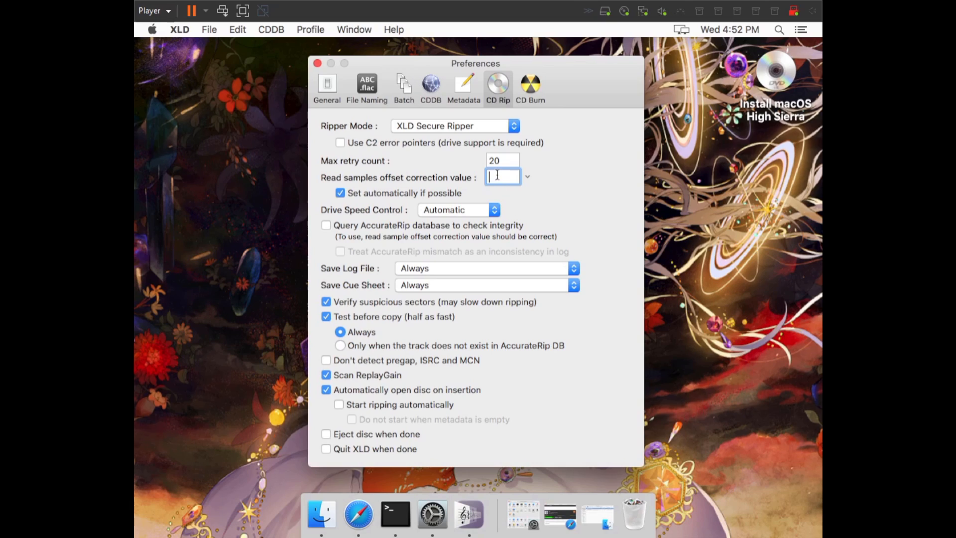
pyautogui.write('+667')
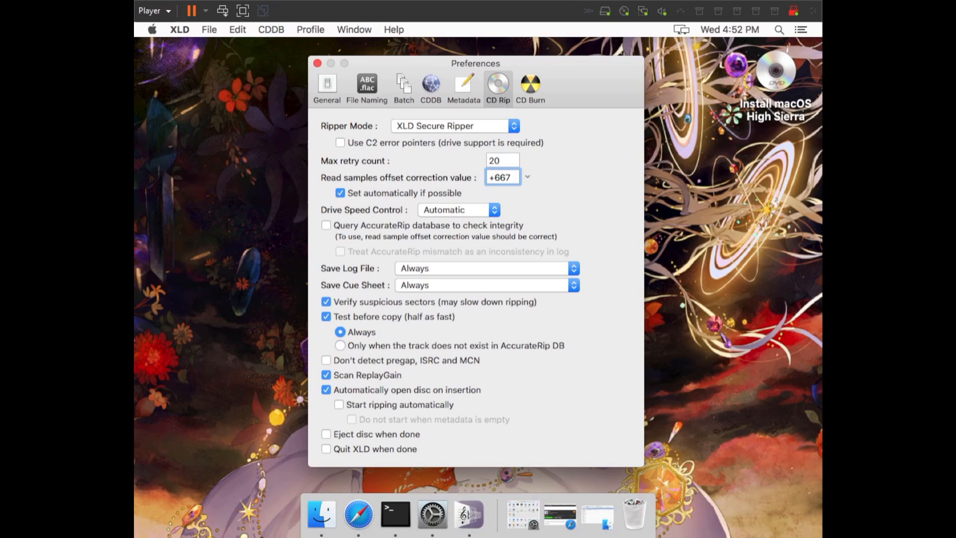
pyautogui.moveTo(444, 187)
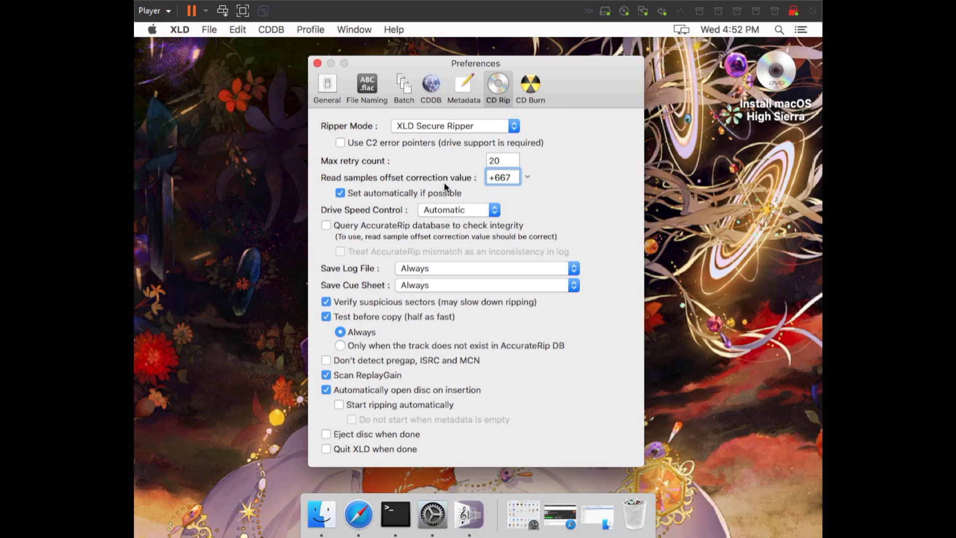
pyautogui.click(503, 176)
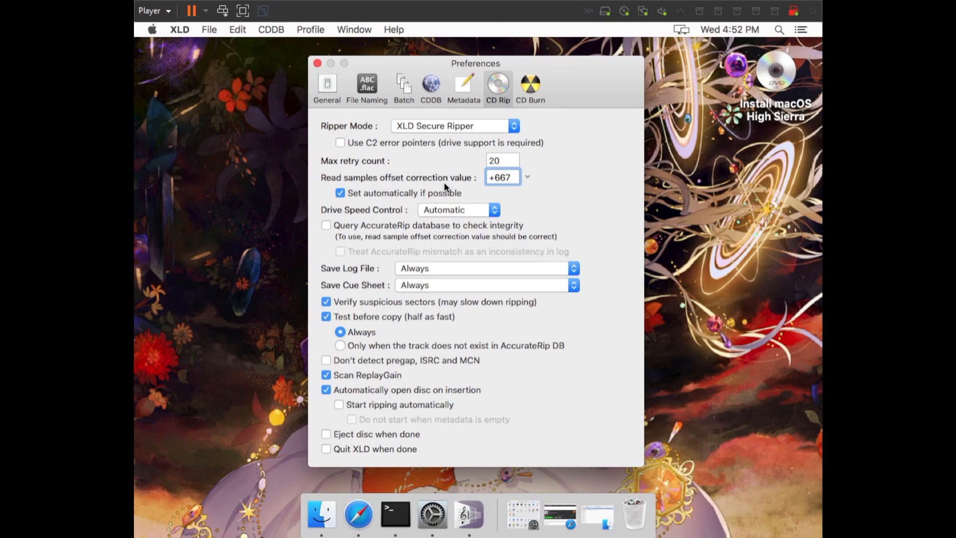
pyautogui.click(502, 177)
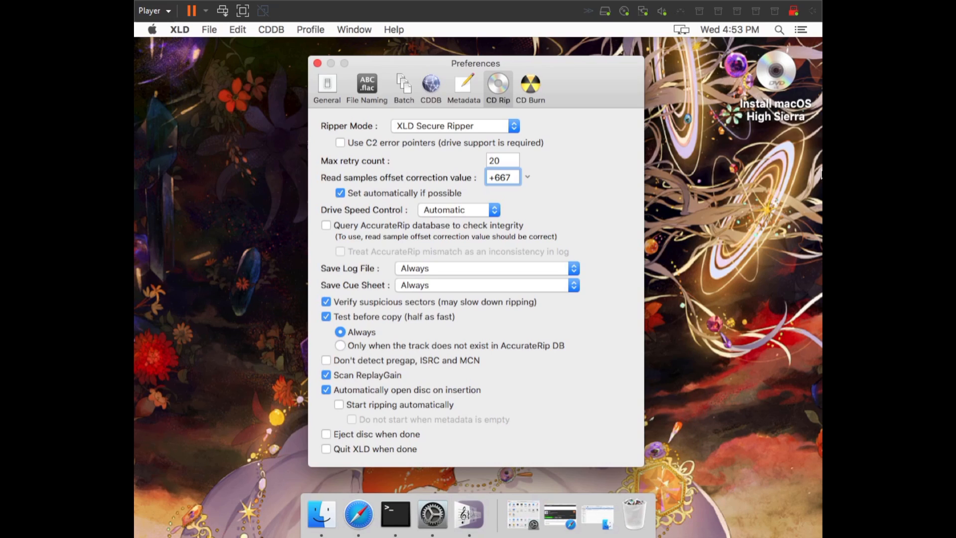
pyautogui.moveTo(606, 182)
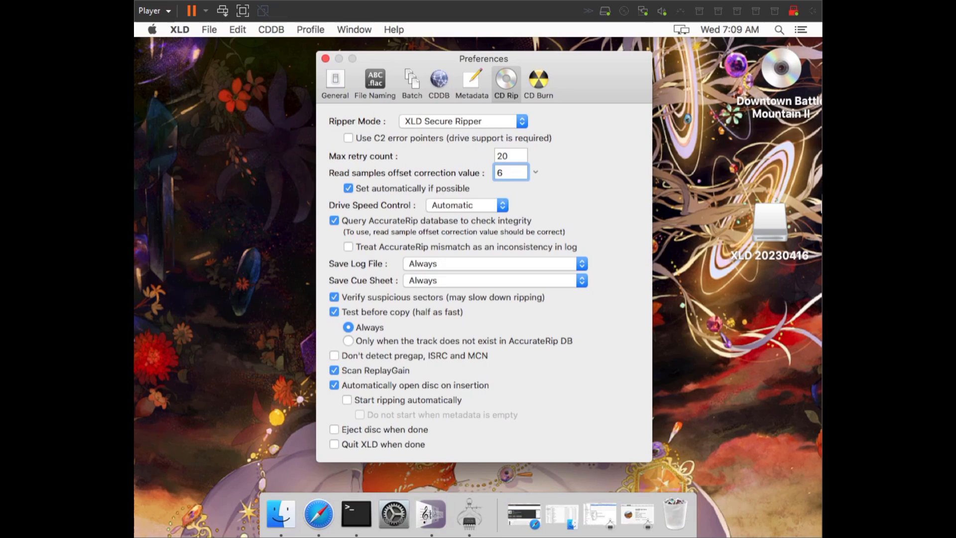
# Edit the offset correction field, then show XLD's File menu commands
pyautogui.click(510, 173)
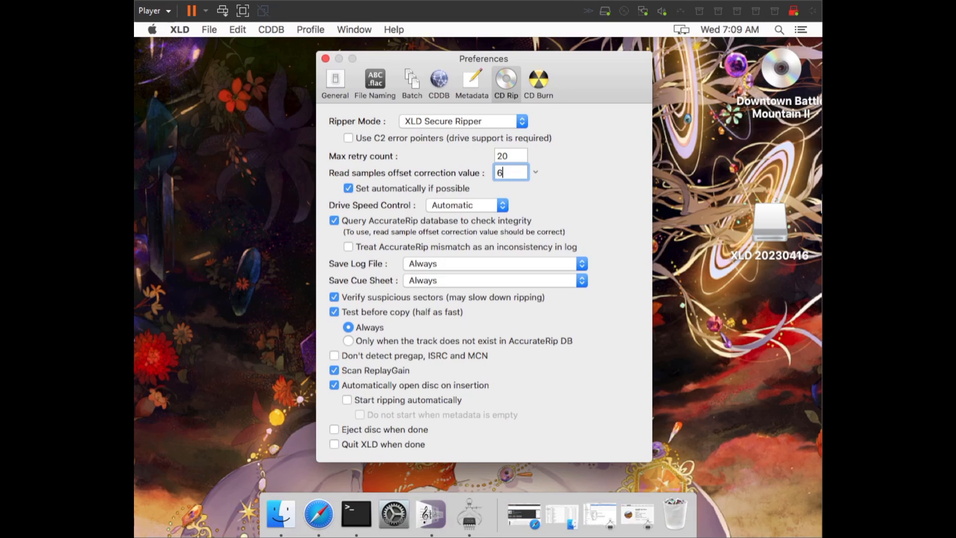
pyautogui.moveTo(646, 134)
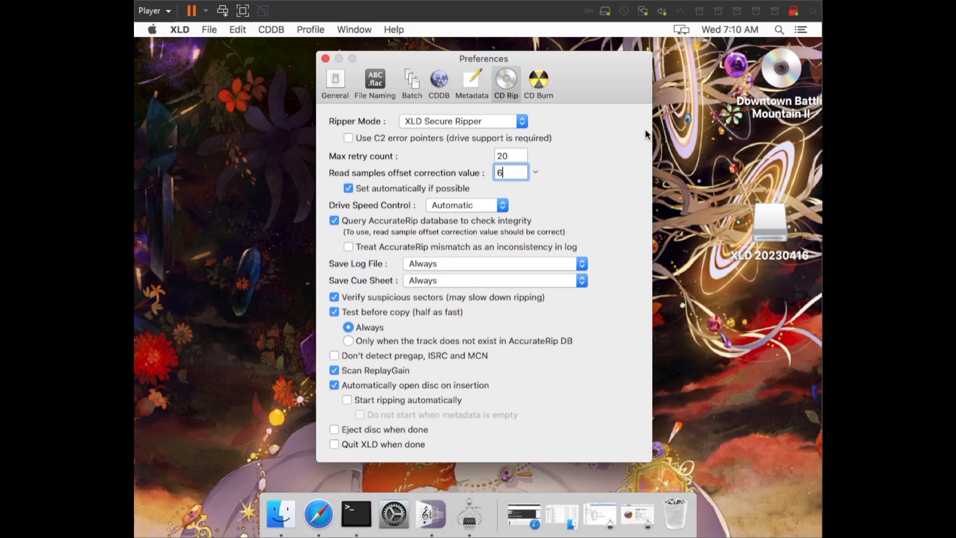
pyautogui.moveTo(590, 90)
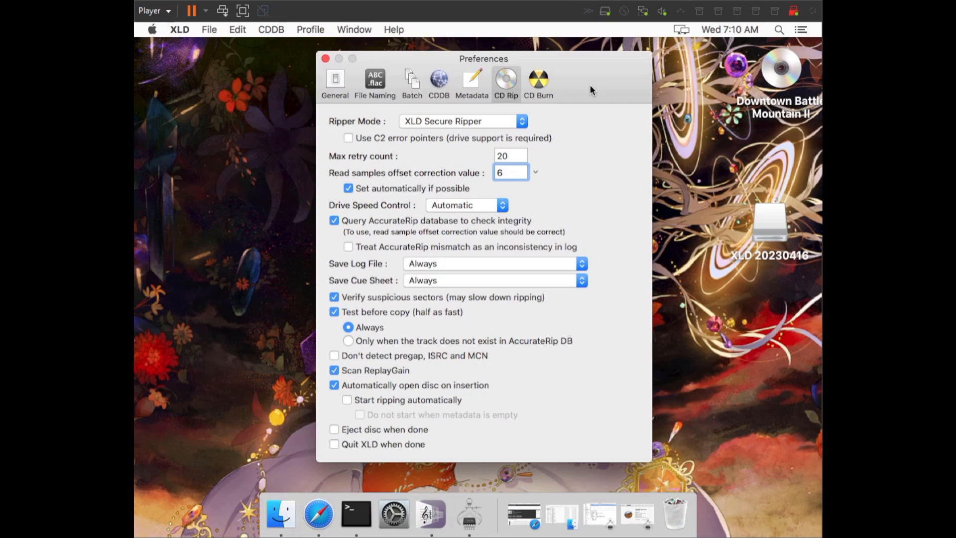
pyautogui.moveTo(448, 85)
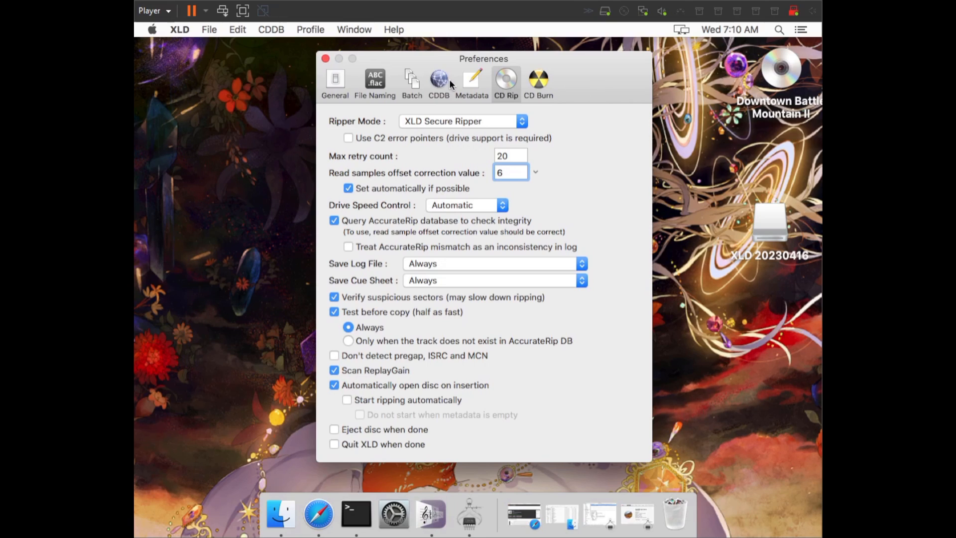
pyautogui.click(209, 30)
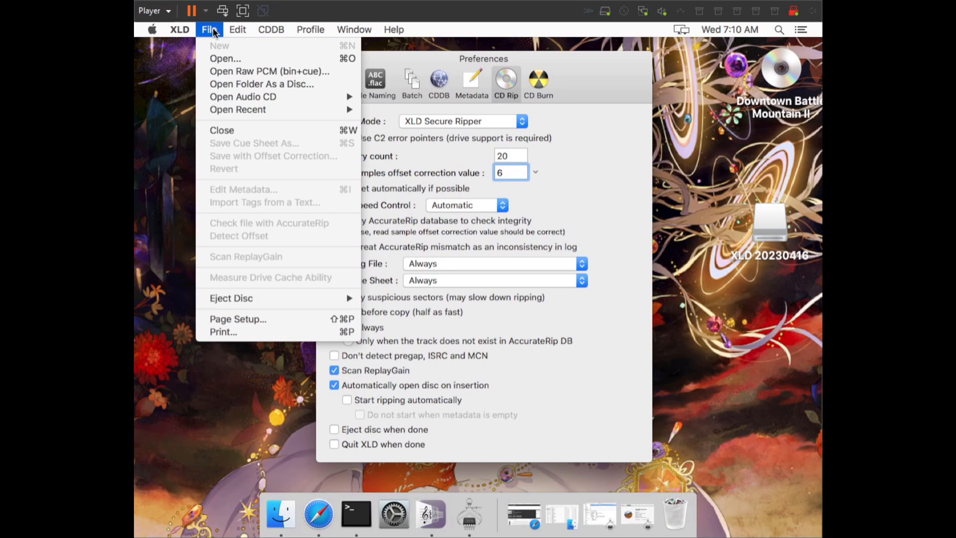
pyautogui.moveTo(242, 96)
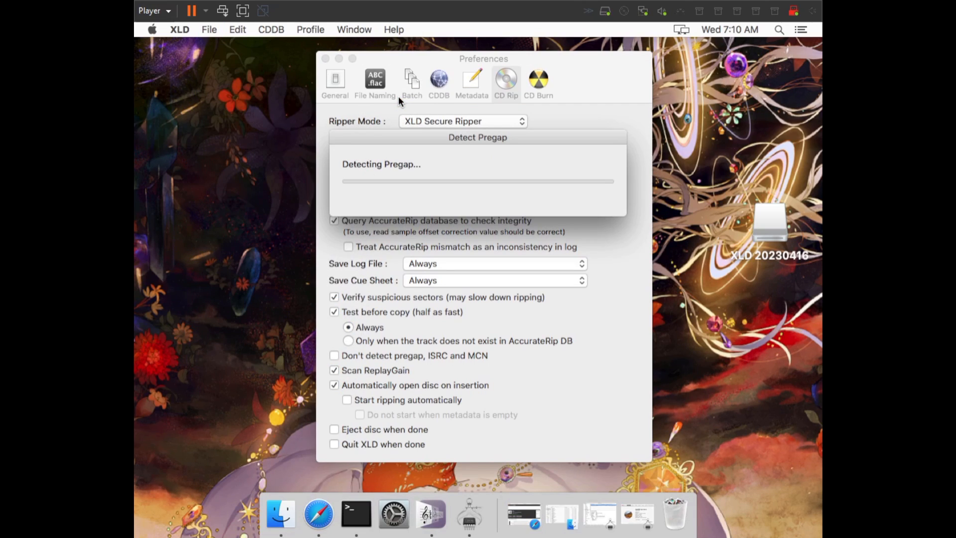
pyautogui.moveTo(404, 178)
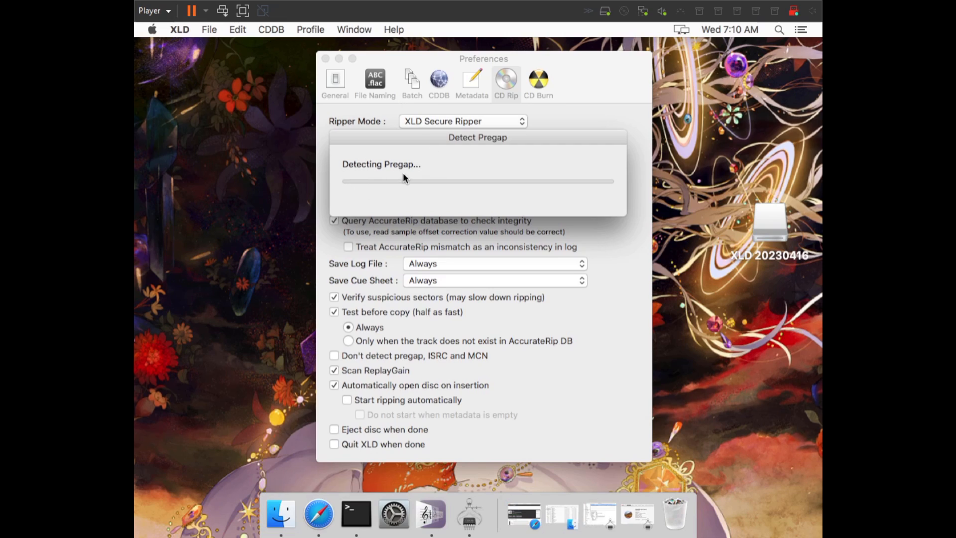
pyautogui.moveTo(504, 218)
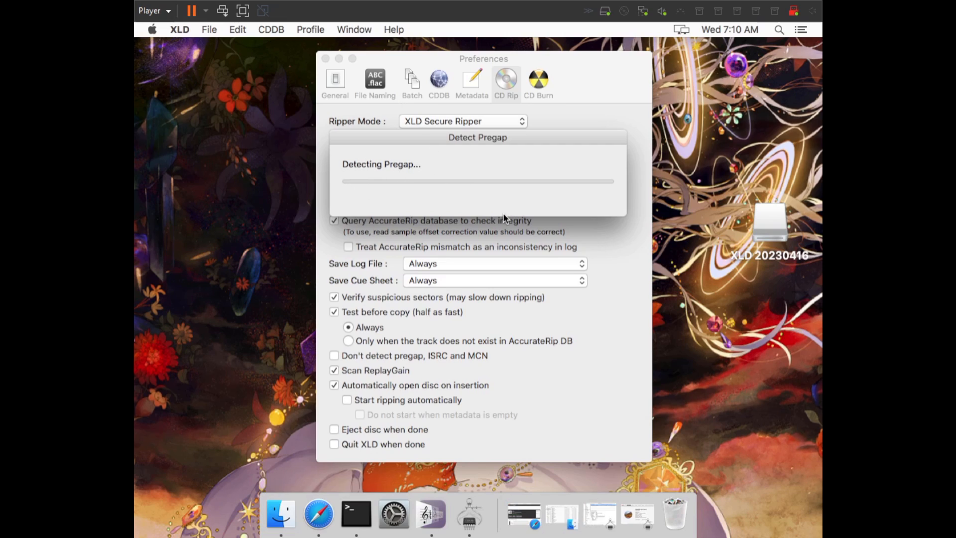
pyautogui.moveTo(495, 201)
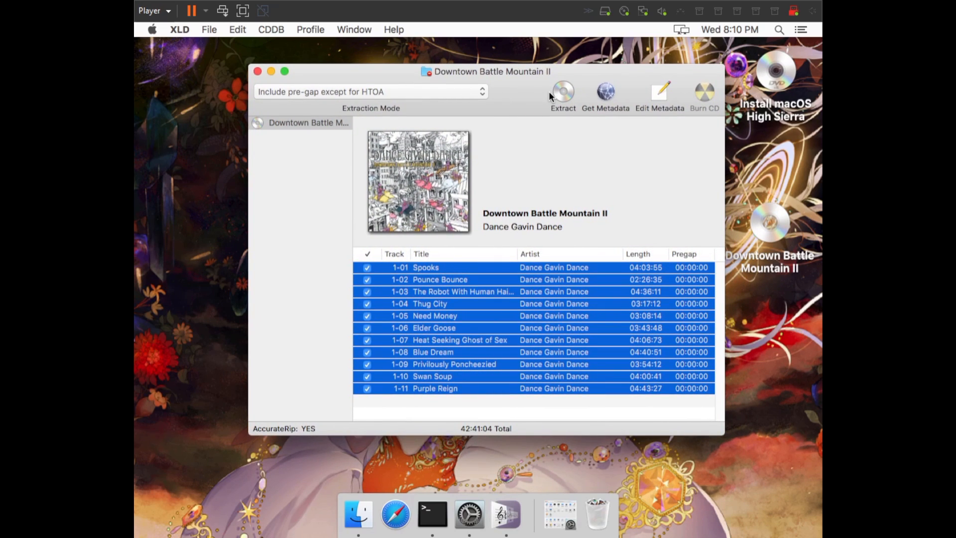
pyautogui.moveTo(427, 303)
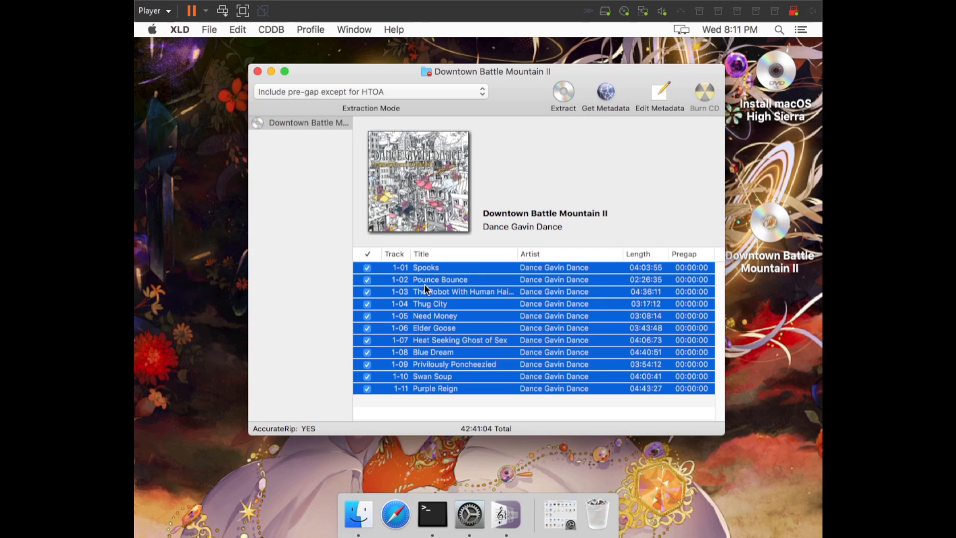
pyautogui.moveTo(344, 273)
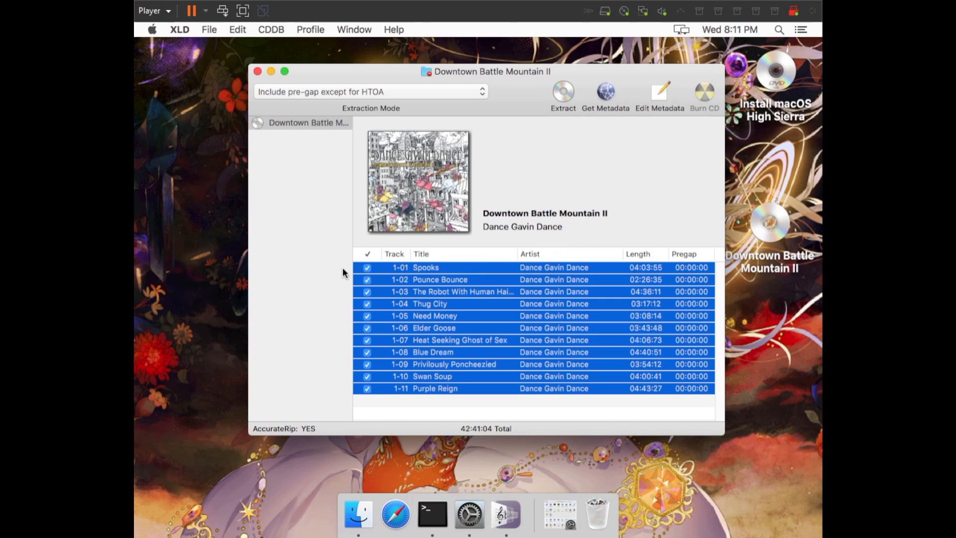
pyautogui.moveTo(442, 270)
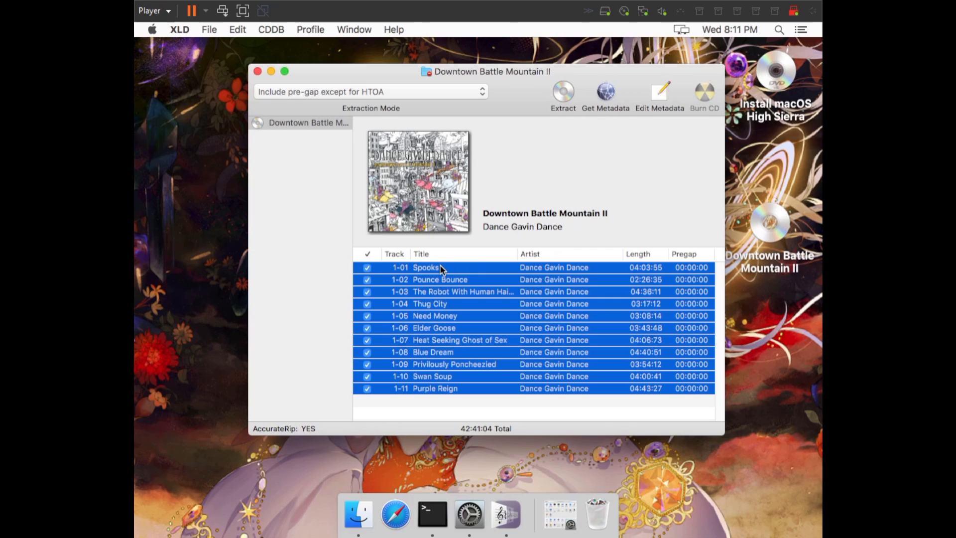
# Open the Track 1 tag editor for 'Spooks'
pyautogui.click(425, 267)
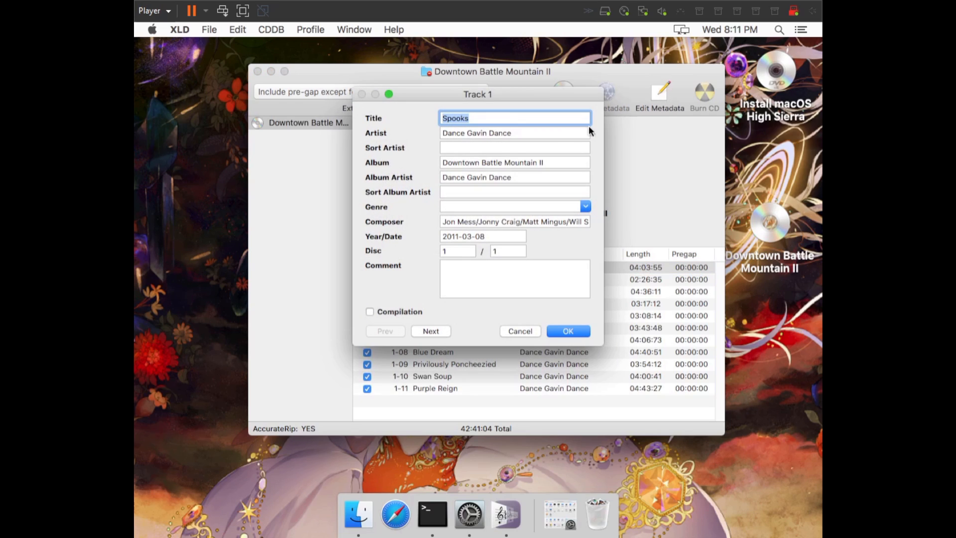
# Browse the tags of tracks 1–3, then cancel without saving
pyautogui.click(514, 147)
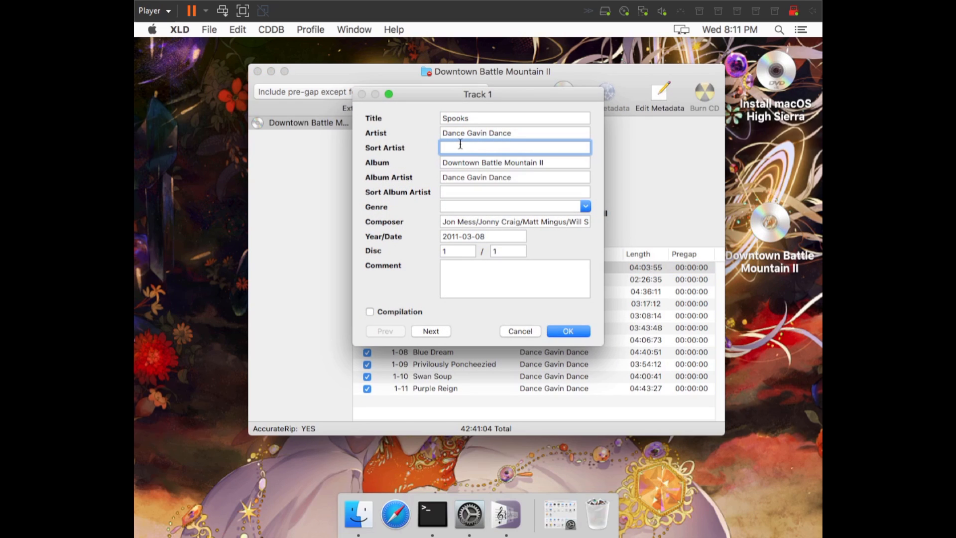
pyautogui.click(513, 177)
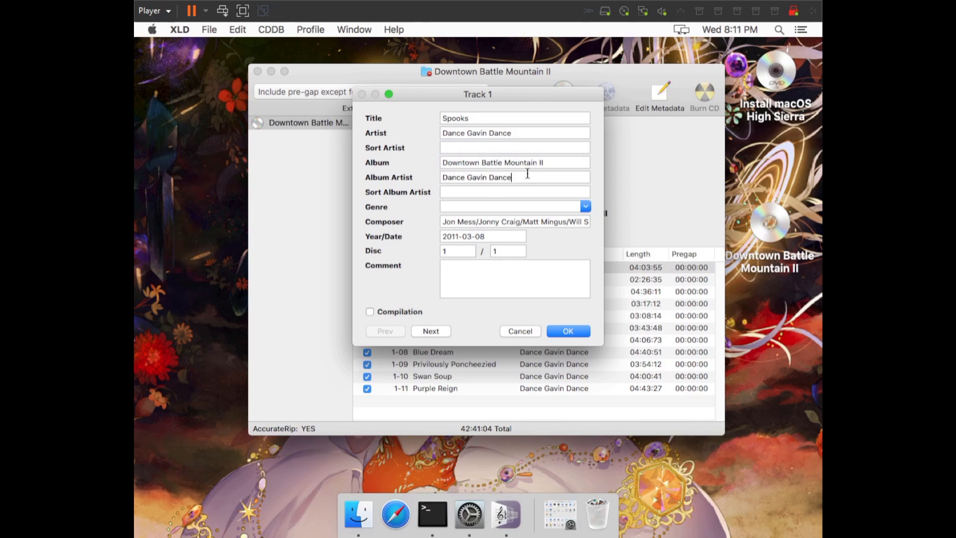
pyautogui.click(430, 330)
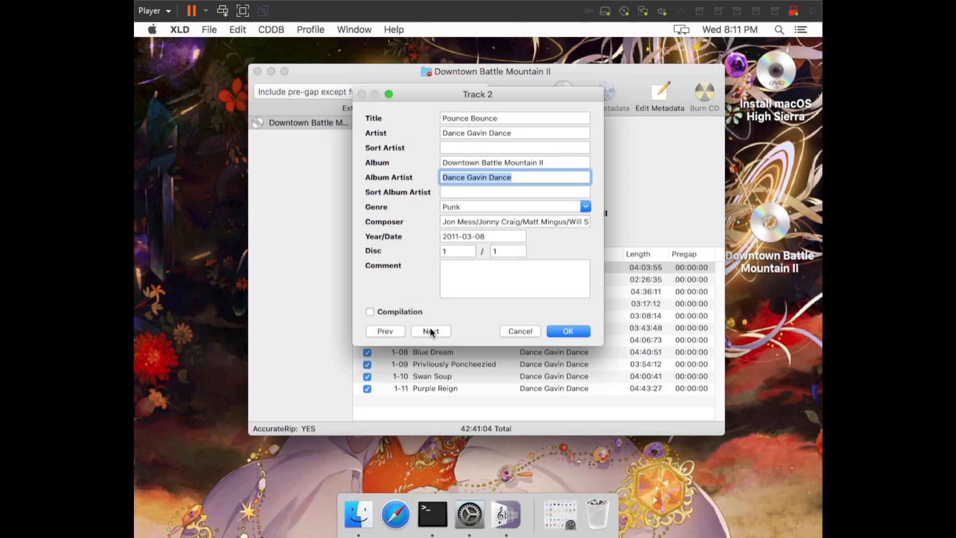
pyautogui.click(514, 191)
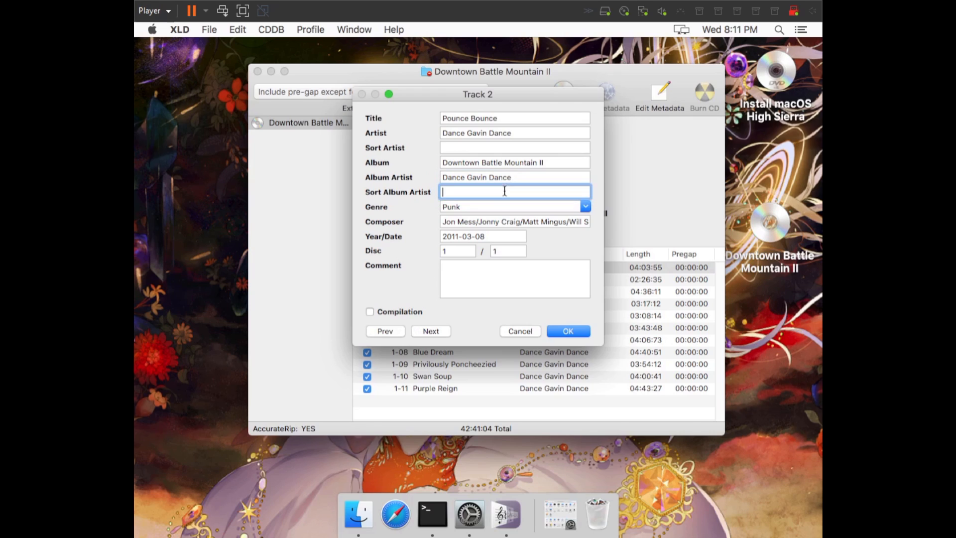
pyautogui.click(430, 330)
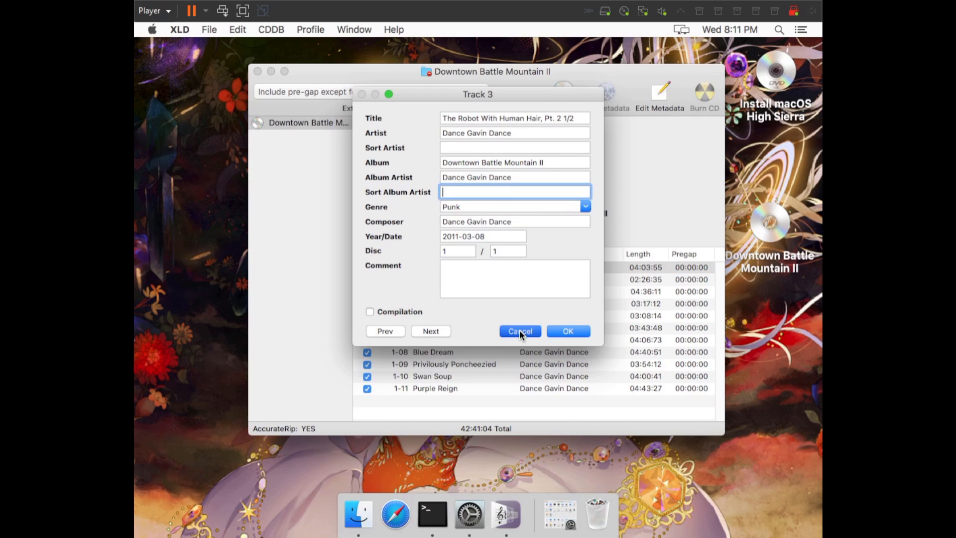
pyautogui.click(519, 331)
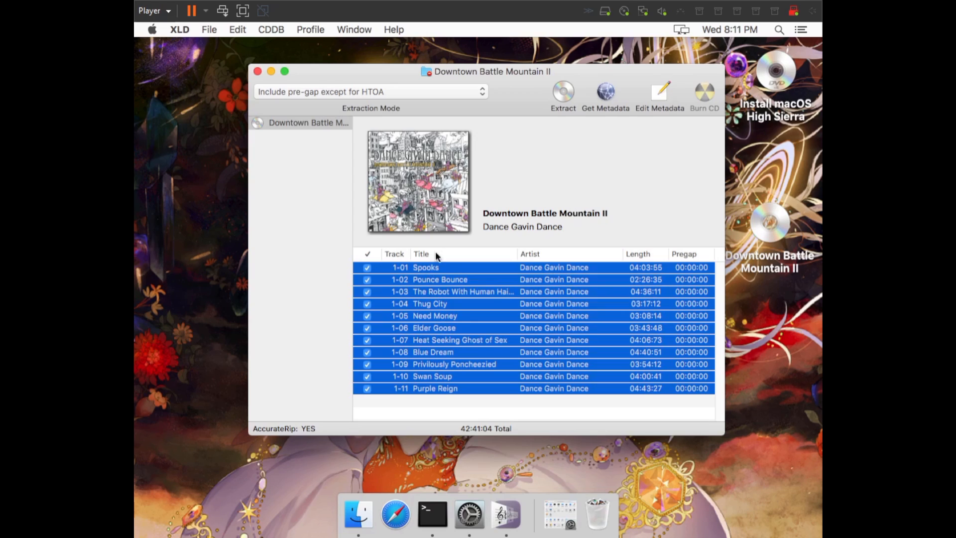
# Open the all-tracks metadata editor and cancel it unchanged
pyautogui.click(659, 94)
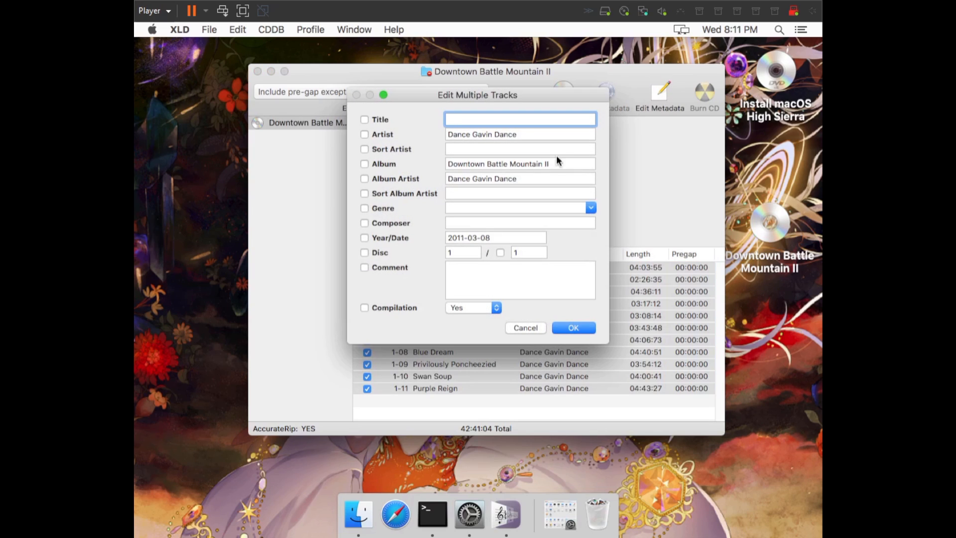
pyautogui.click(523, 328)
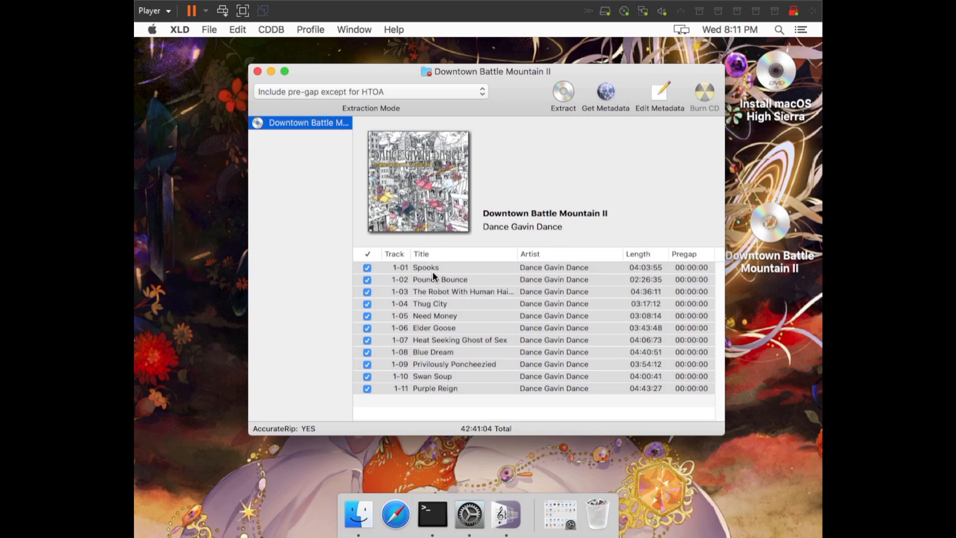
pyautogui.moveTo(346, 134)
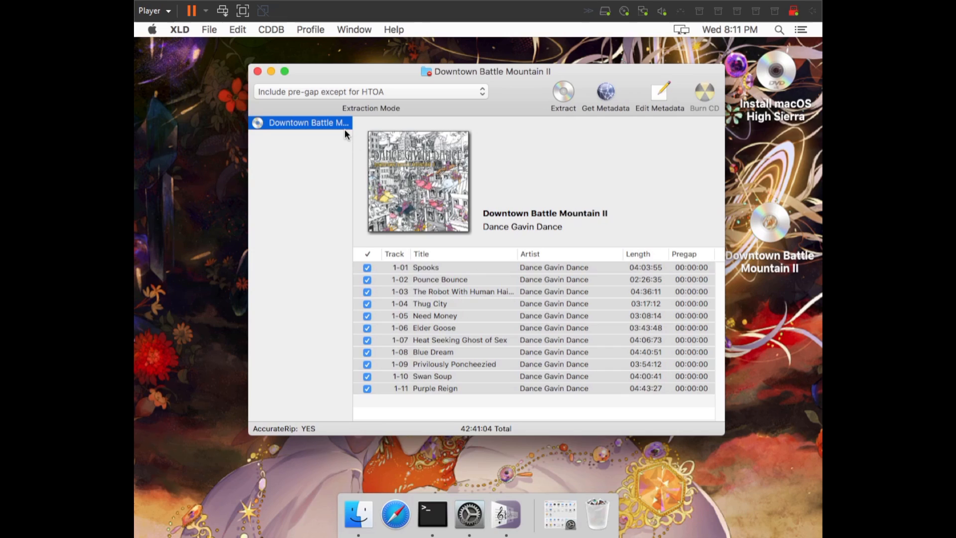
pyautogui.moveTo(441, 275)
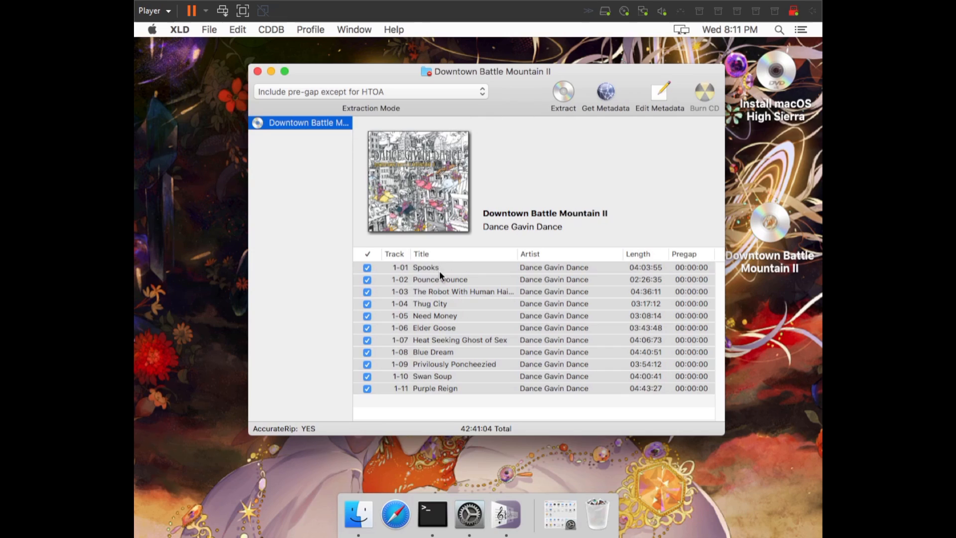
pyautogui.moveTo(276, 49)
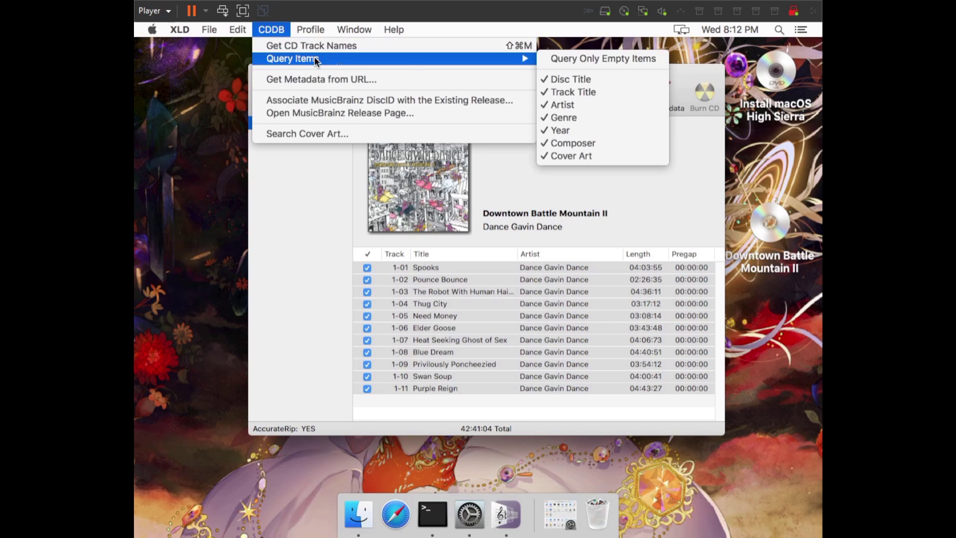
pyautogui.moveTo(562, 117)
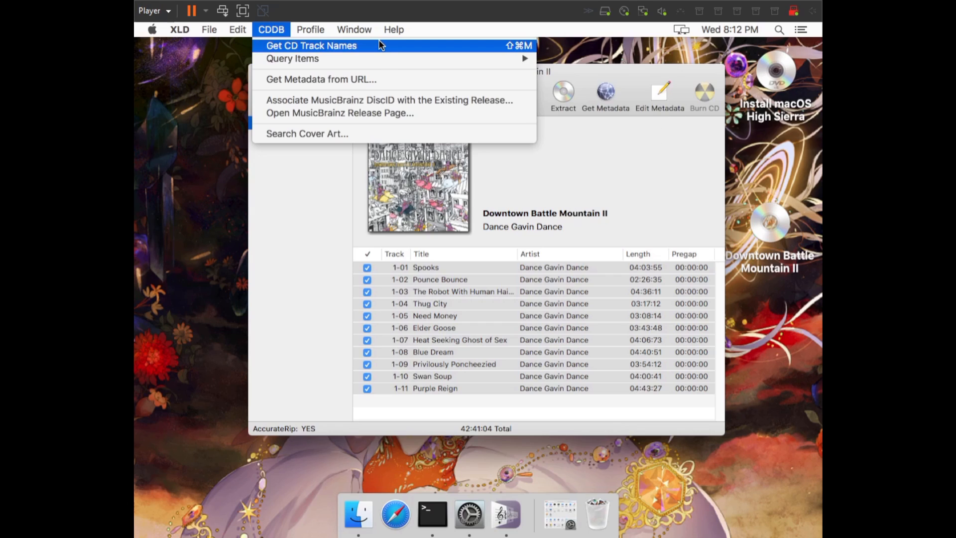
pyautogui.moveTo(598, 85)
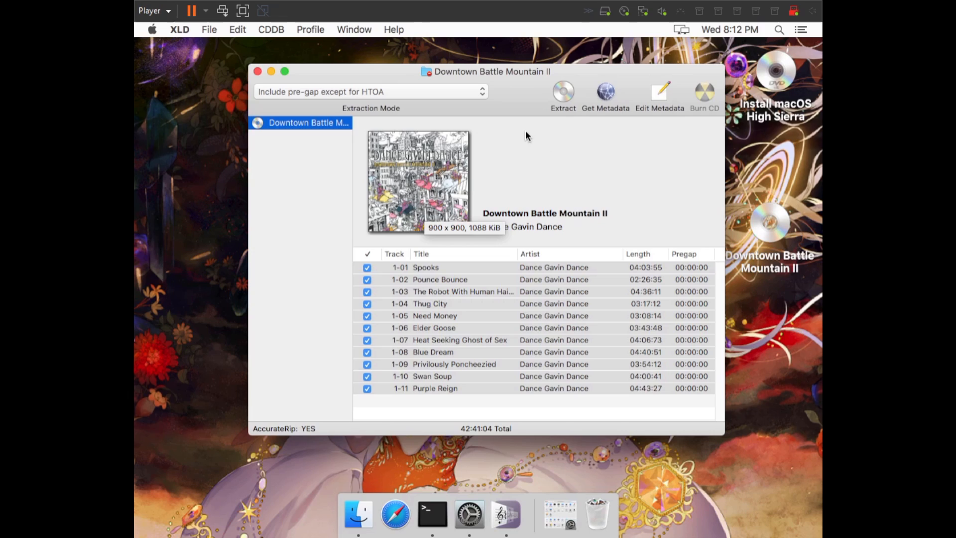
pyautogui.moveTo(434, 184)
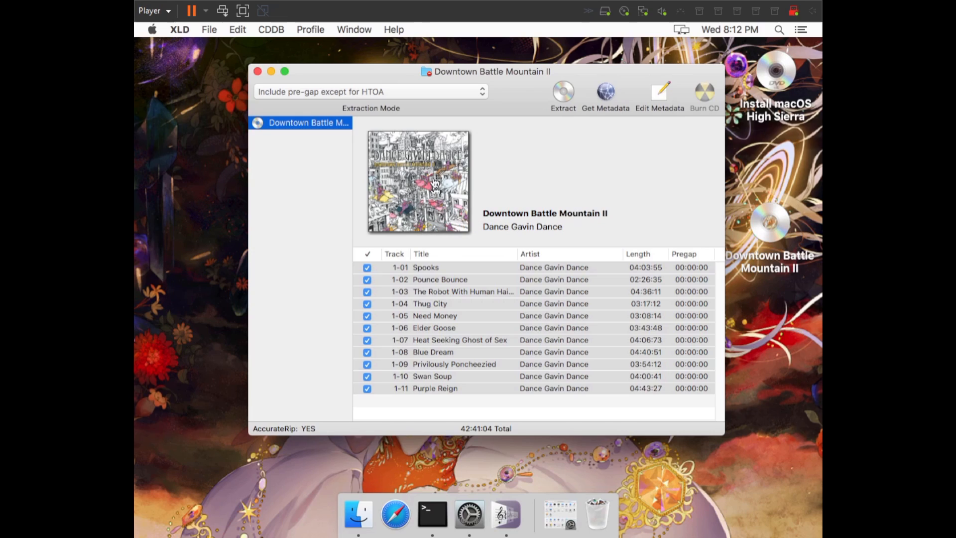
pyautogui.moveTo(497, 159)
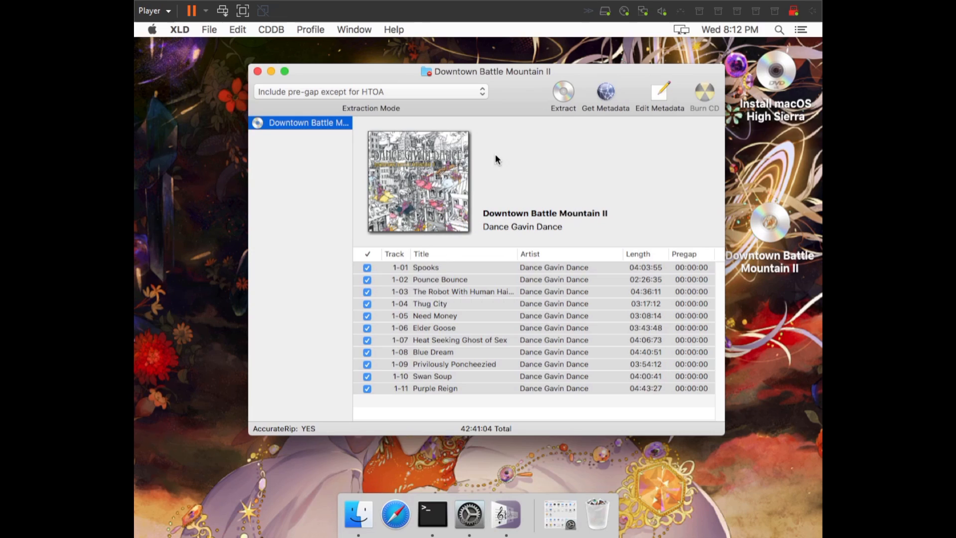
pyautogui.moveTo(472, 285)
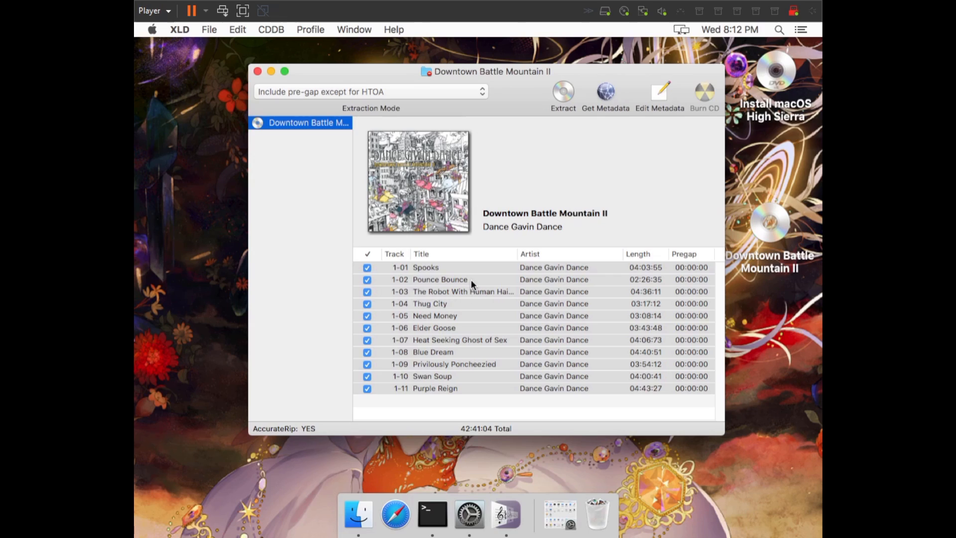
pyautogui.click(270, 30)
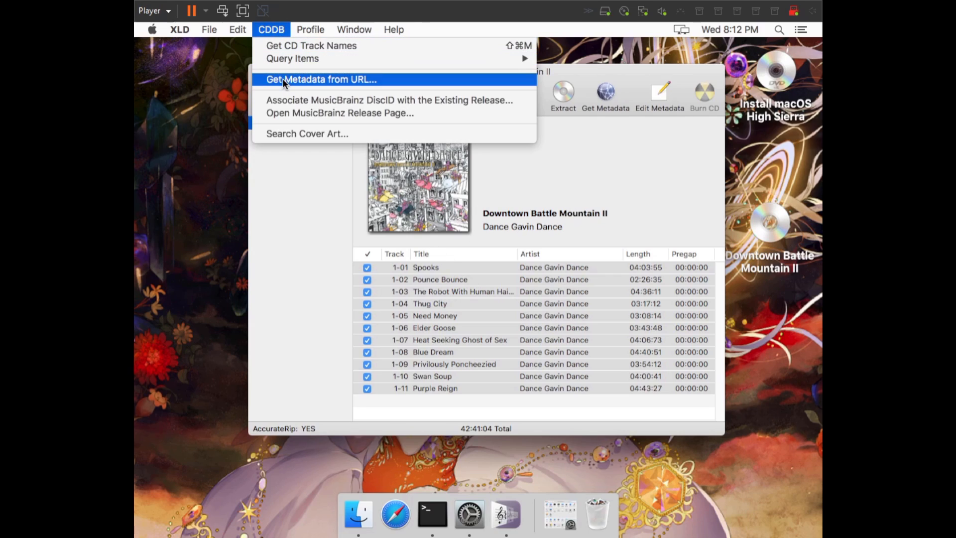
pyautogui.click(321, 79)
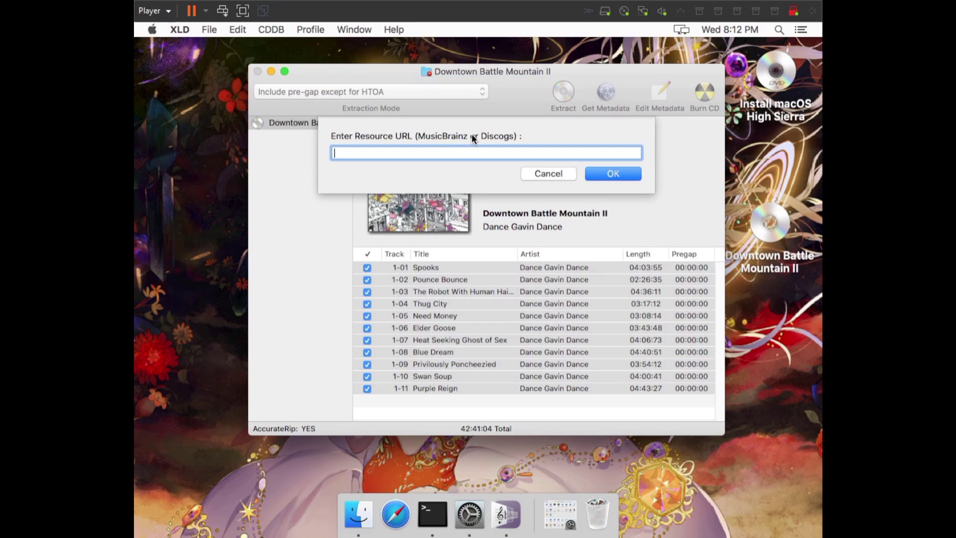
pyautogui.moveTo(533, 148)
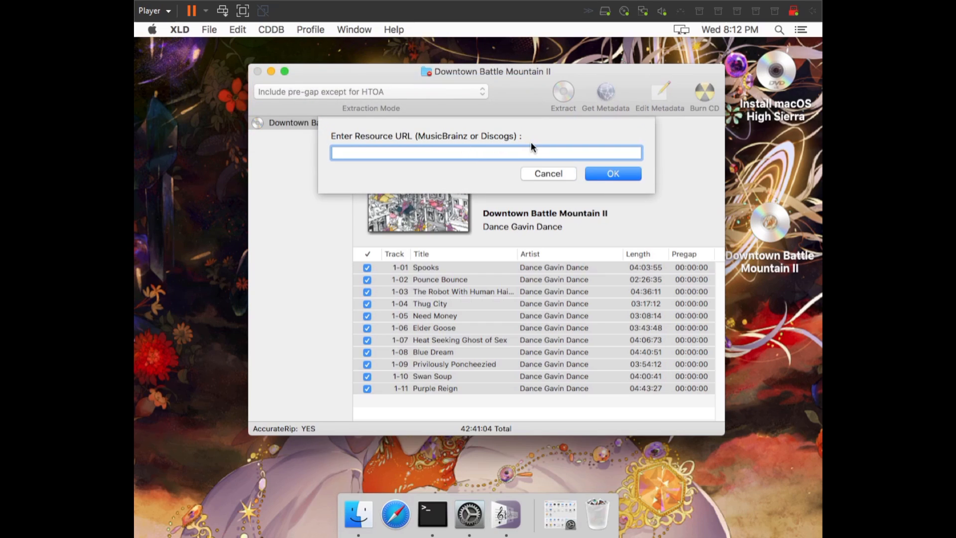
pyautogui.moveTo(547, 174)
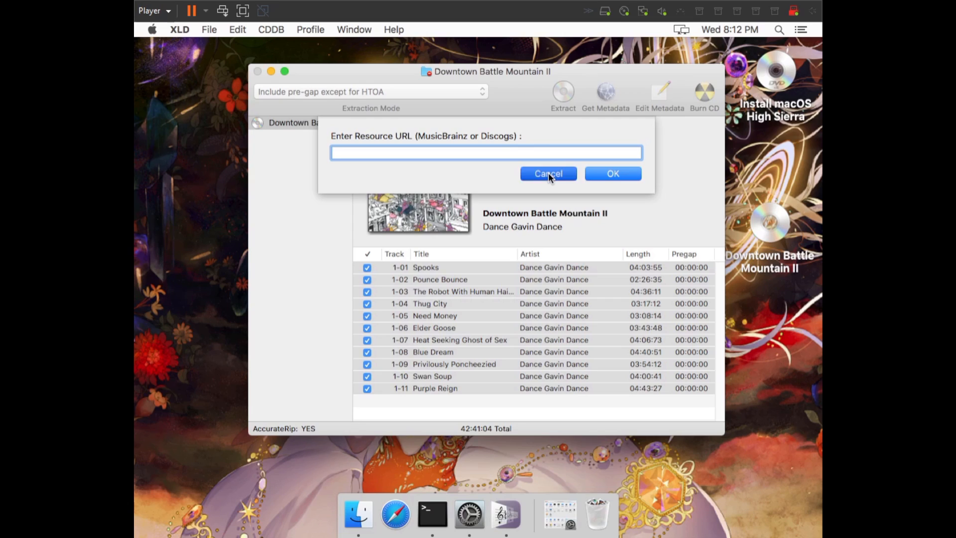
pyautogui.click(547, 173)
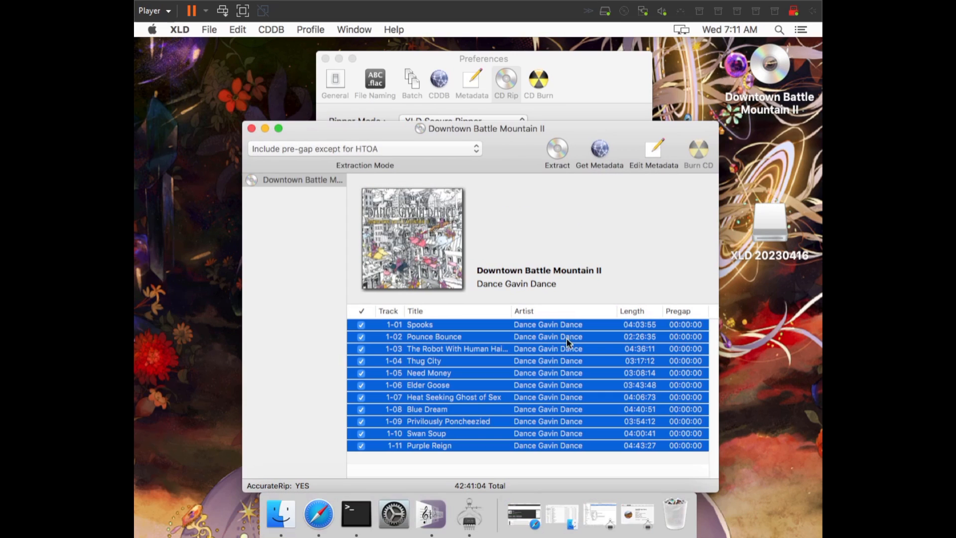
pyautogui.moveTo(322, 157)
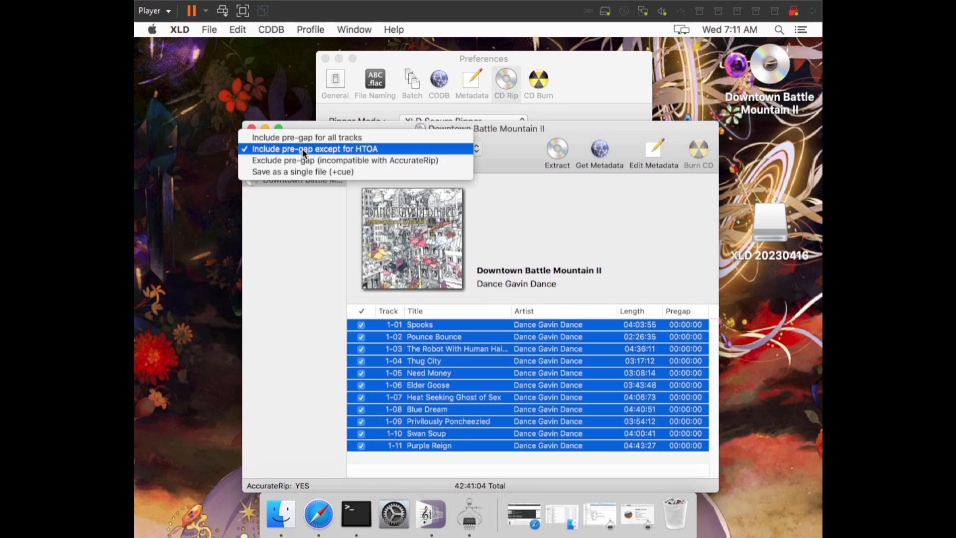
# Keep 'Include pre-gap except for HTOA' and extract all eleven tracks
pyautogui.click(314, 148)
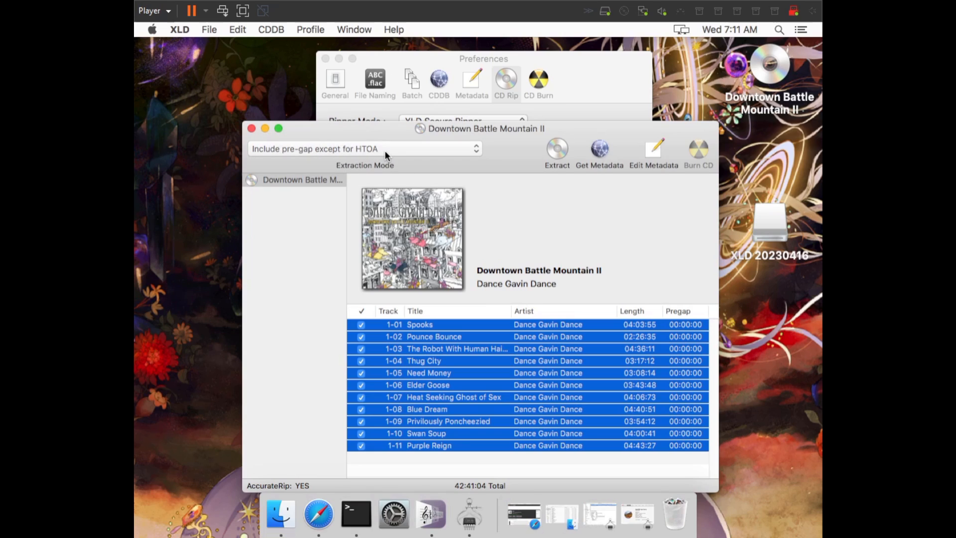
pyautogui.moveTo(557, 151)
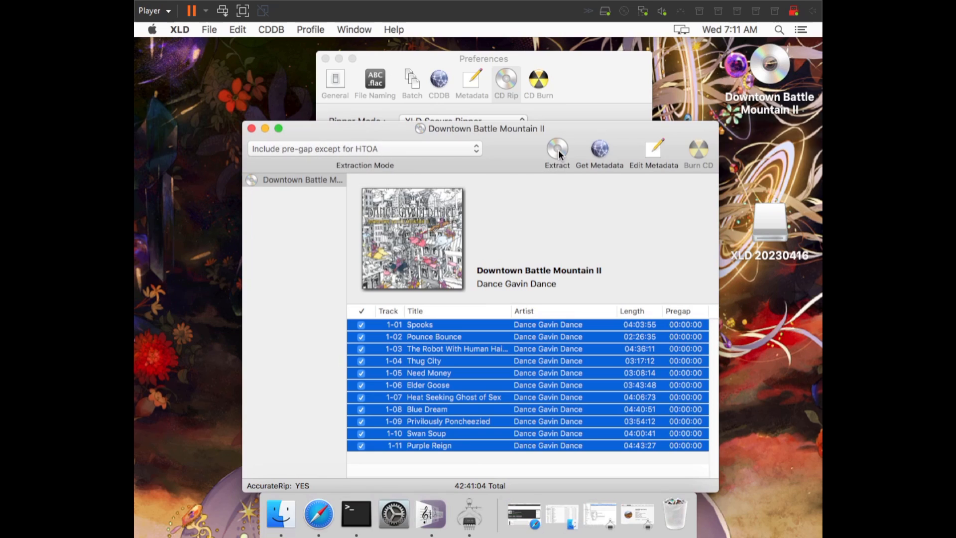
pyautogui.click(556, 150)
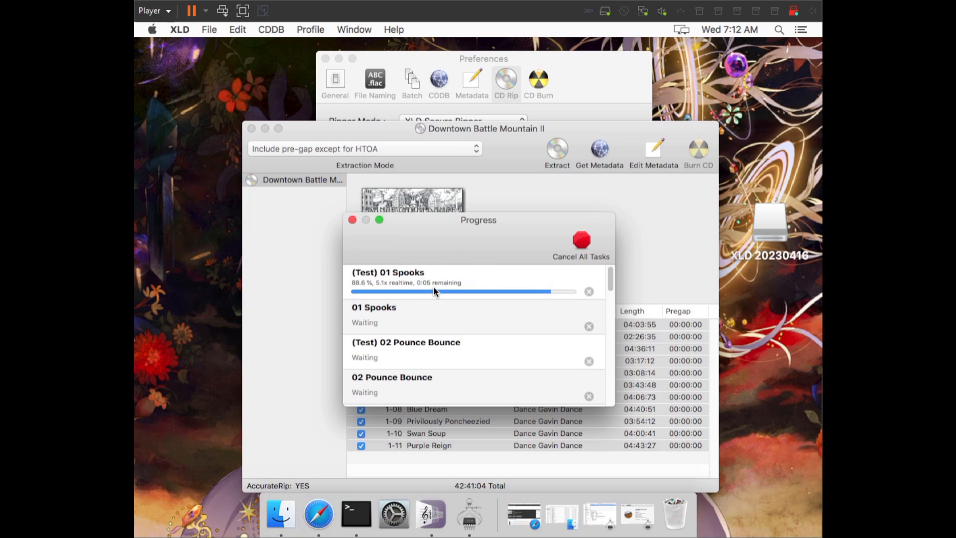
pyautogui.scroll(-3)
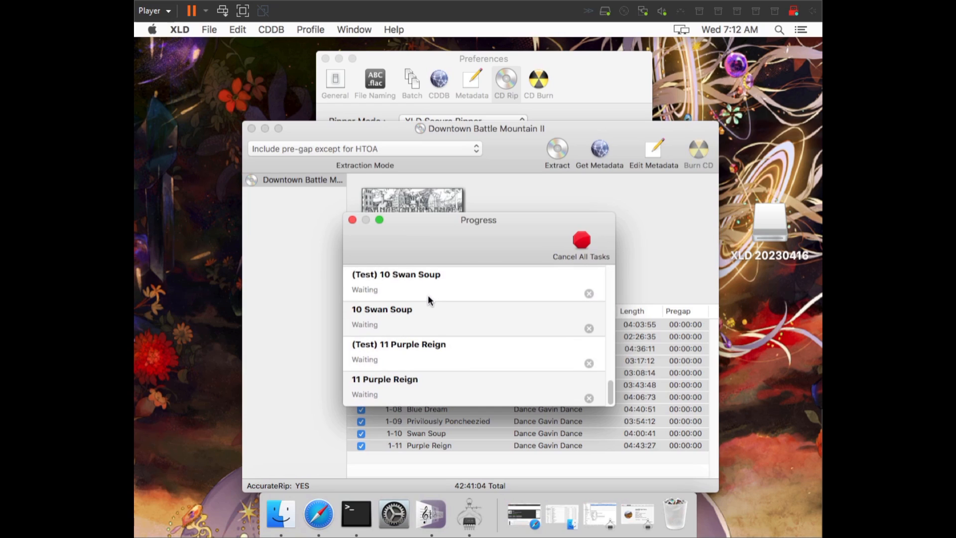
pyautogui.moveTo(441, 338)
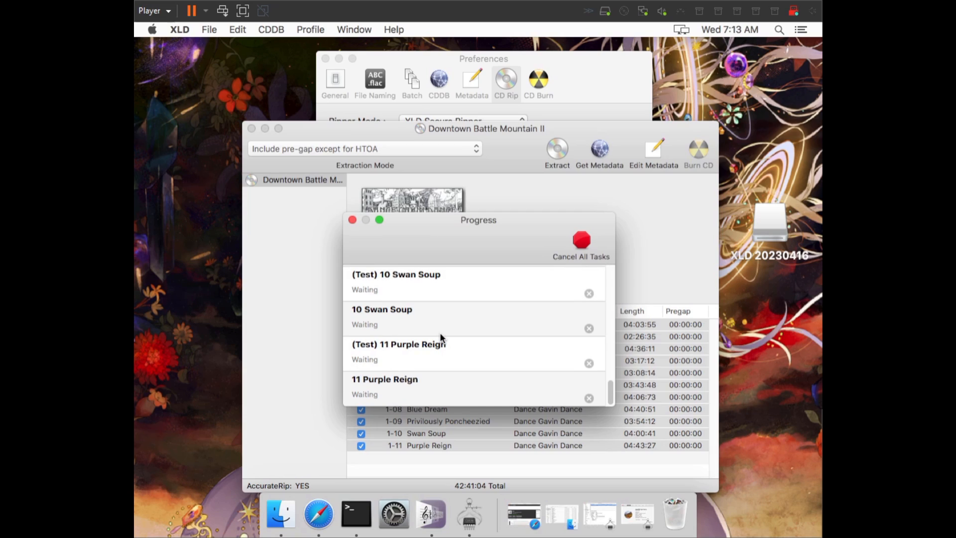
pyautogui.scroll(3)
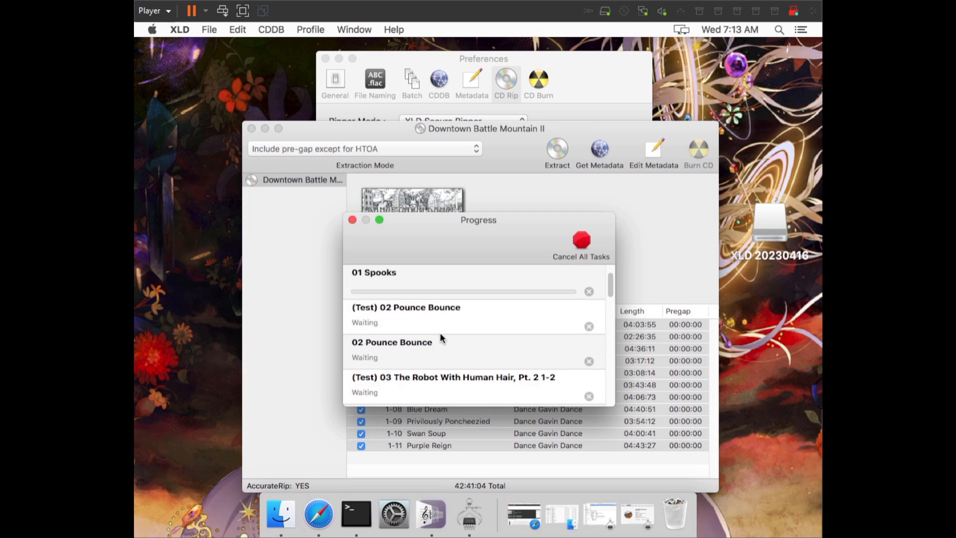